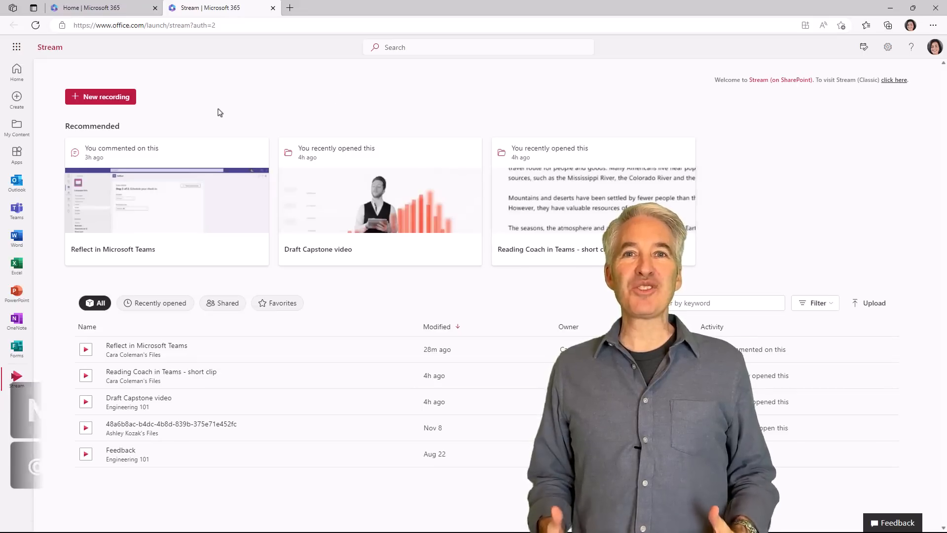
Step: Look around the Stream start page, trying the Recently opened filter and New recording entry
click(161, 303)
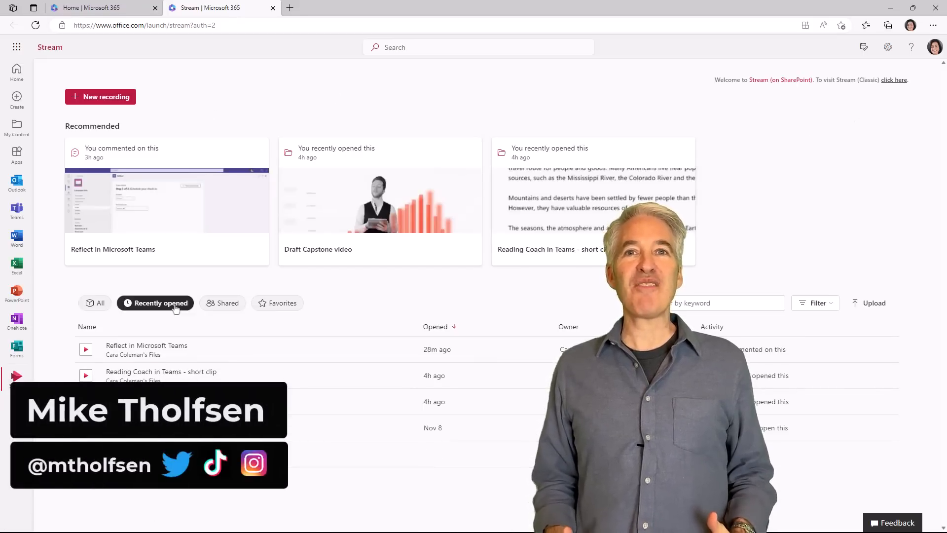
click(100, 96)
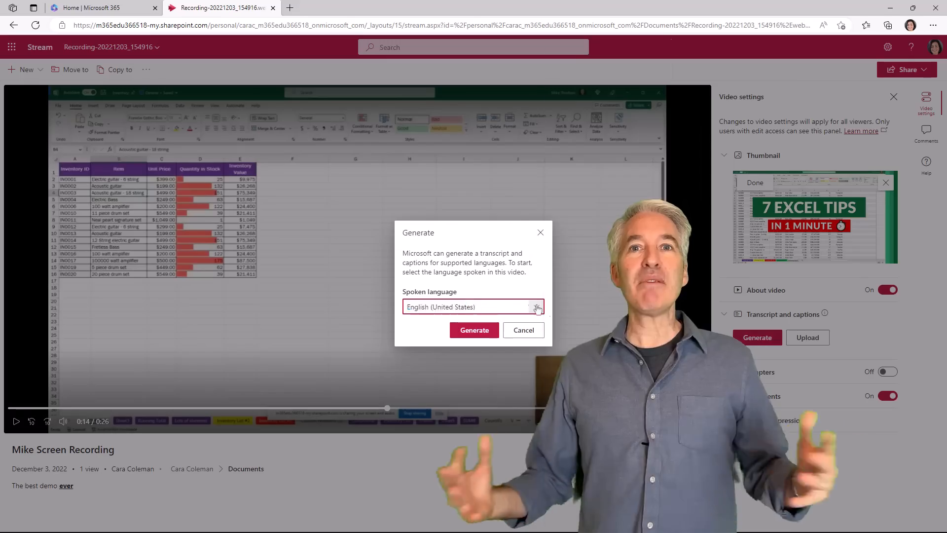
click(926, 134)
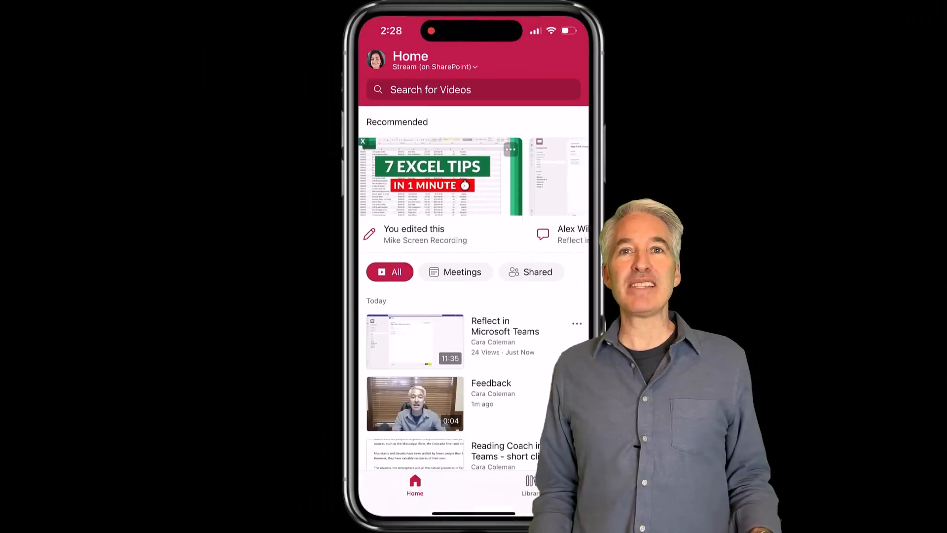
click(414, 341)
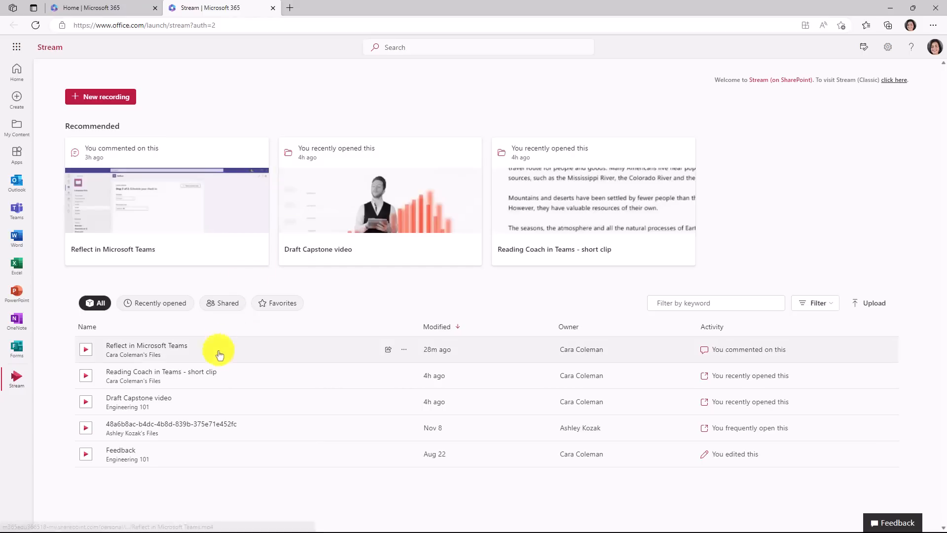
mouse_move(148, 399)
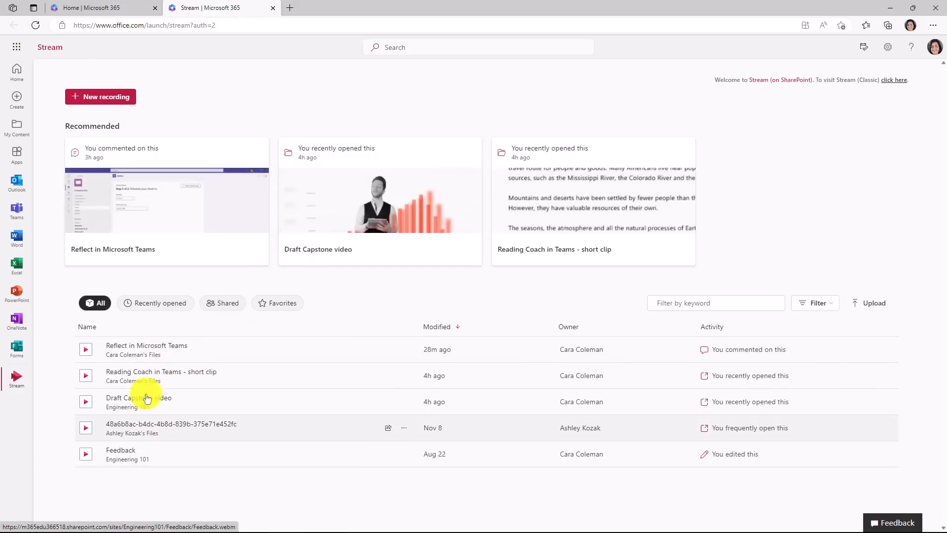
Step: Filter the video list by Recently opened, Shared with me, Favourites, then back to All
click(155, 303)
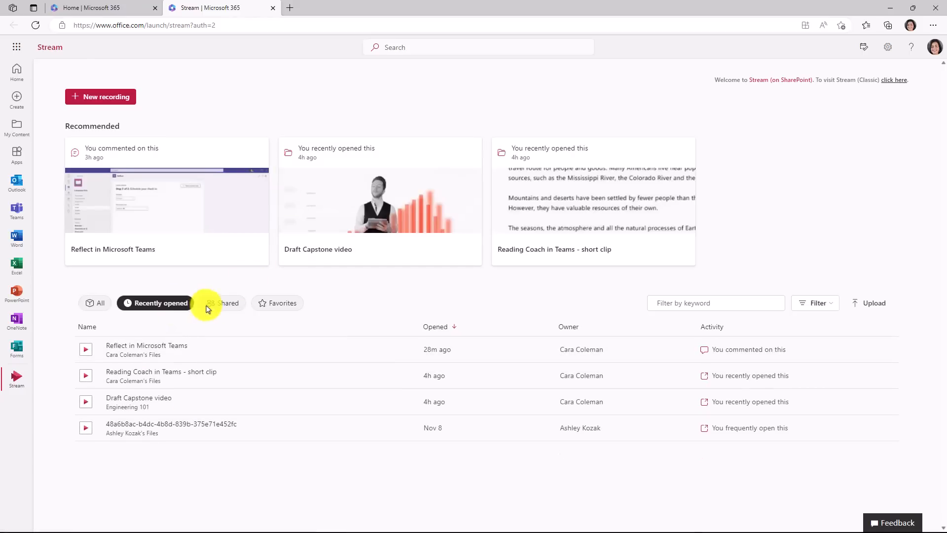
click(223, 303)
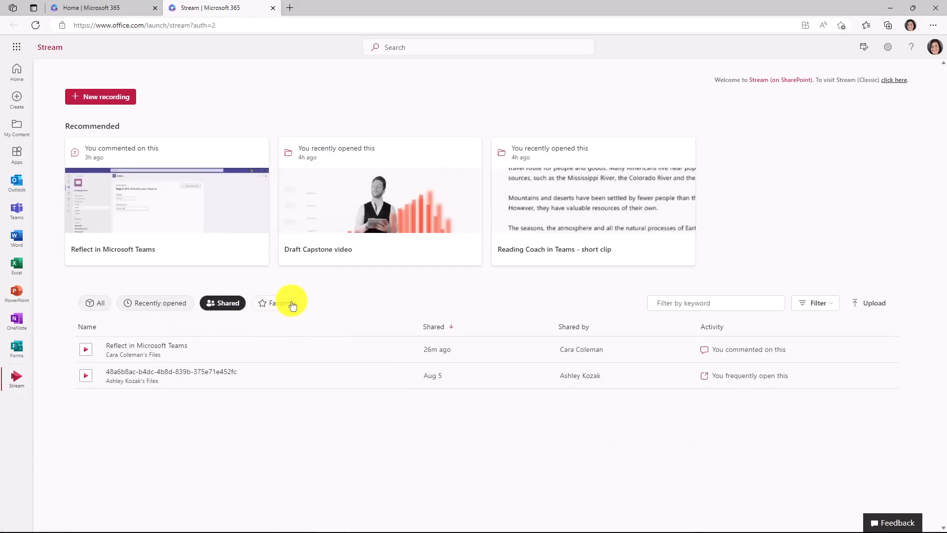
click(277, 303)
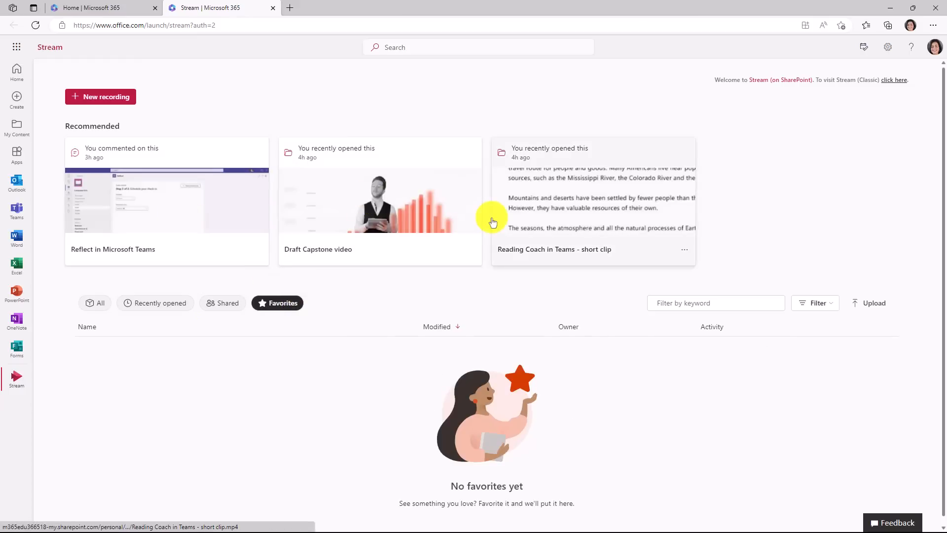
click(95, 303)
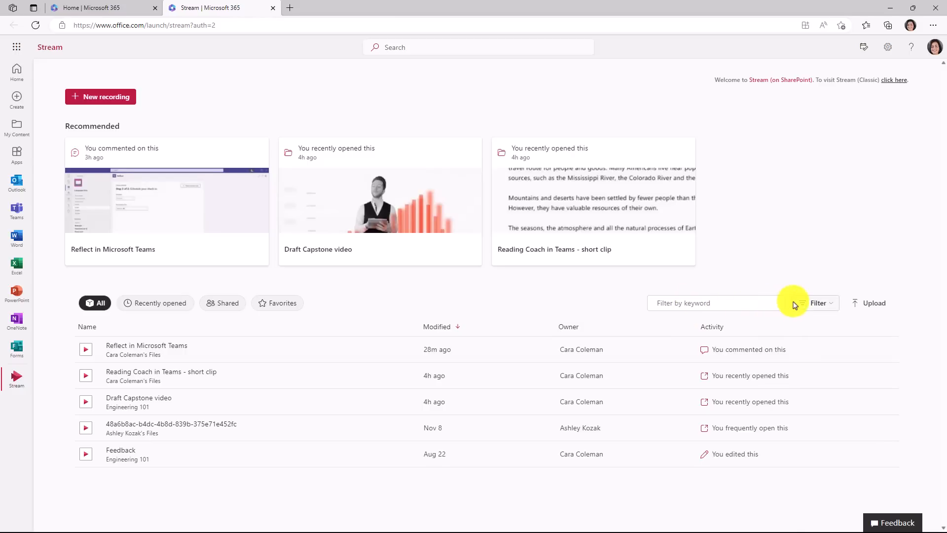
click(817, 303)
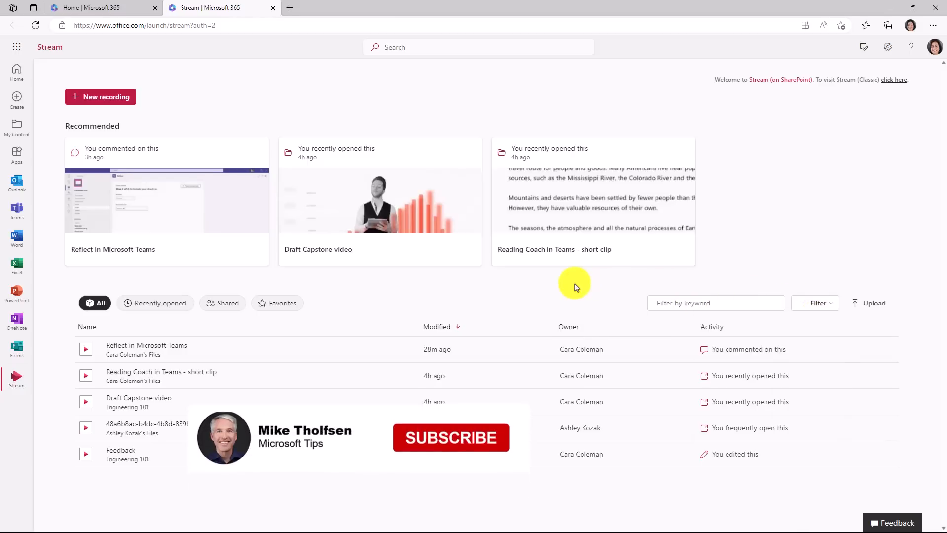
click(451, 438)
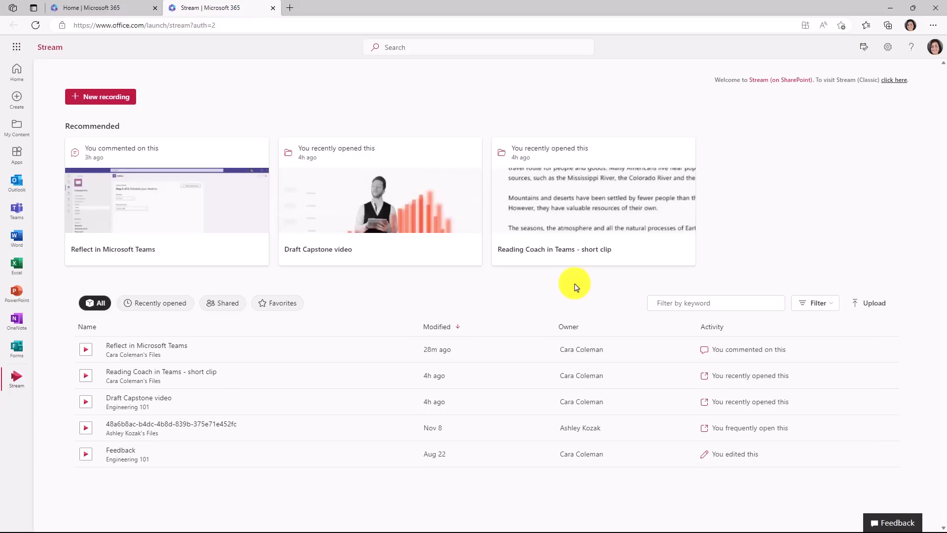
mouse_move(382, 187)
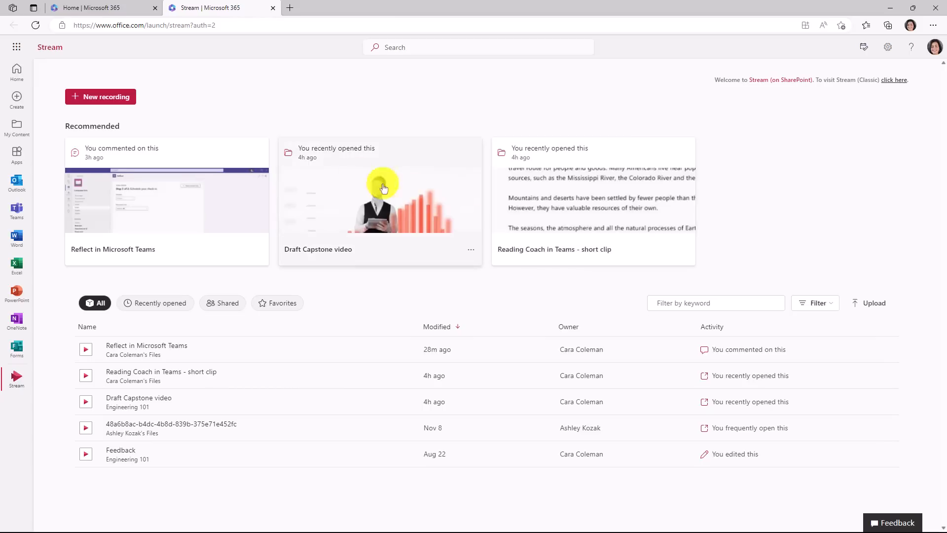
mouse_move(122, 100)
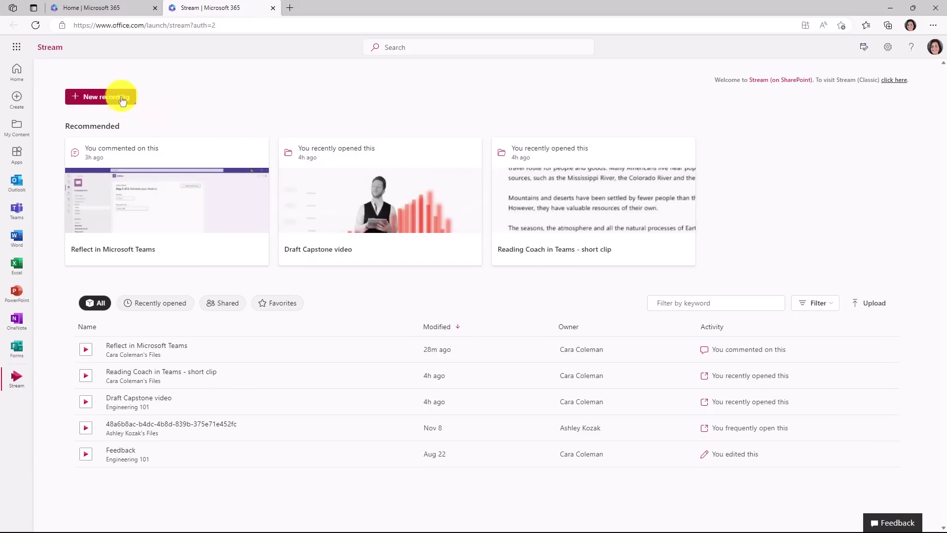
mouse_move(127, 101)
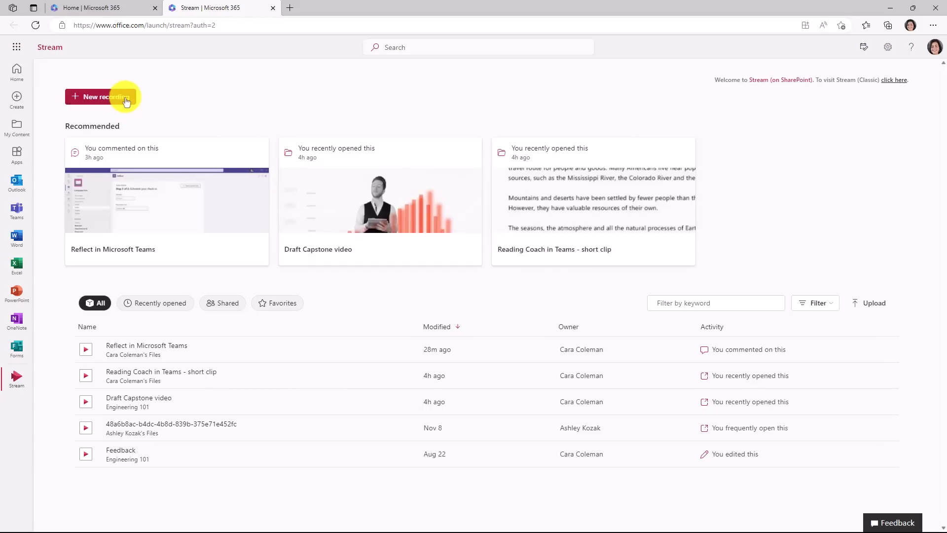
Step: Start a new camera recording with the EDU Background Classroom backdrop applied
click(105, 96)
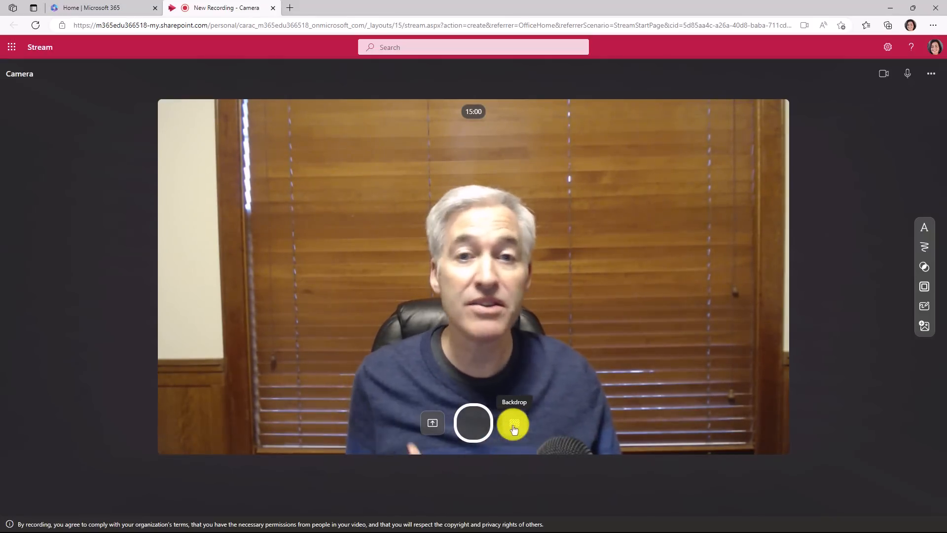
click(514, 424)
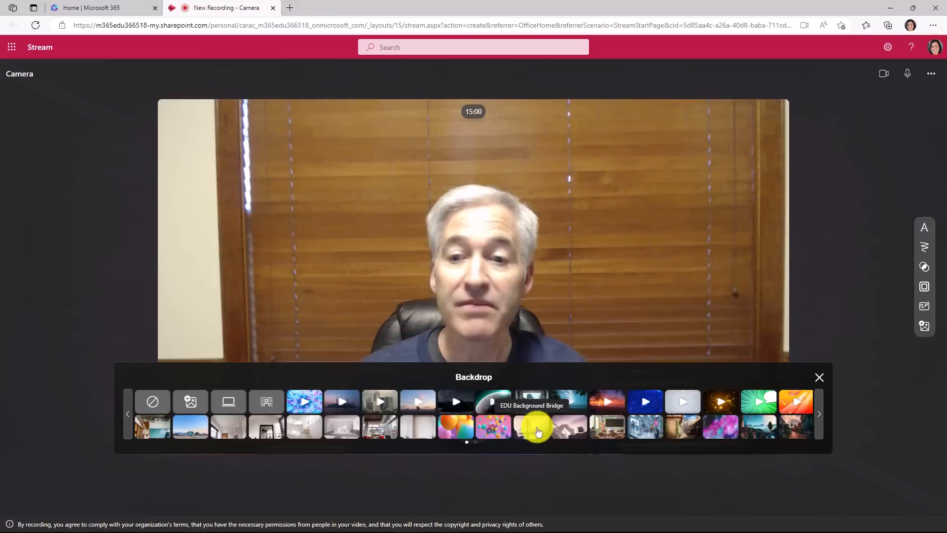
click(531, 427)
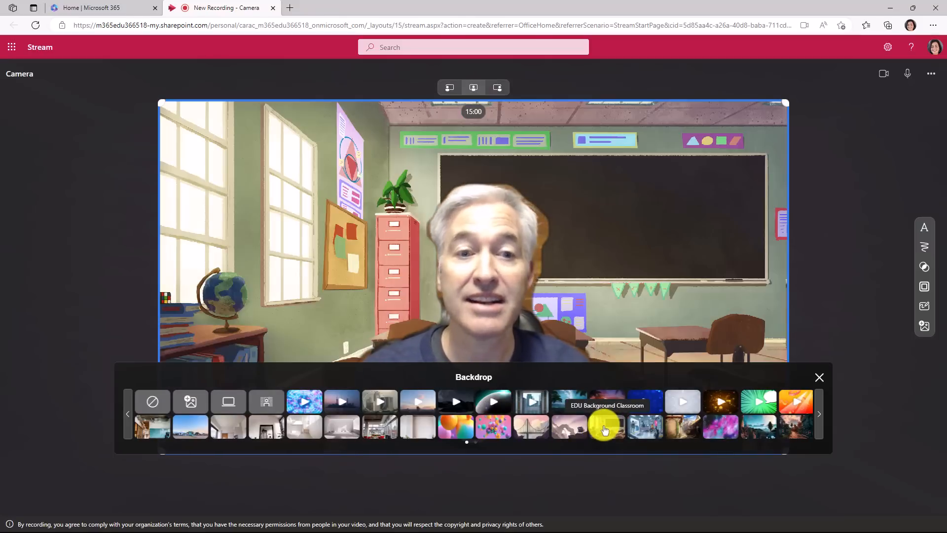
click(819, 377)
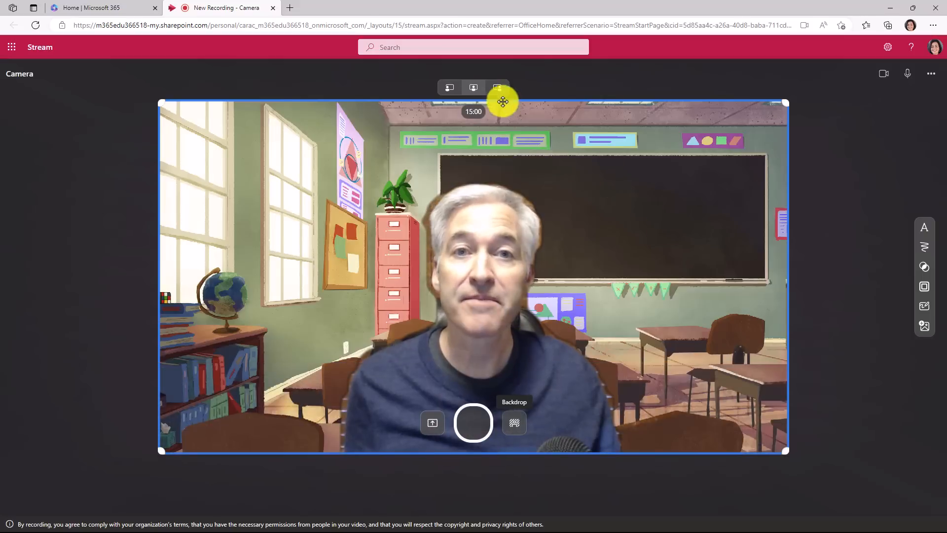
Step: Place the speaker cutout in the lower left and toggle the camera off and back on
click(497, 87)
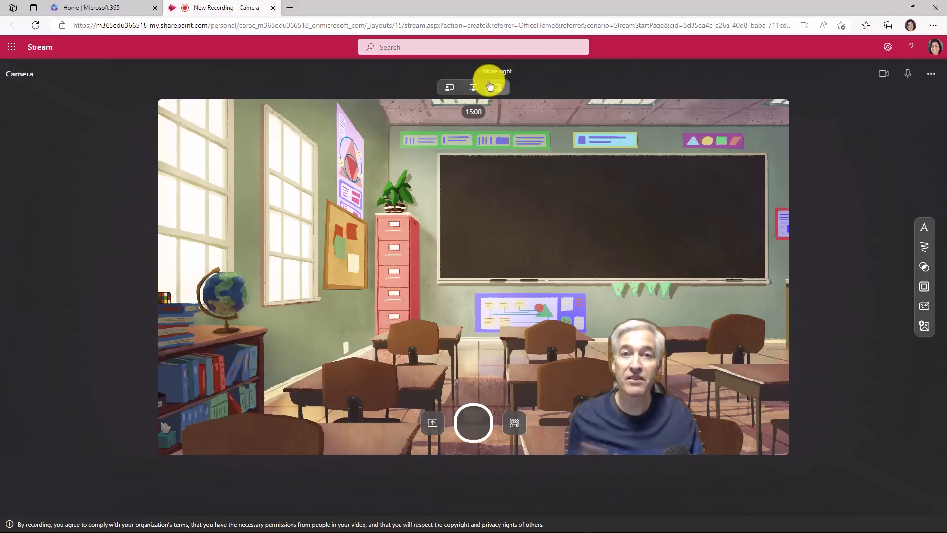
click(449, 87)
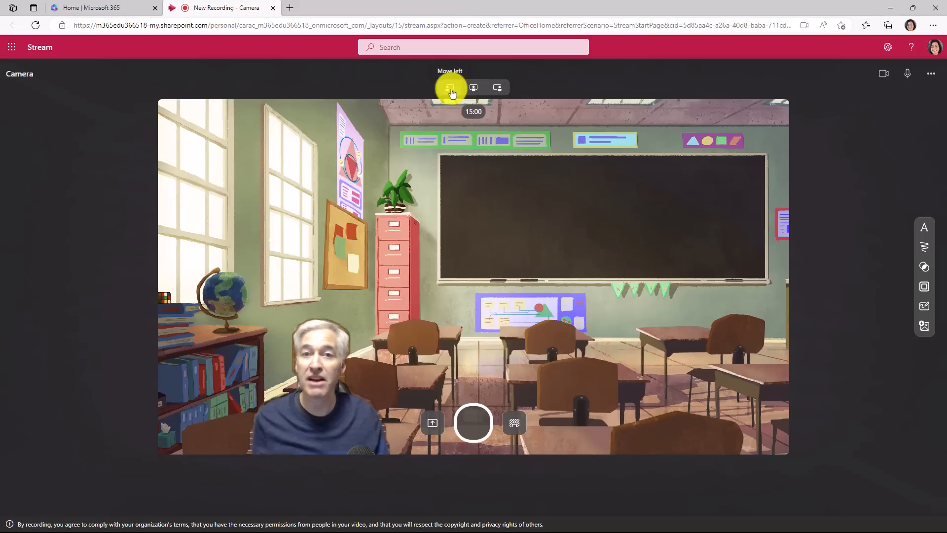
click(883, 73)
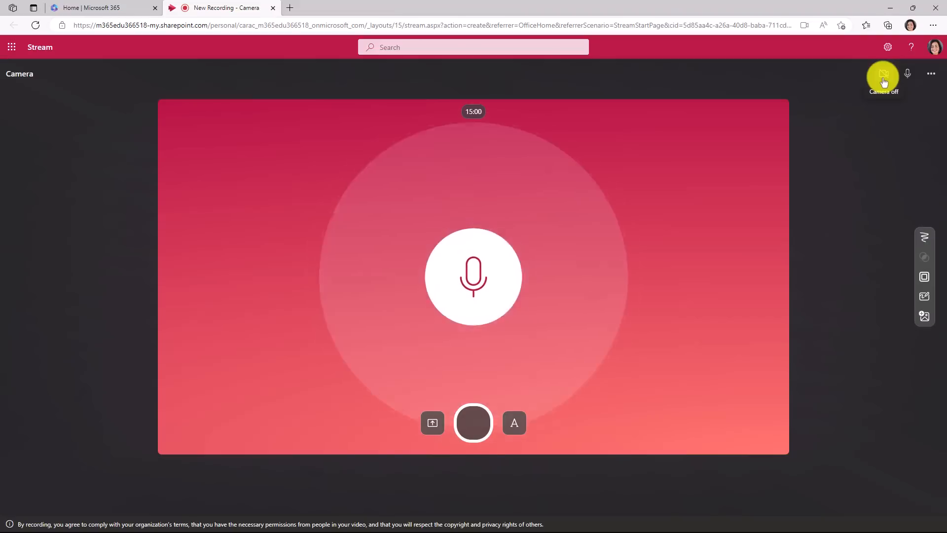
click(885, 73)
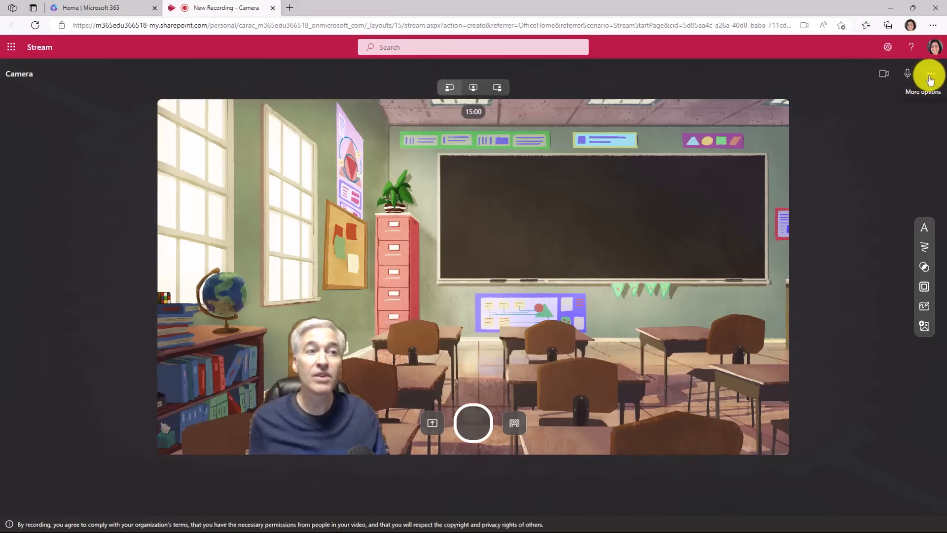
Step: Check the available cameras in the More options Camera submenu
click(929, 75)
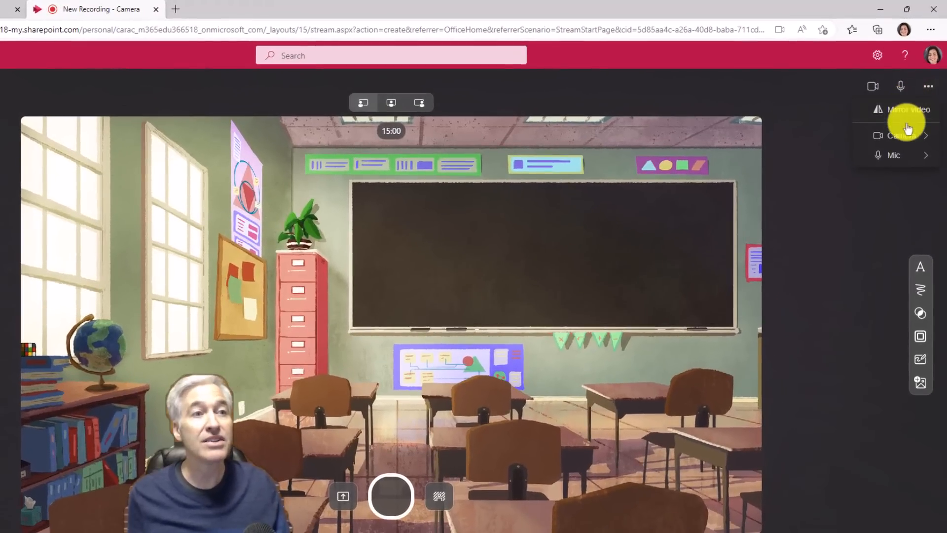
click(900, 135)
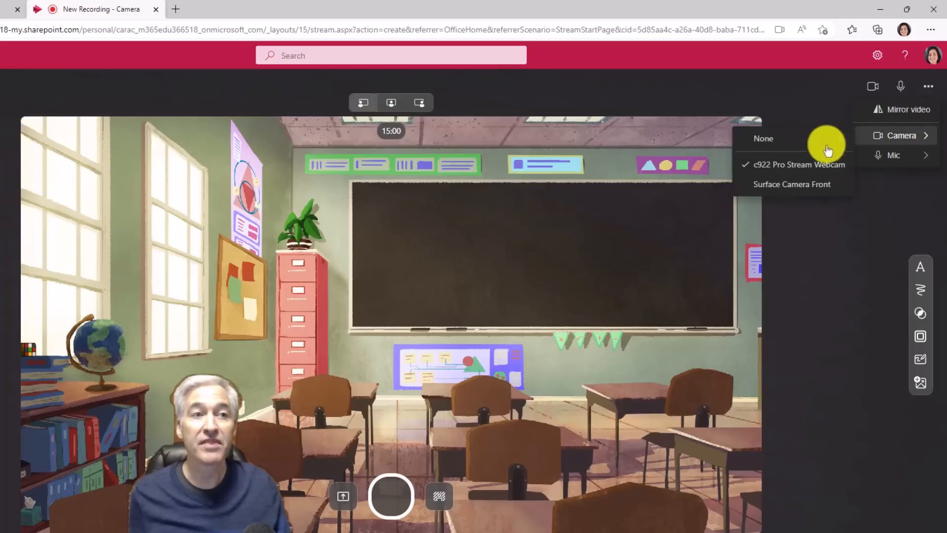
click(893, 155)
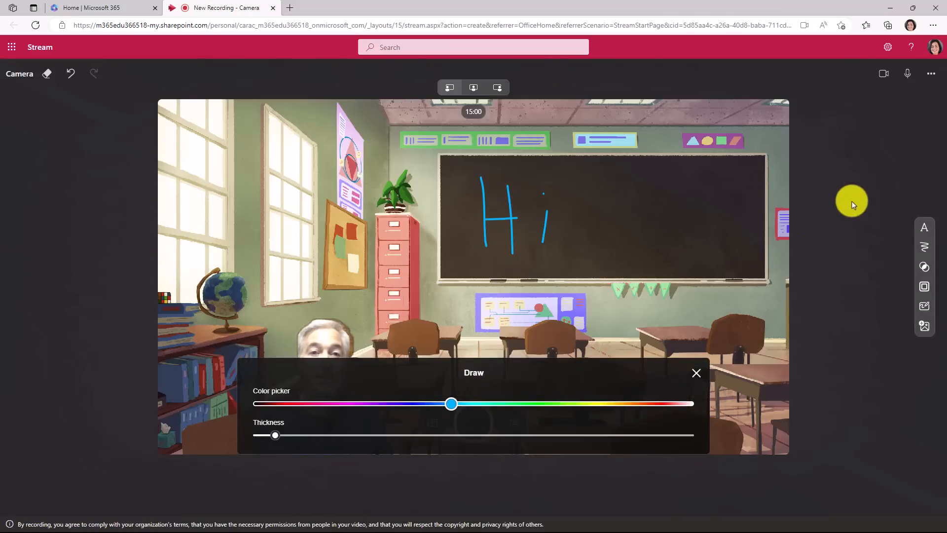
Step: Try the grid and galaxy boards beside the speaker, then return to no board
click(697, 373)
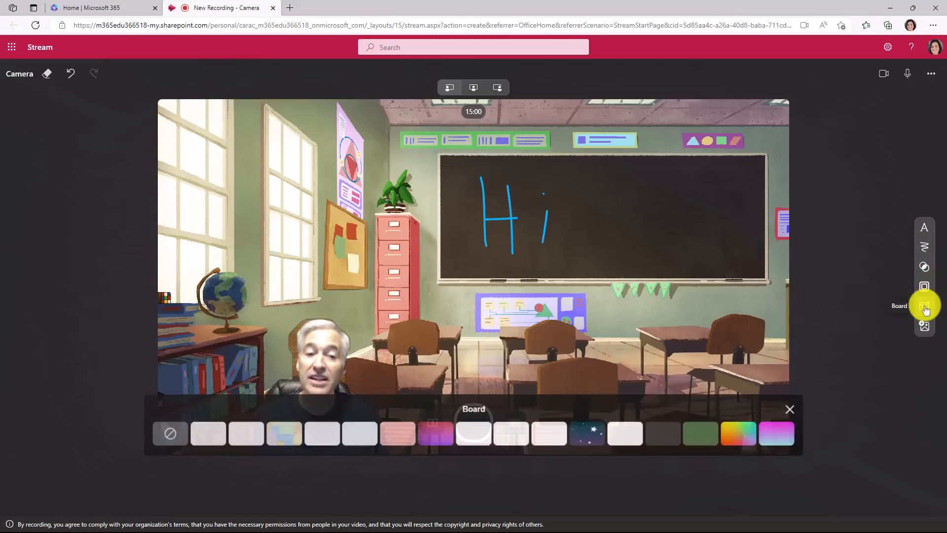
click(474, 432)
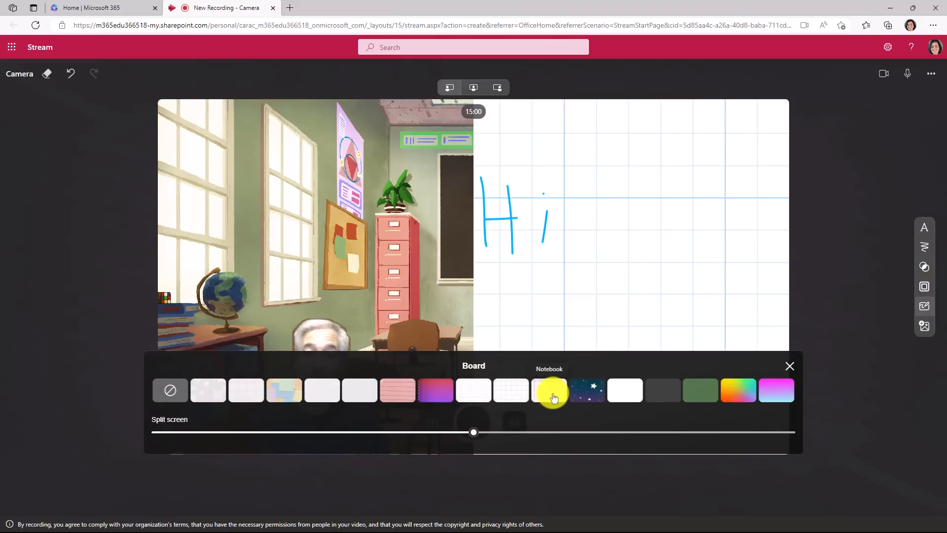
click(587, 391)
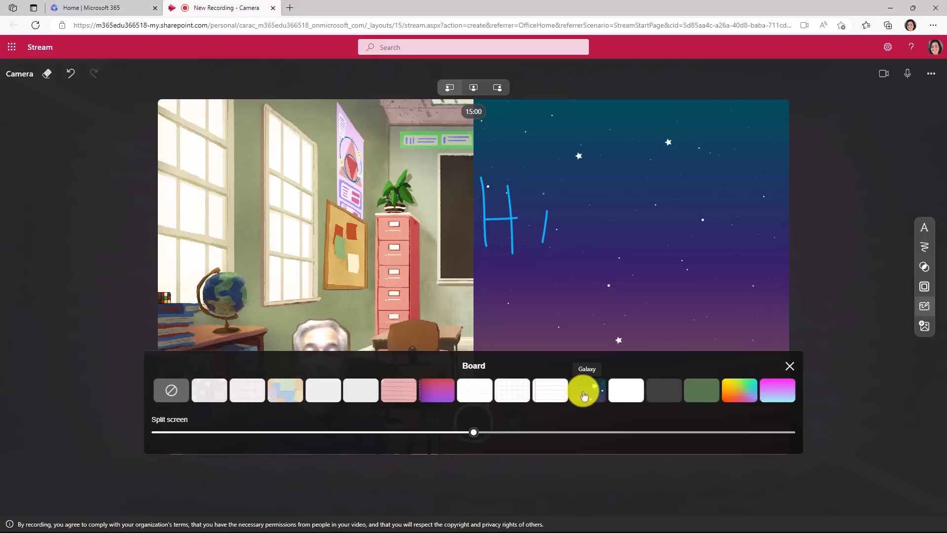
click(511, 391)
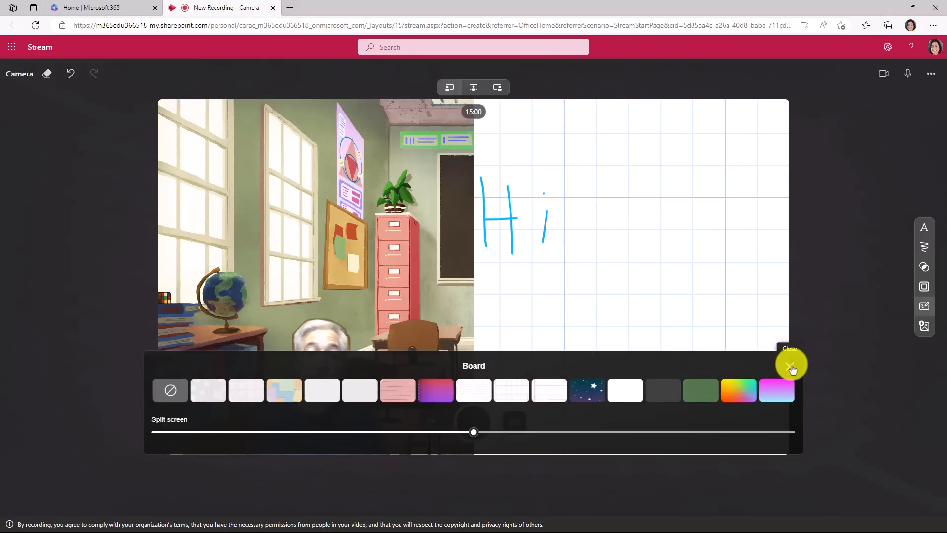
click(789, 364)
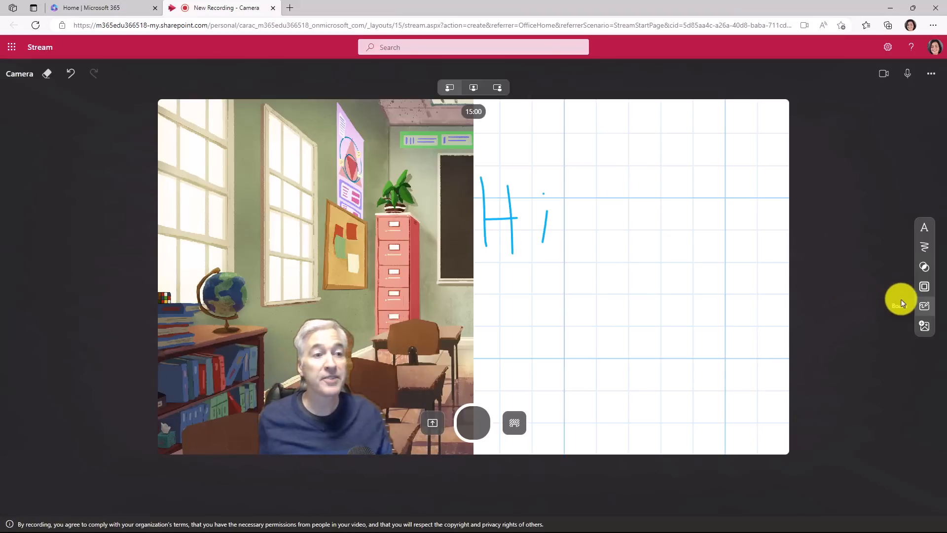
mouse_move(925, 325)
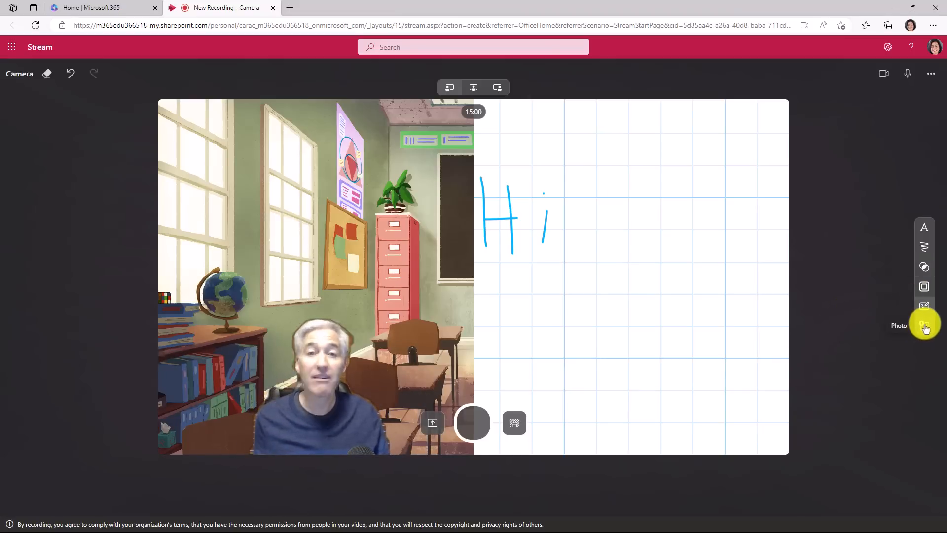
mouse_move(923, 306)
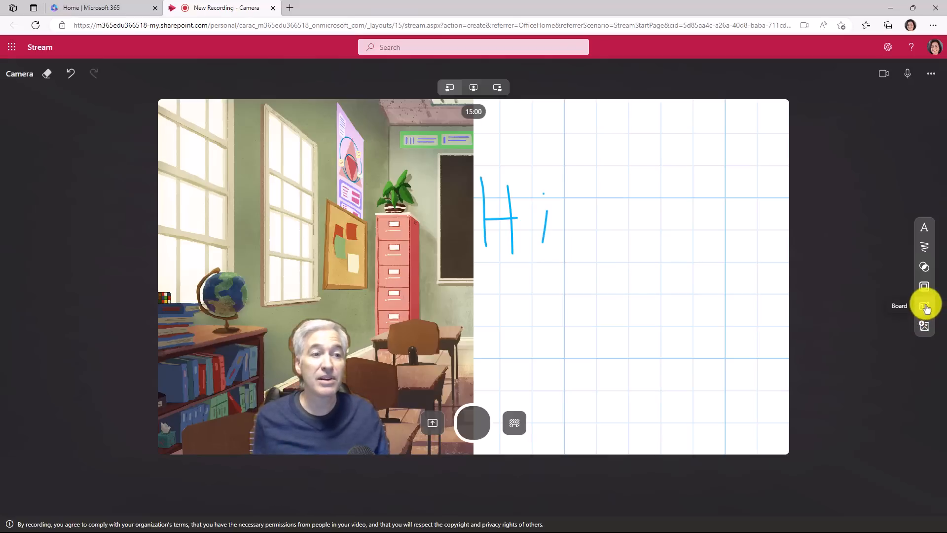
click(924, 306)
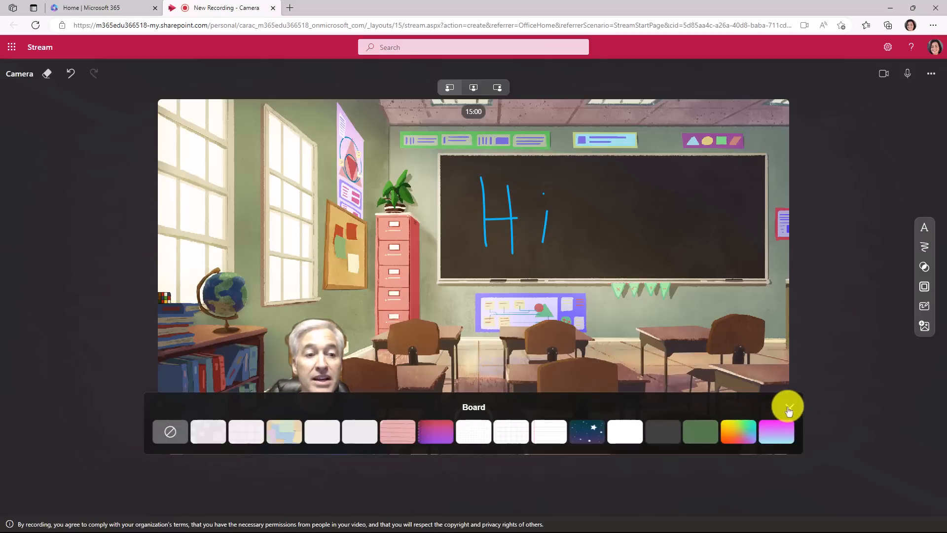
click(788, 407)
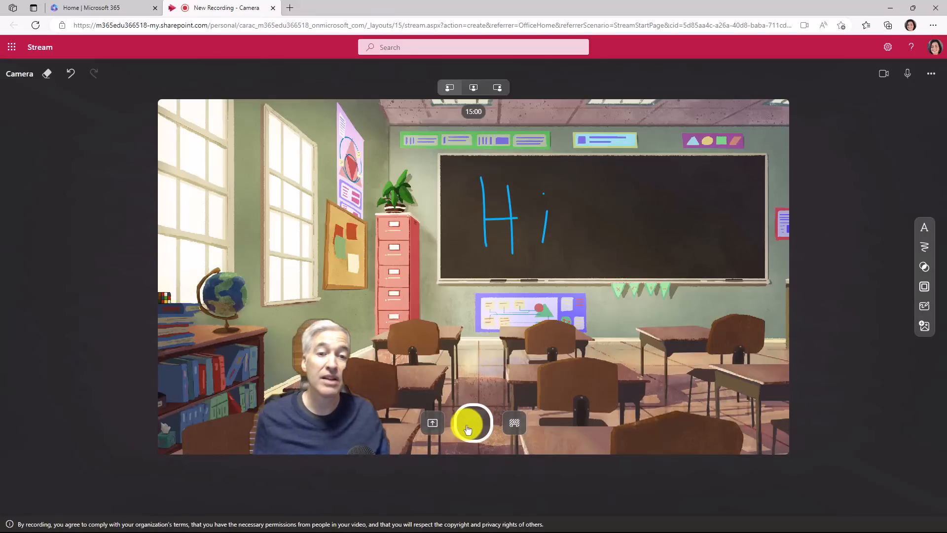
Step: Record a short camera clip, then retake and confirm deleting it
click(472, 423)
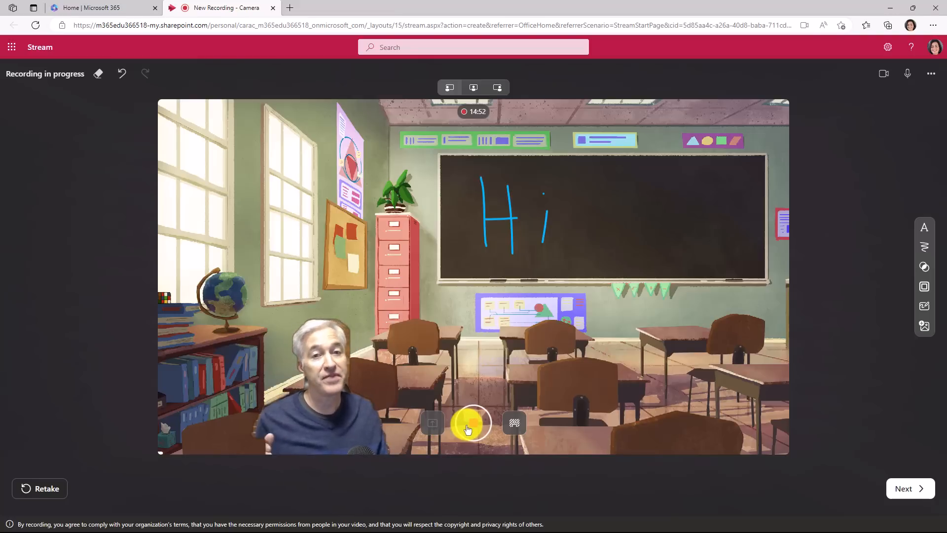
click(472, 422)
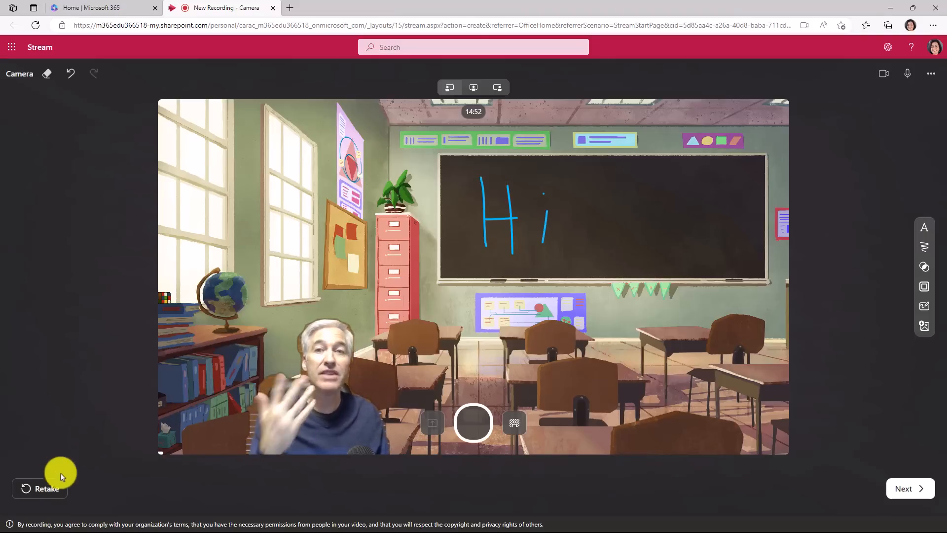
click(40, 488)
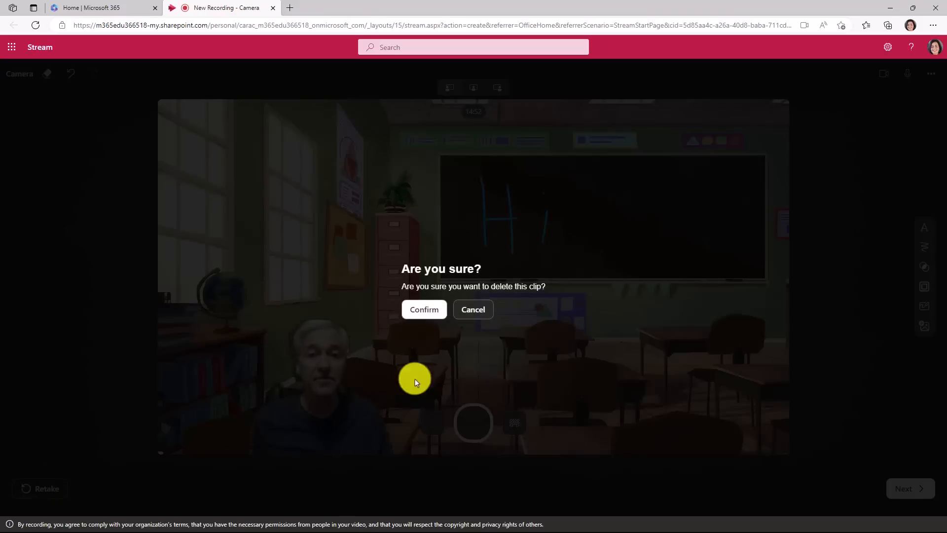
click(424, 309)
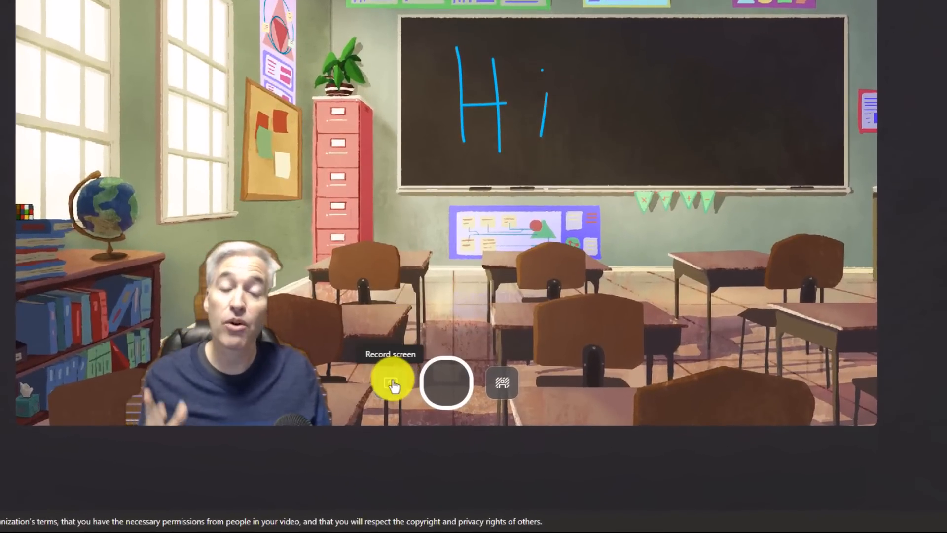
Step: Switch to Record screen and begin the screen capture setup
click(390, 382)
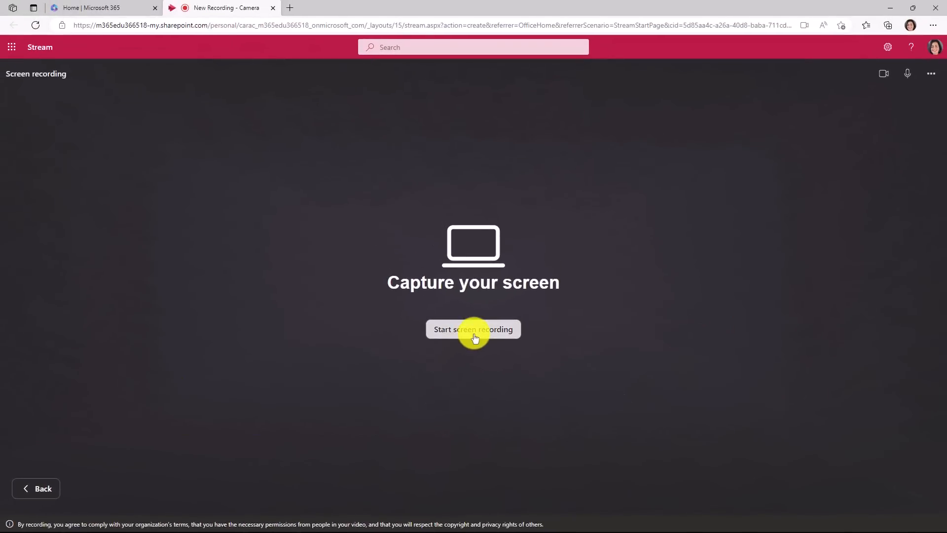
click(474, 329)
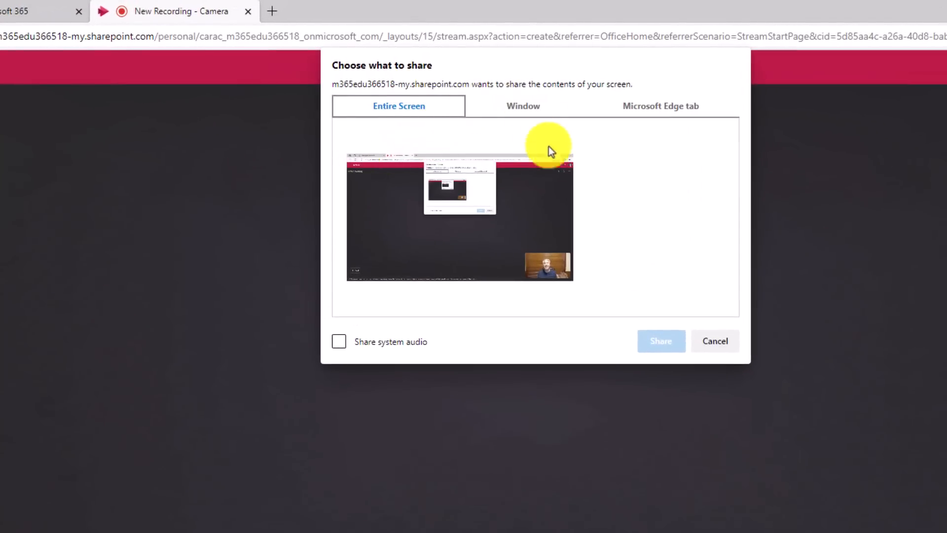
Step: Share the Entire Screen with system audio after browsing the Window and Edge tab options
click(523, 106)
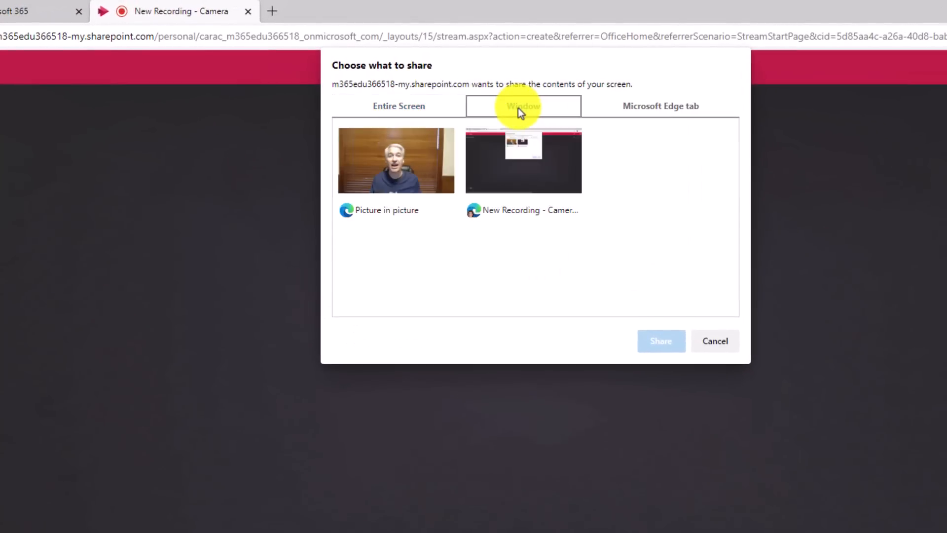
click(523, 106)
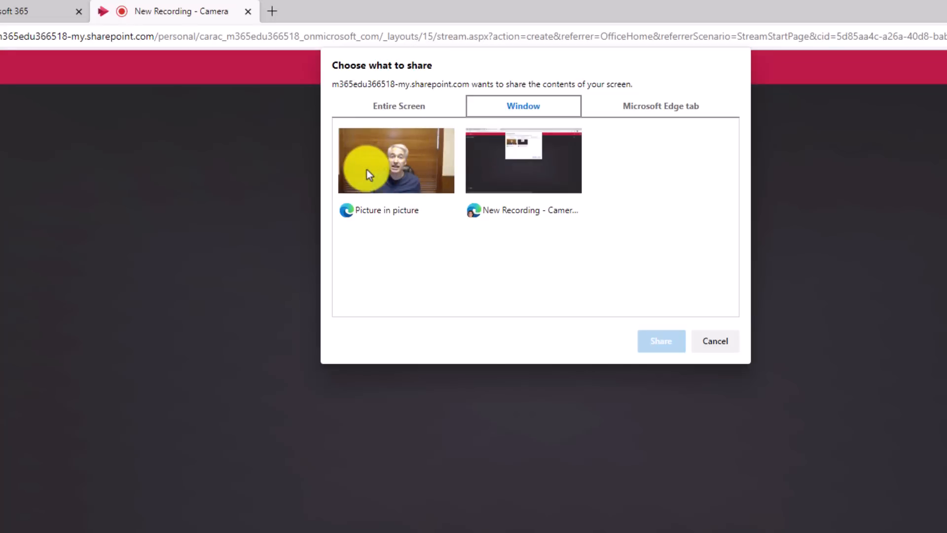
click(661, 105)
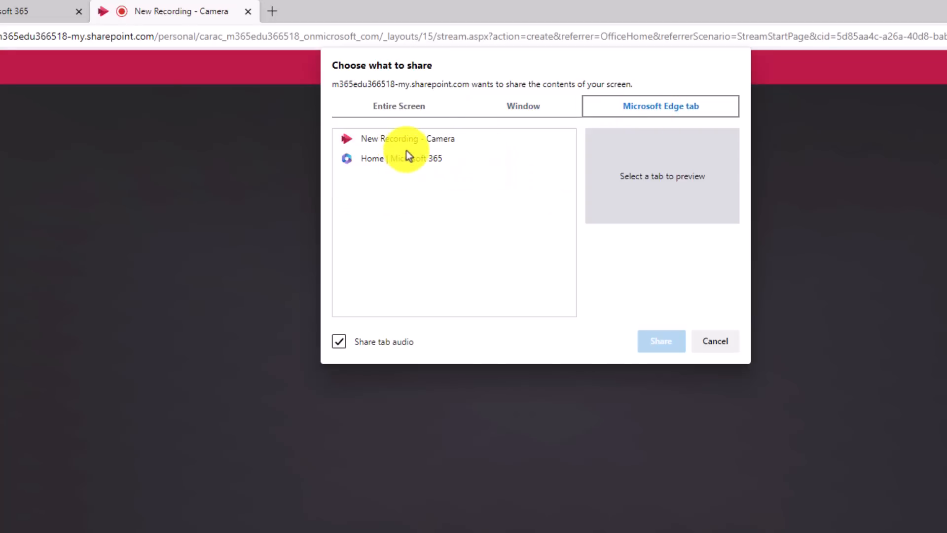
click(399, 107)
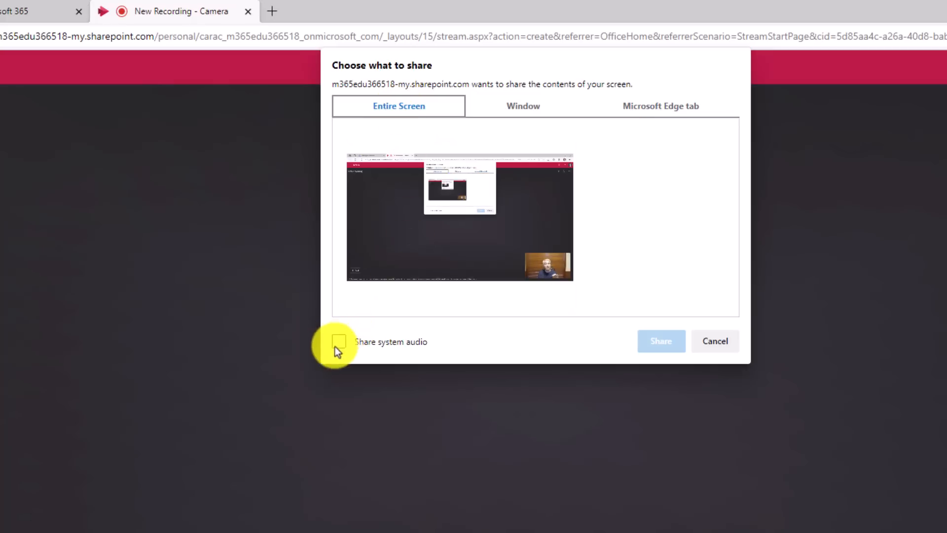
click(339, 342)
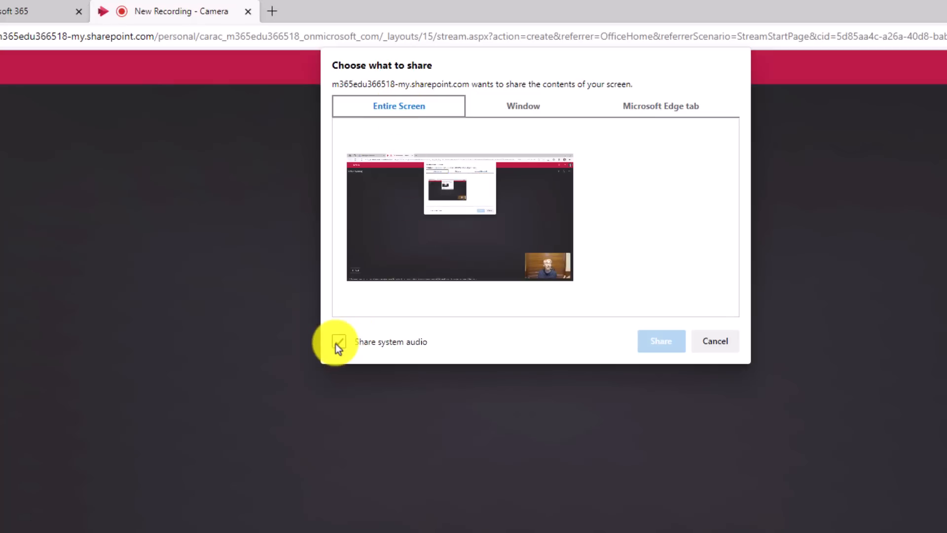
click(340, 341)
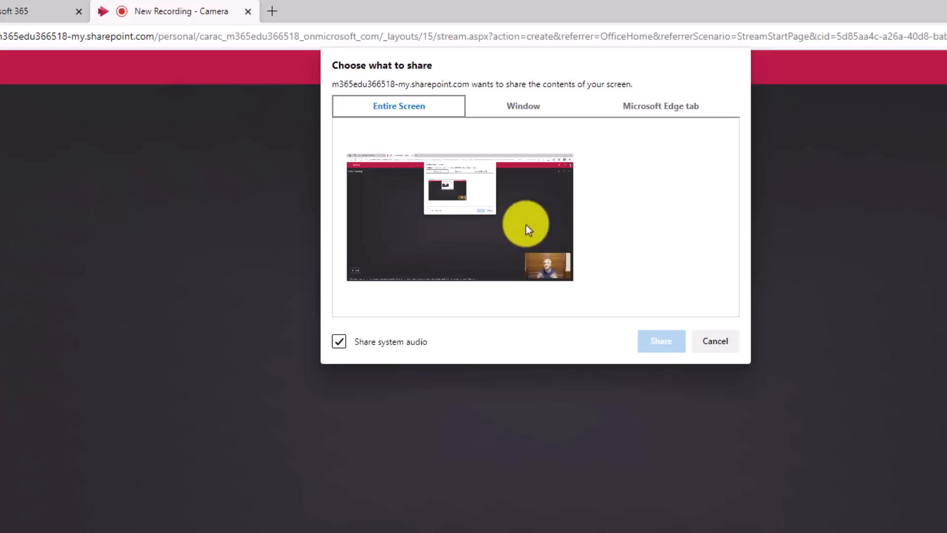
click(661, 341)
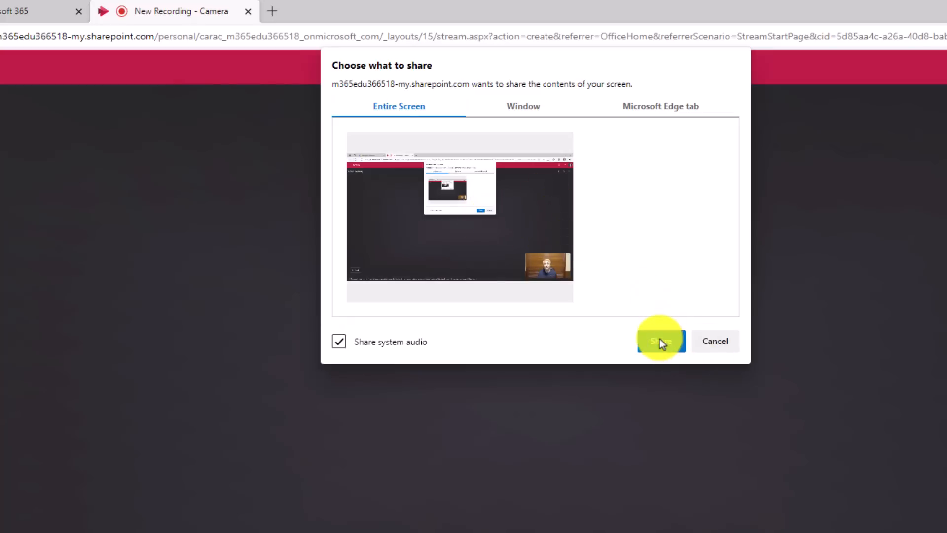
click(661, 340)
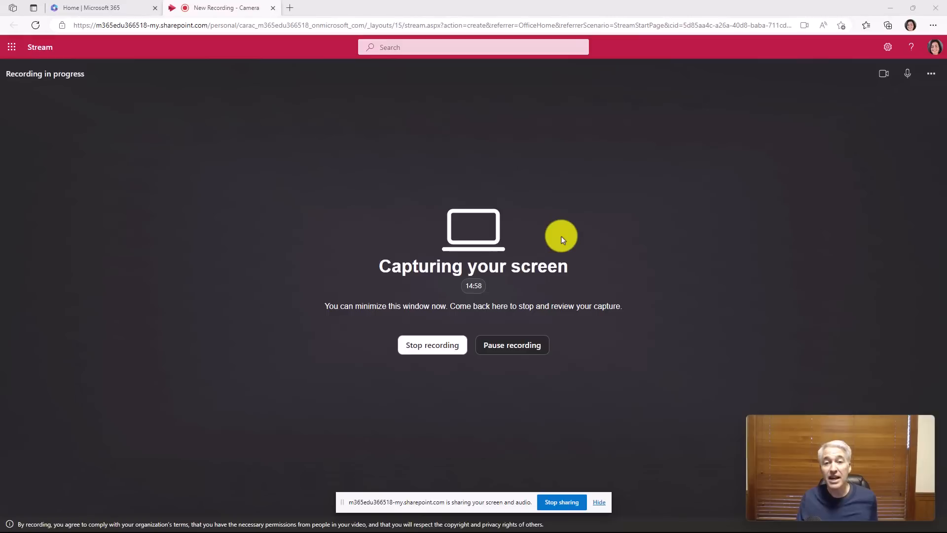
Step: Show the spreadsheet during capture, return to Stream and stop the recording
click(331, 521)
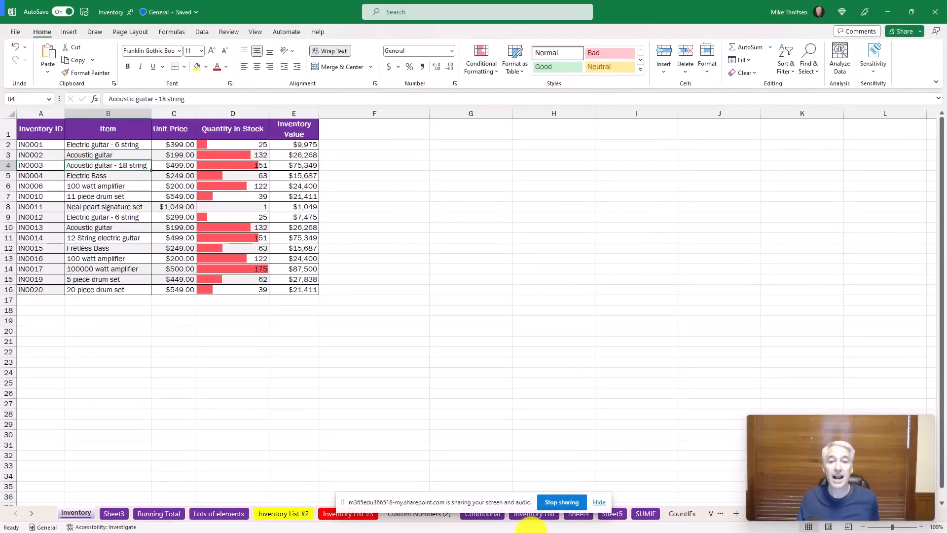
click(332, 521)
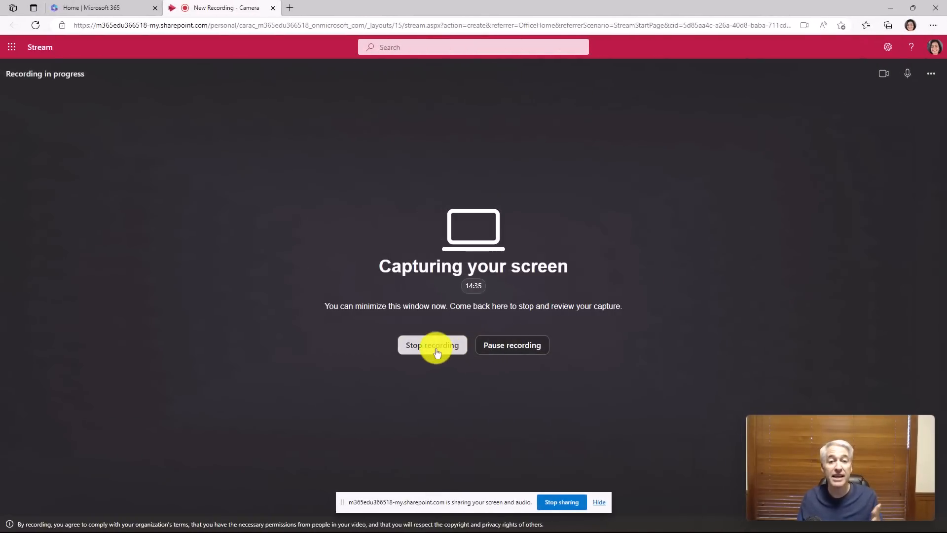
click(433, 346)
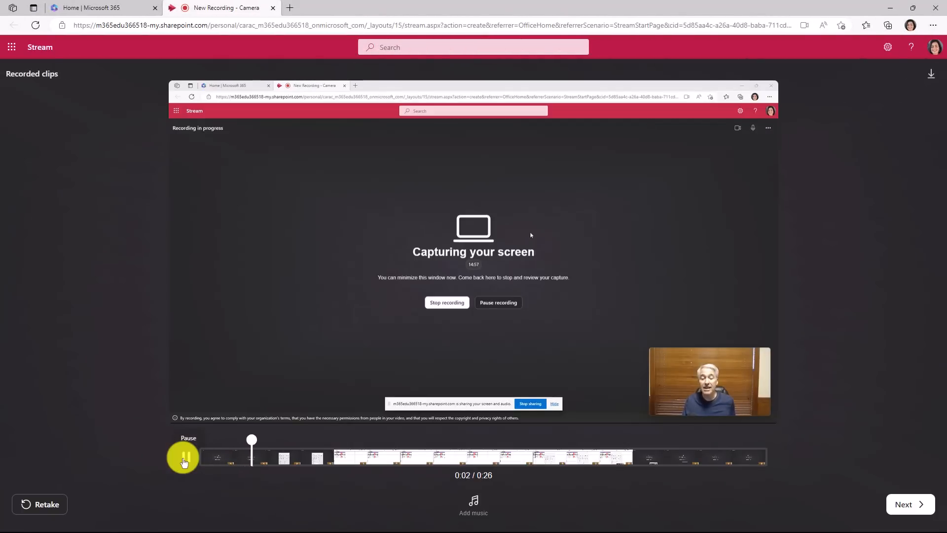
Step: Pause the preview and upload the clip as video Recording-20221203_154916
click(187, 458)
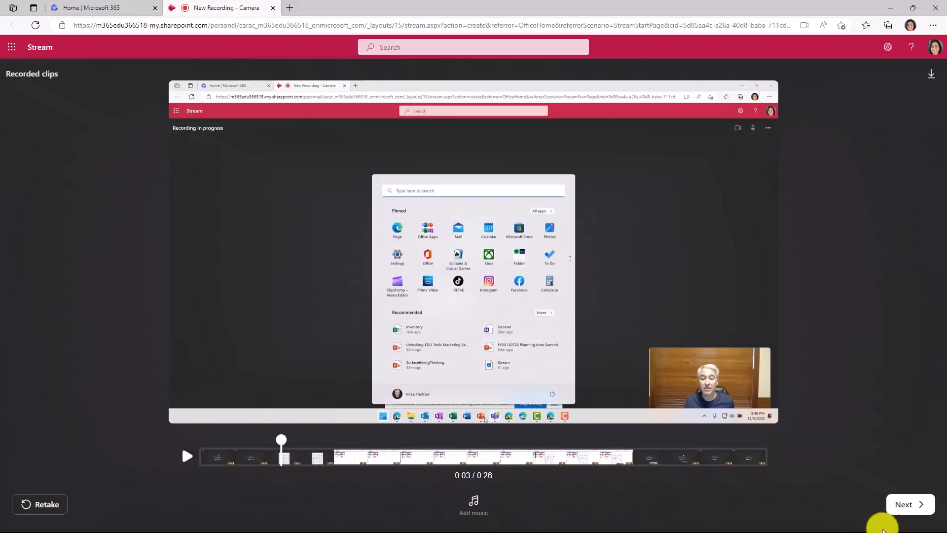
click(906, 503)
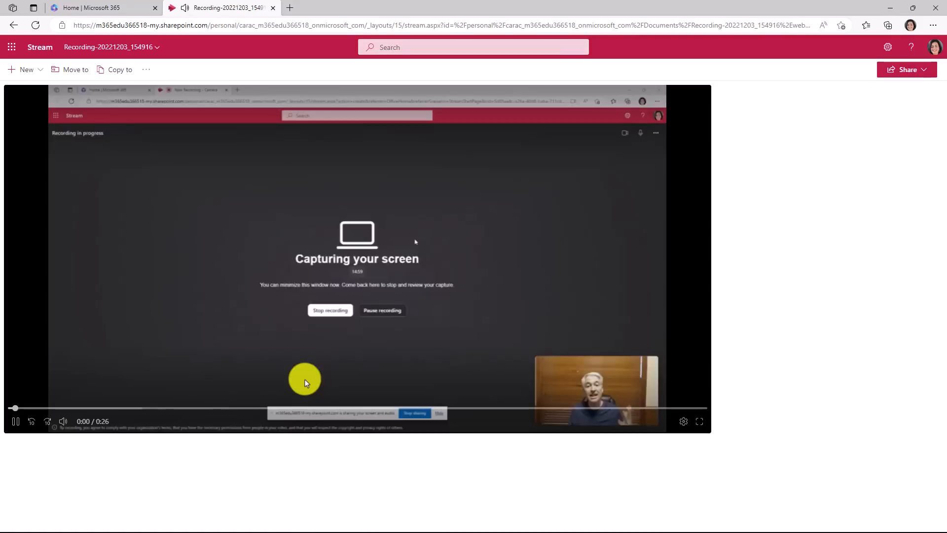
Step: Rename the video 'Mike Screen Recording' and add the description 'The best demo ever'
click(14, 422)
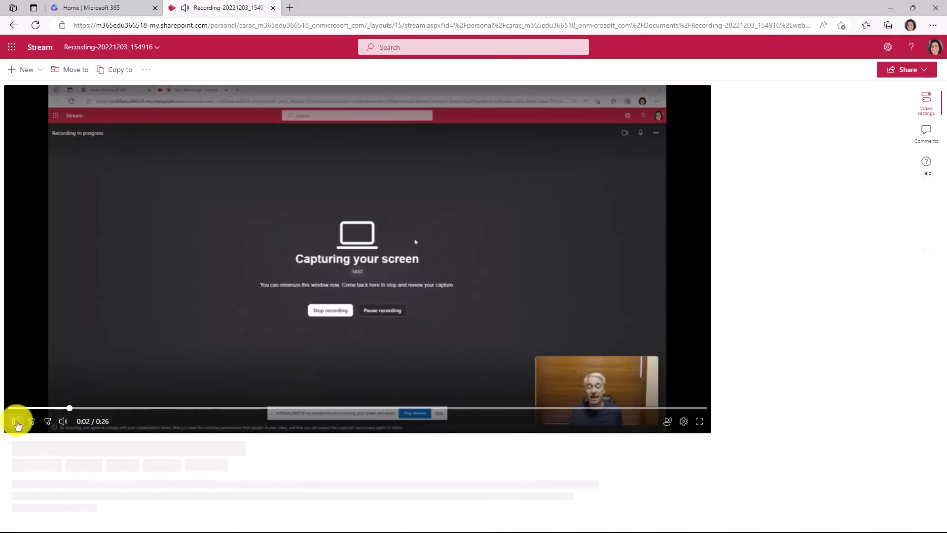
click(926, 99)
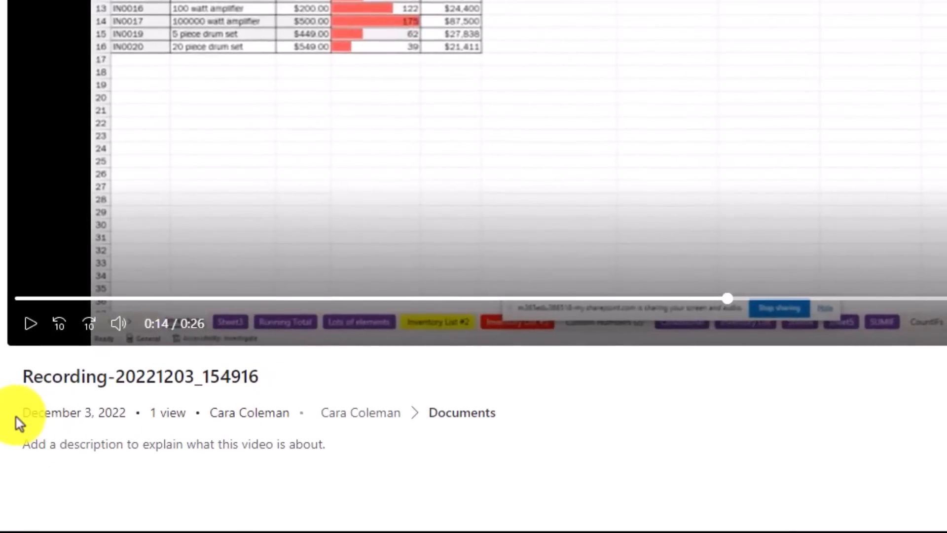
mouse_move(81, 411)
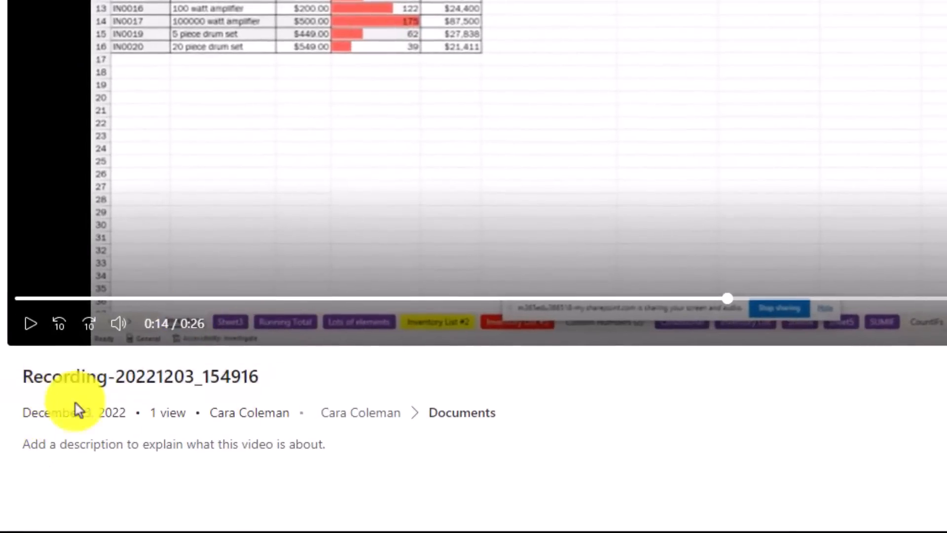
click(140, 377)
text(Mike Screen Recording)
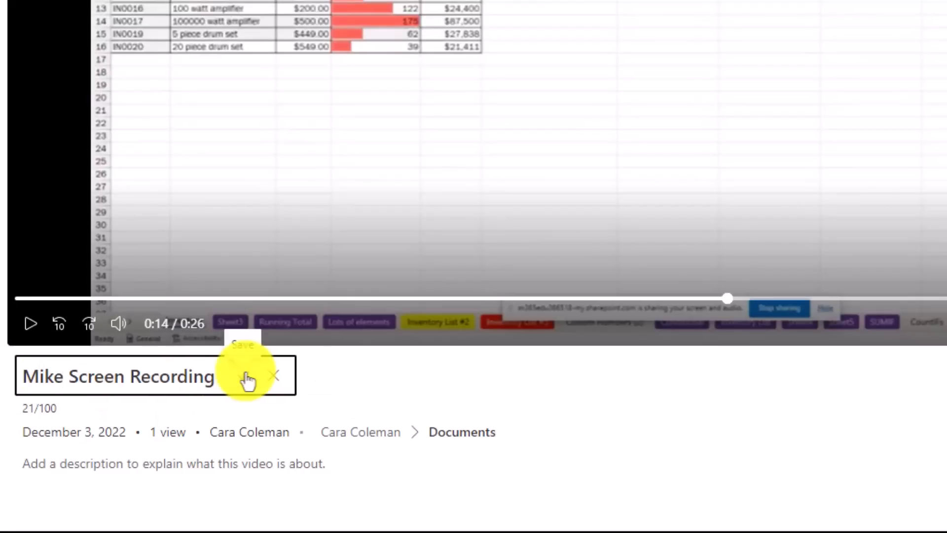
click(172, 463)
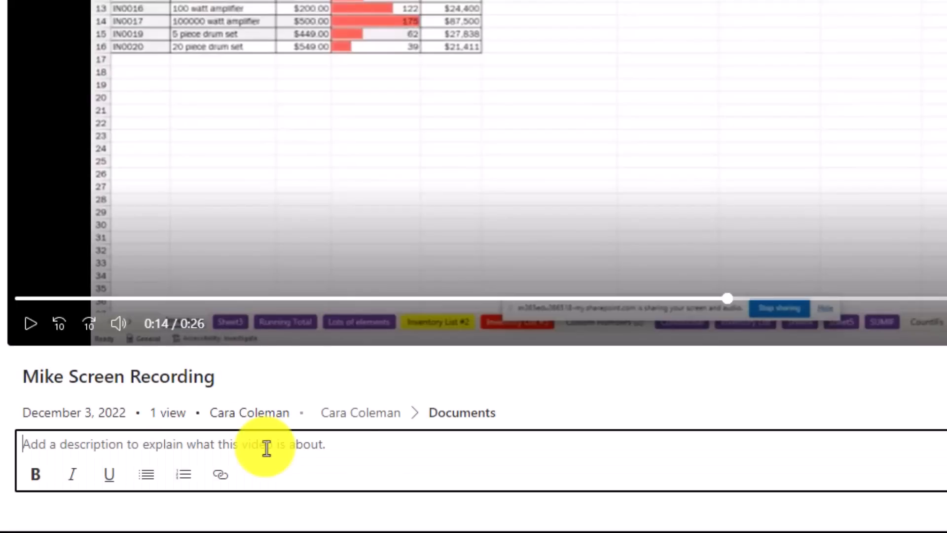
text(The best demo ever)
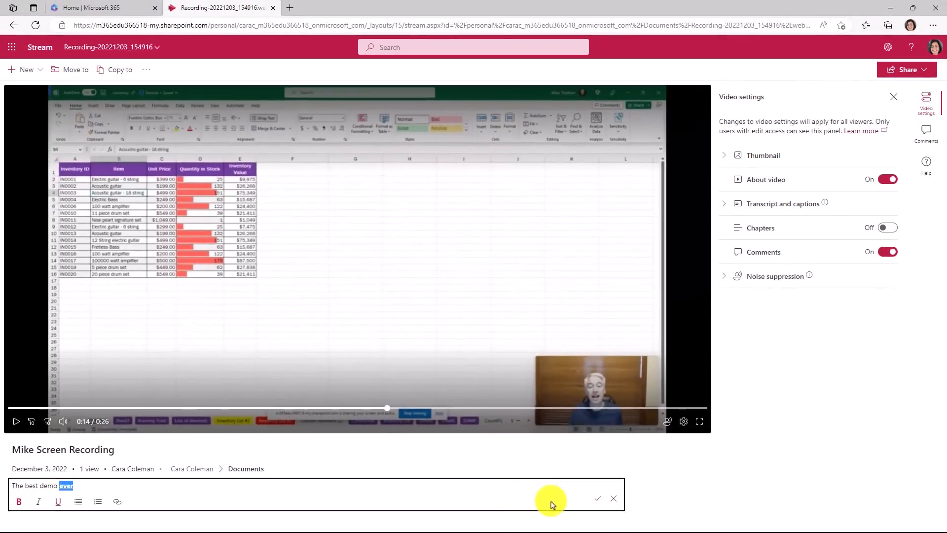
click(598, 498)
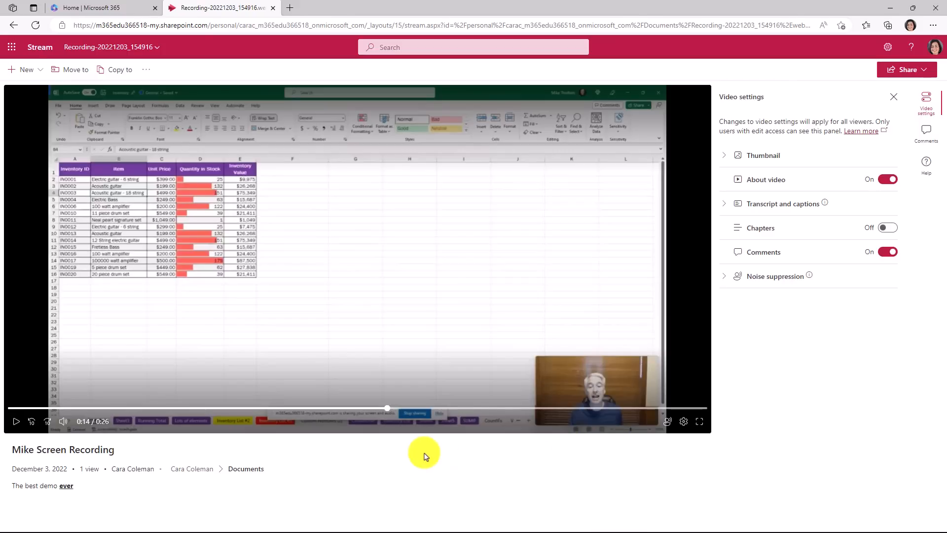
mouse_move(572, 513)
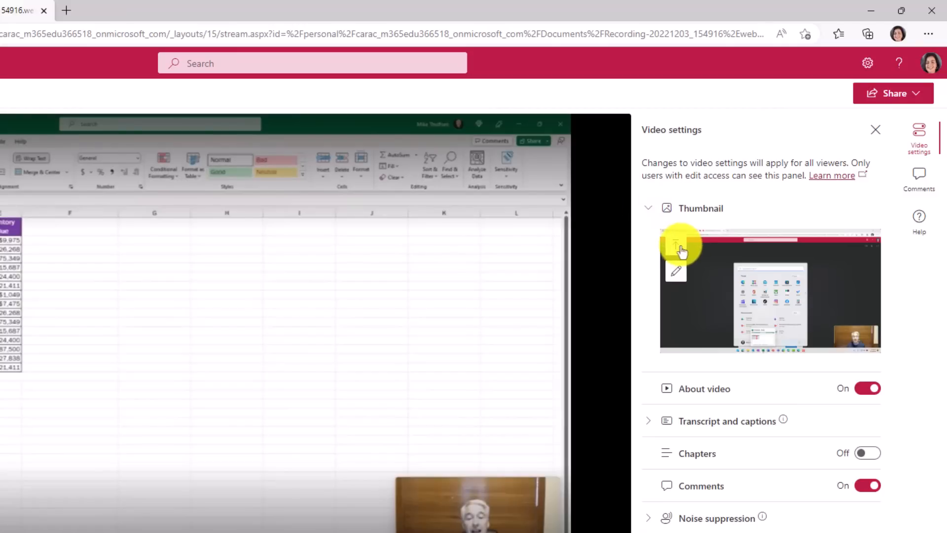
mouse_move(718, 235)
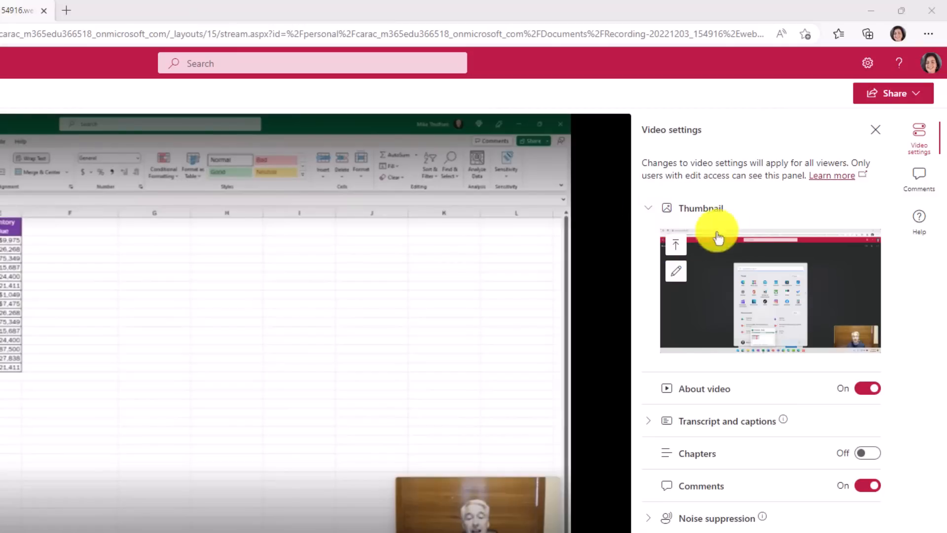
Step: Upload the '7 Excel Tips in 1 Minute' thumbnail and turn the About video setting on
click(676, 270)
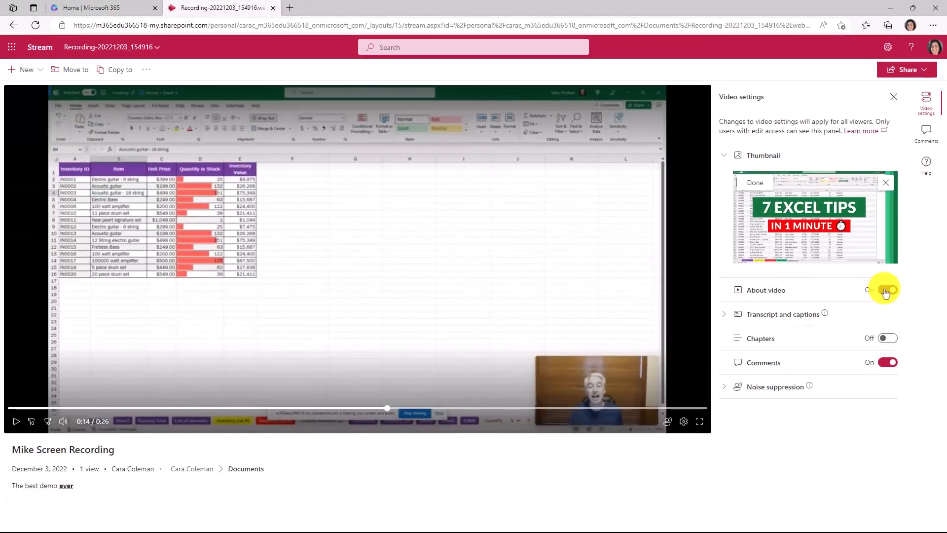
click(887, 290)
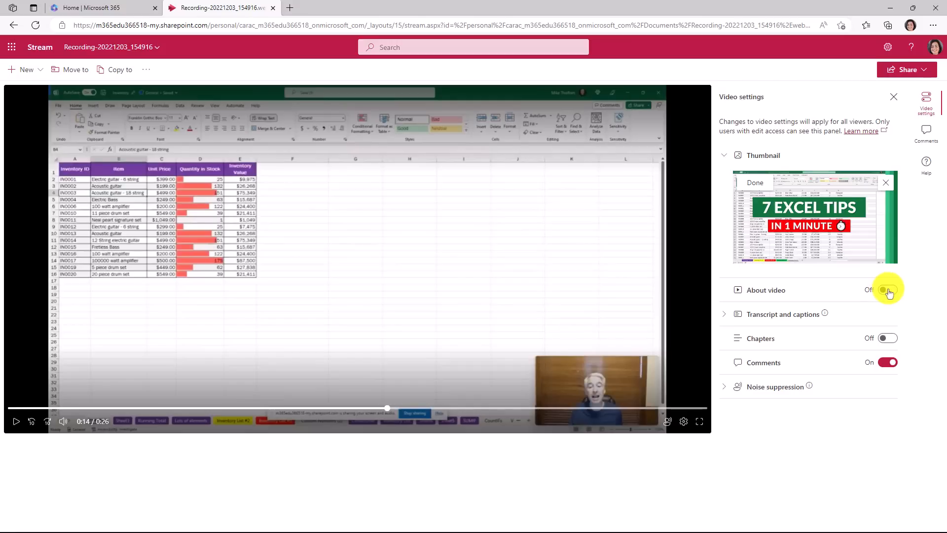
click(887, 291)
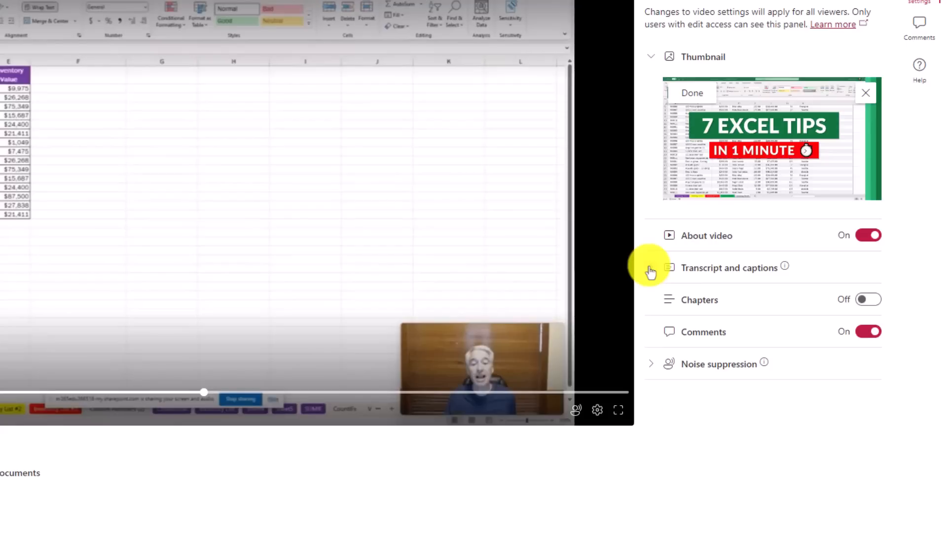
Step: Generate an English (United States) transcript and captions for the video
click(729, 268)
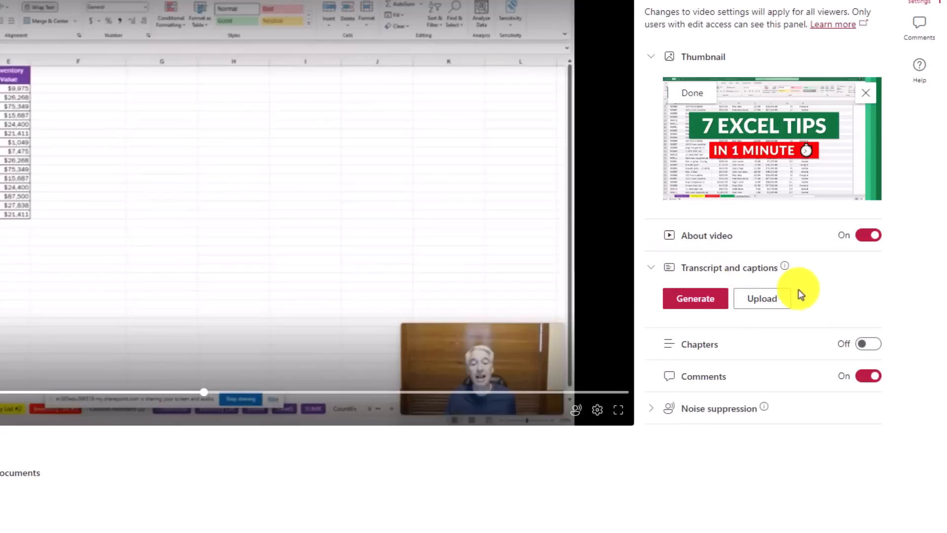
click(694, 298)
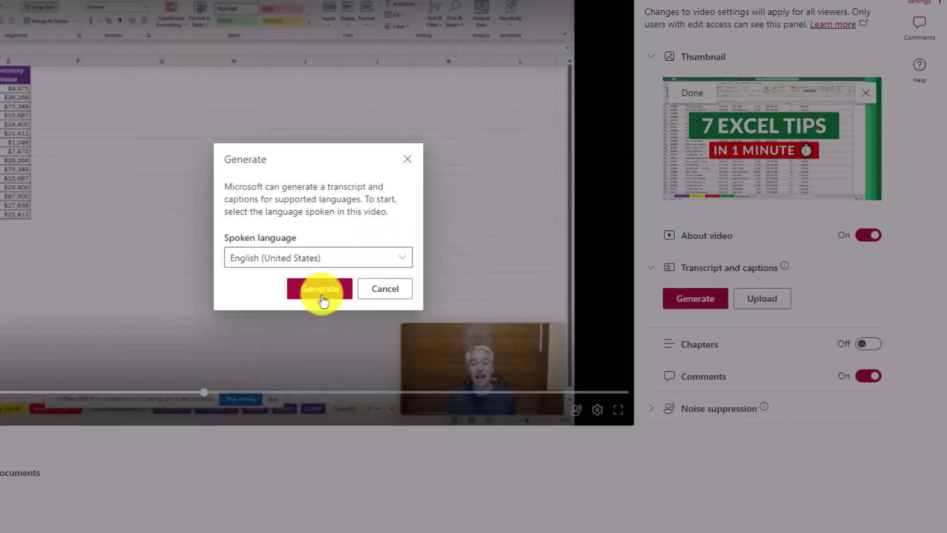
click(320, 289)
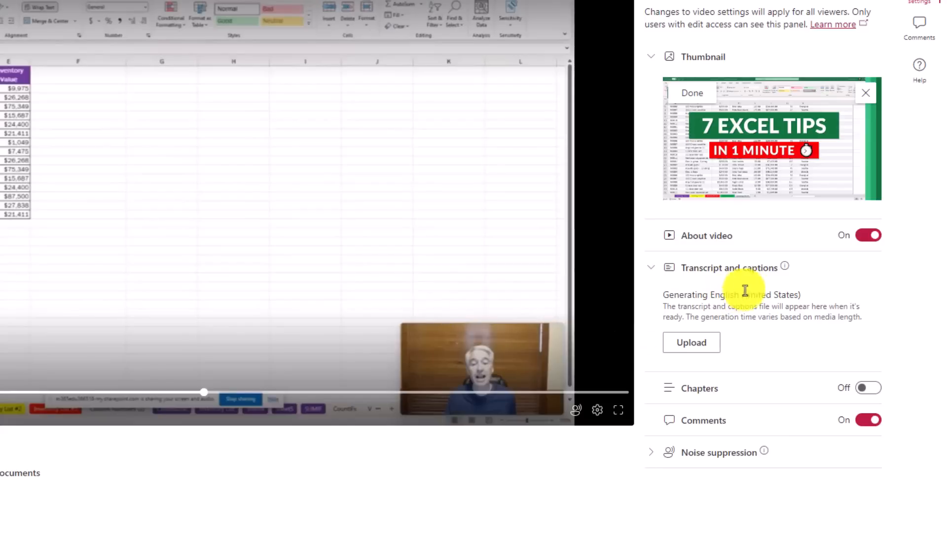
mouse_move(760, 304)
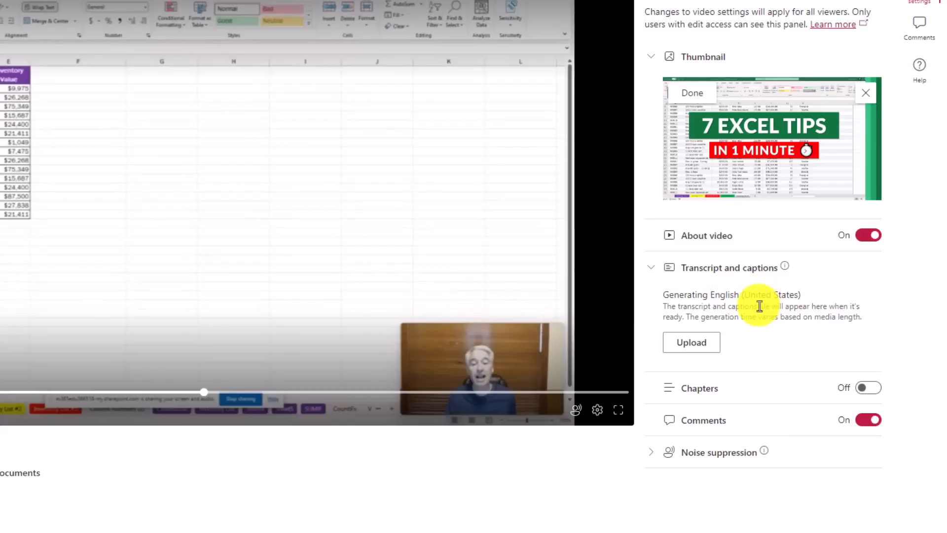
click(868, 387)
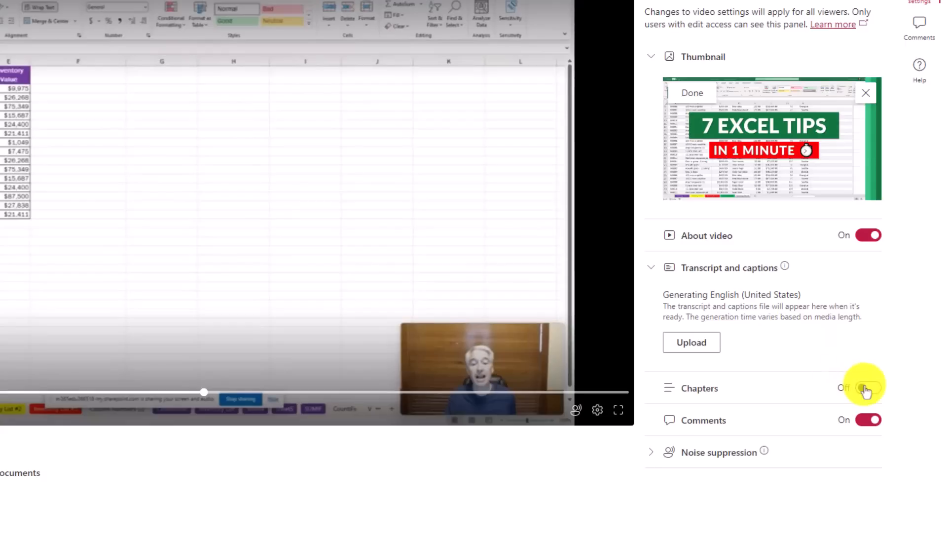
Step: Enable chapters and add a new chapter named 'Excel demo' at 0:13
click(868, 389)
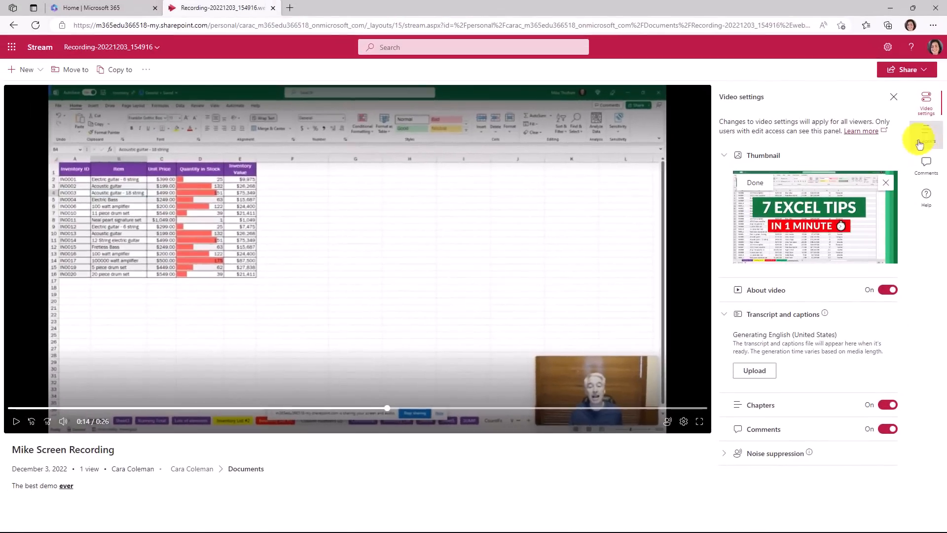
click(926, 133)
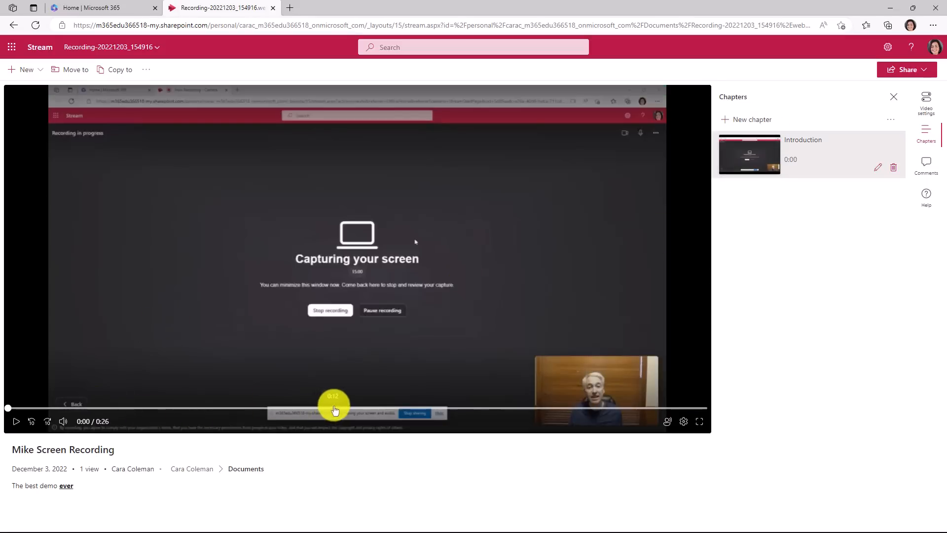
drag(332, 407, 387, 408)
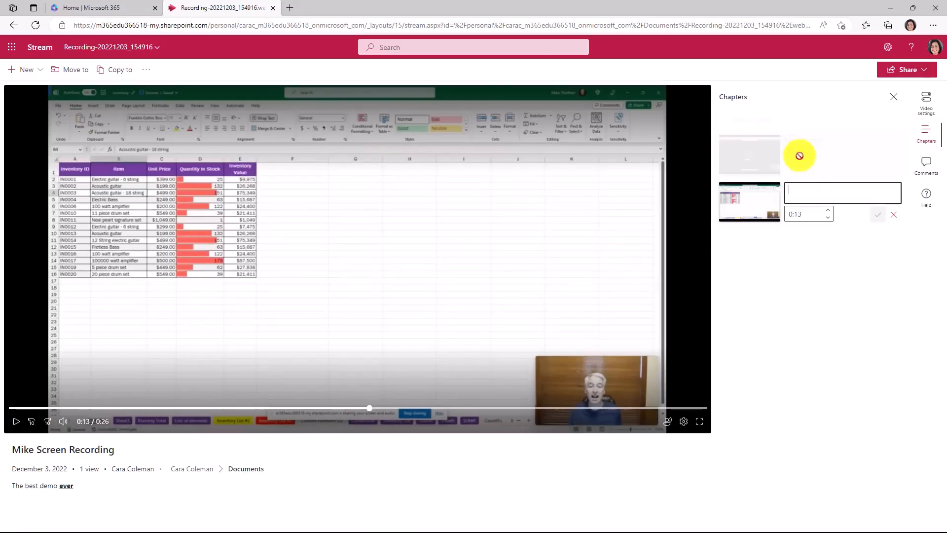
text(Excel demo)
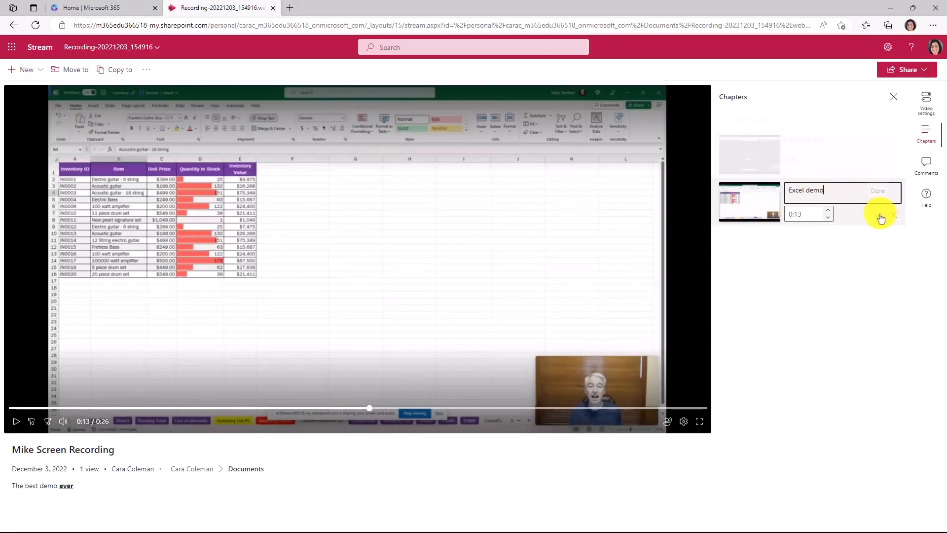
click(878, 191)
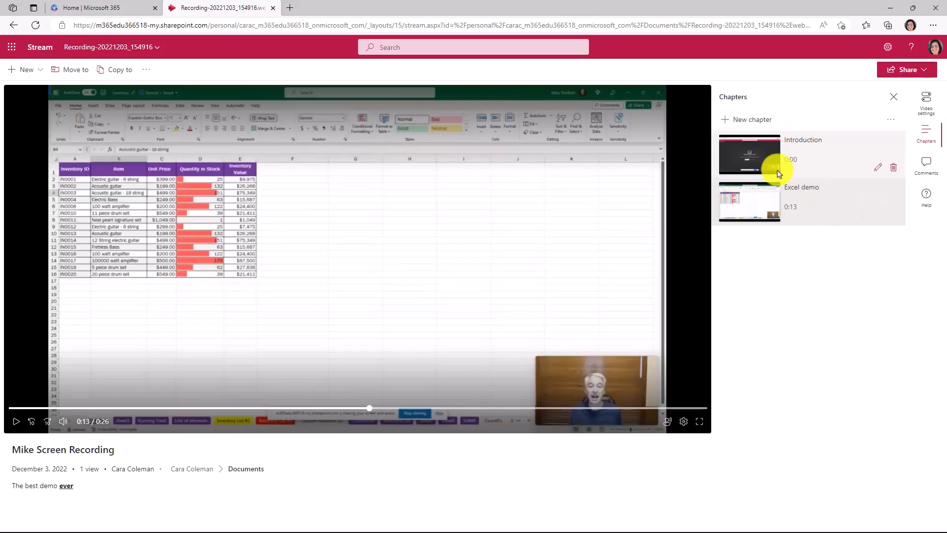
mouse_move(925, 104)
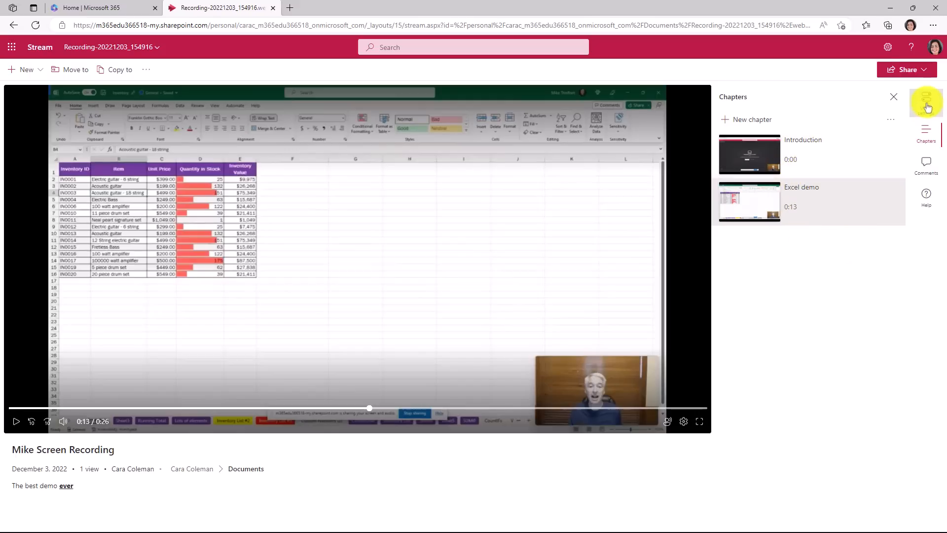
Step: Return to video settings and review the Noise suppression options without changes
click(925, 102)
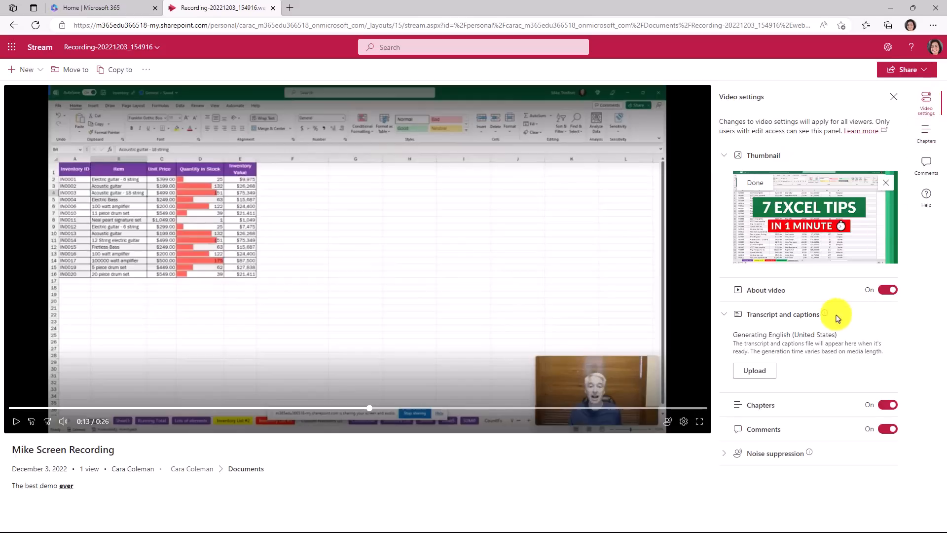
mouse_move(797, 433)
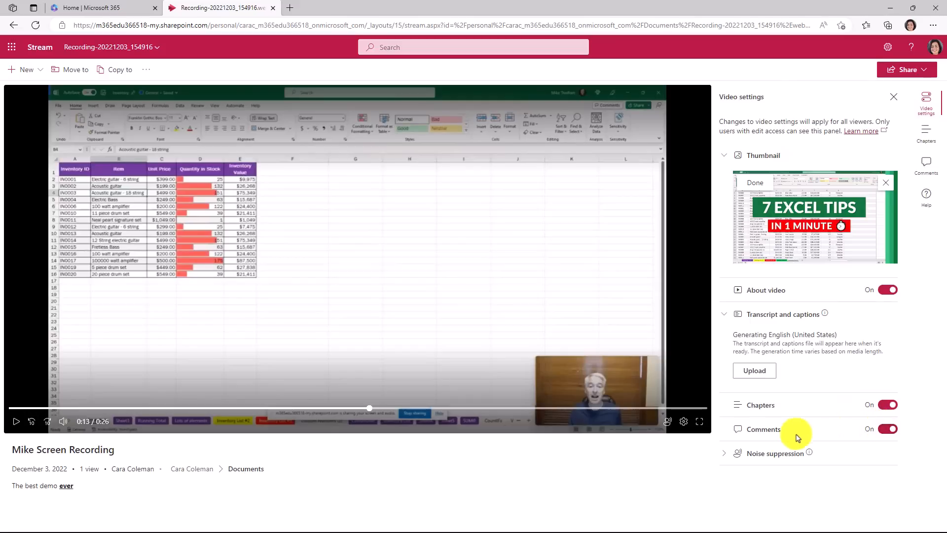
click(724, 453)
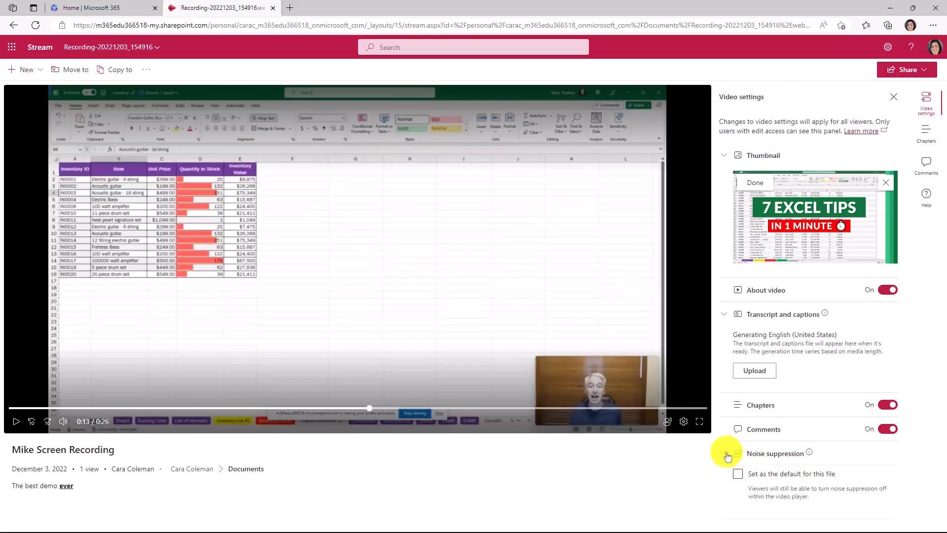
click(724, 453)
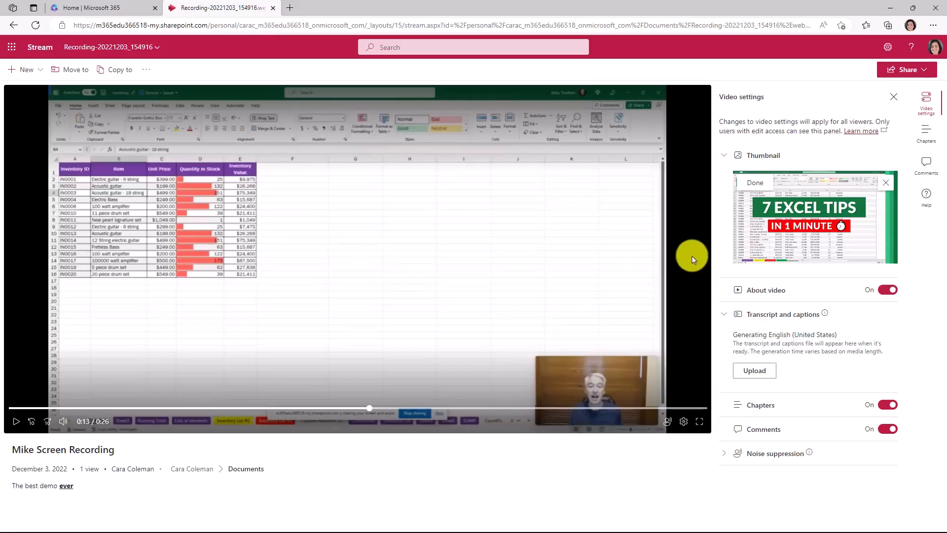
mouse_move(803, 99)
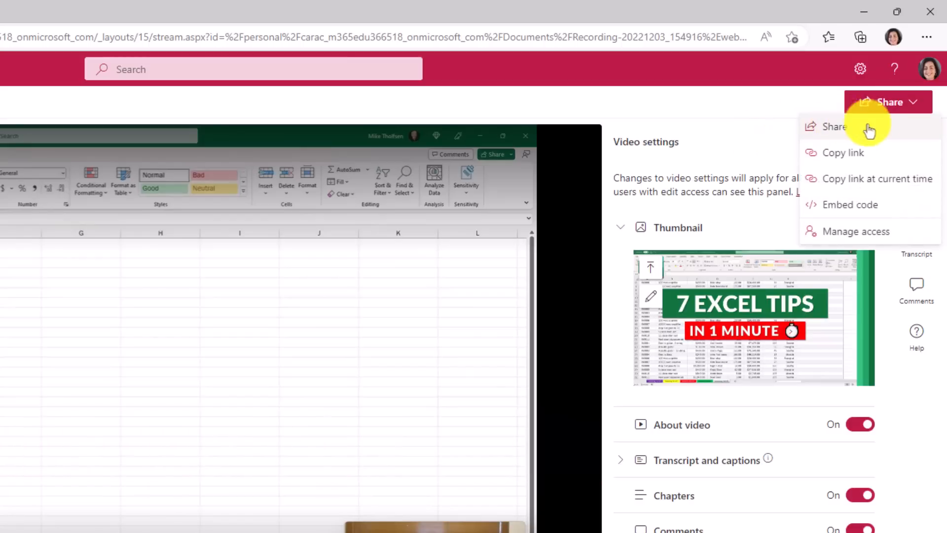
click(832, 127)
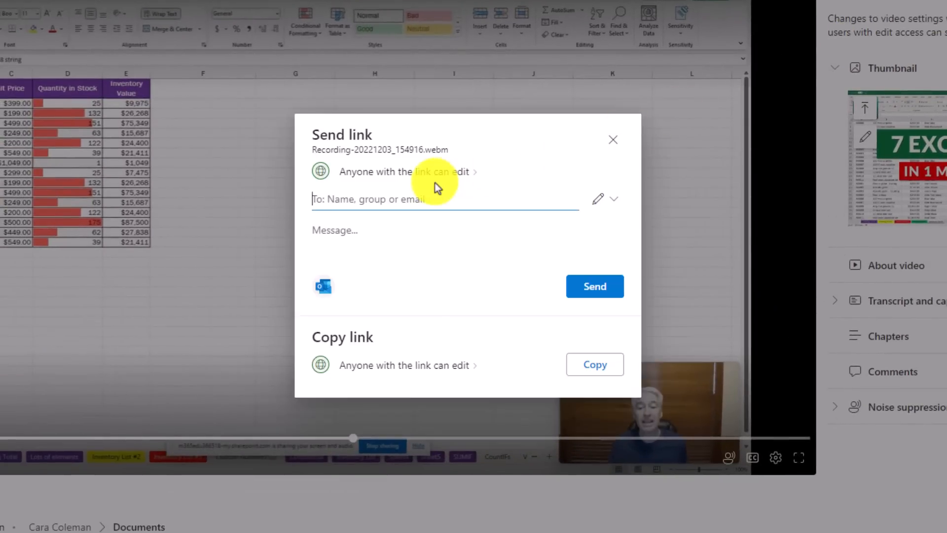
mouse_move(523, 185)
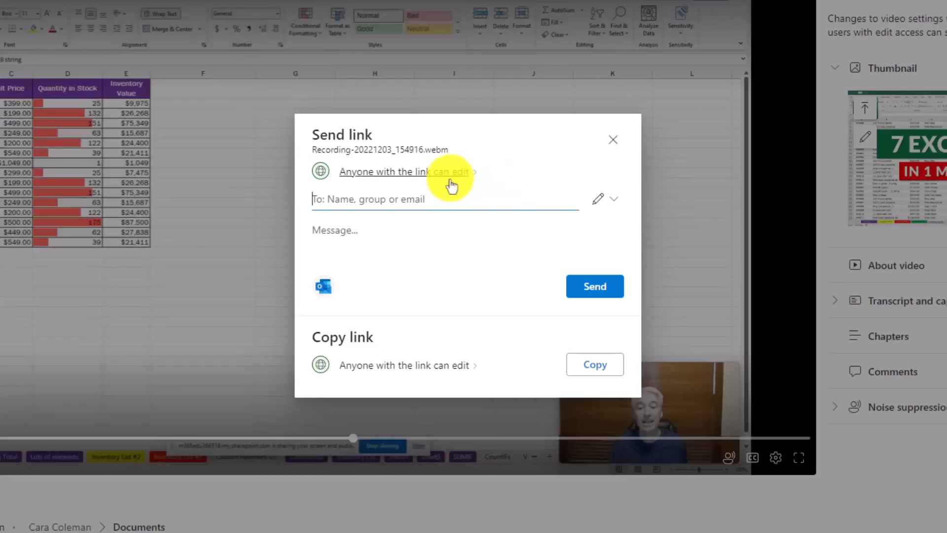
click(395, 172)
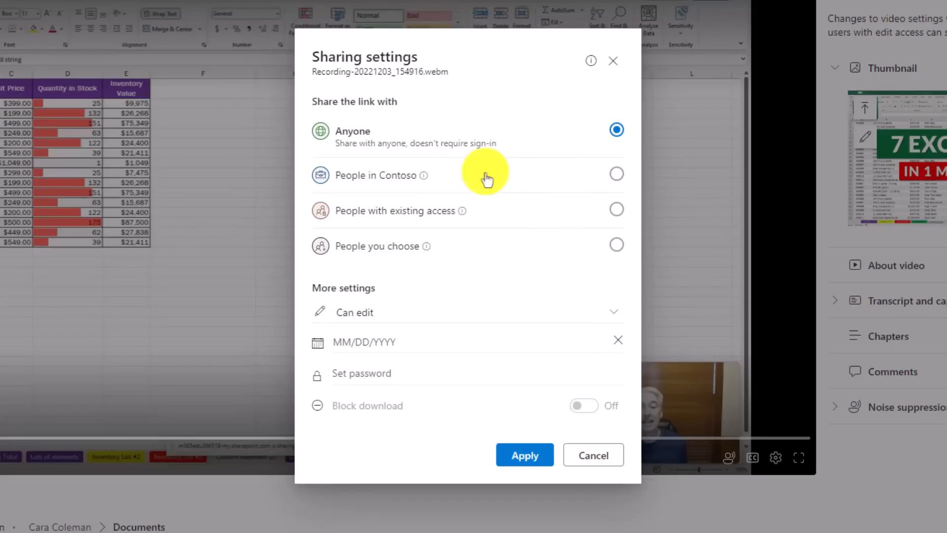
mouse_move(438, 205)
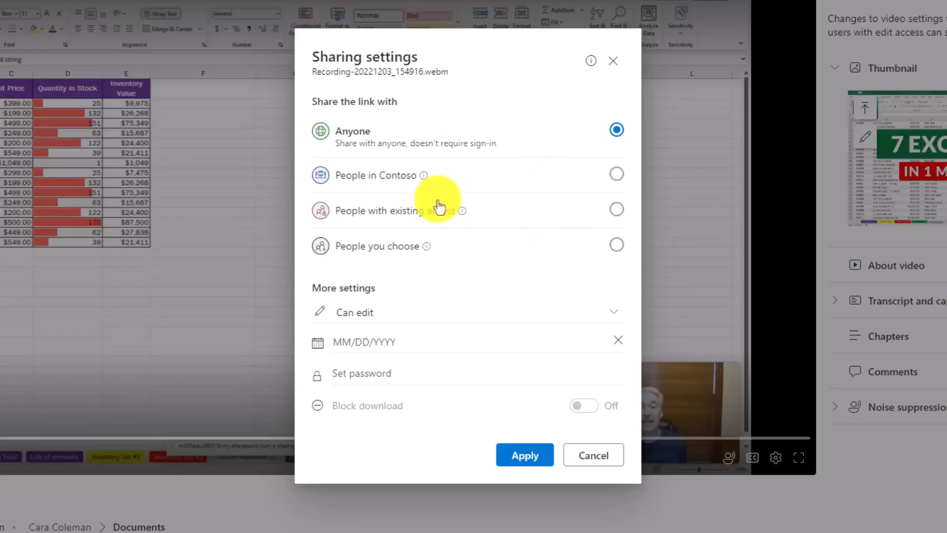
mouse_move(391, 314)
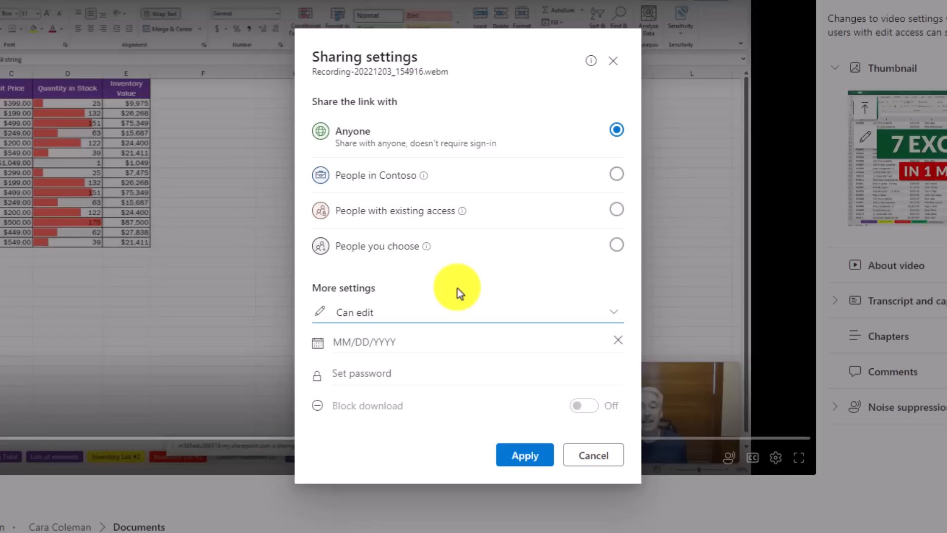
mouse_move(575, 407)
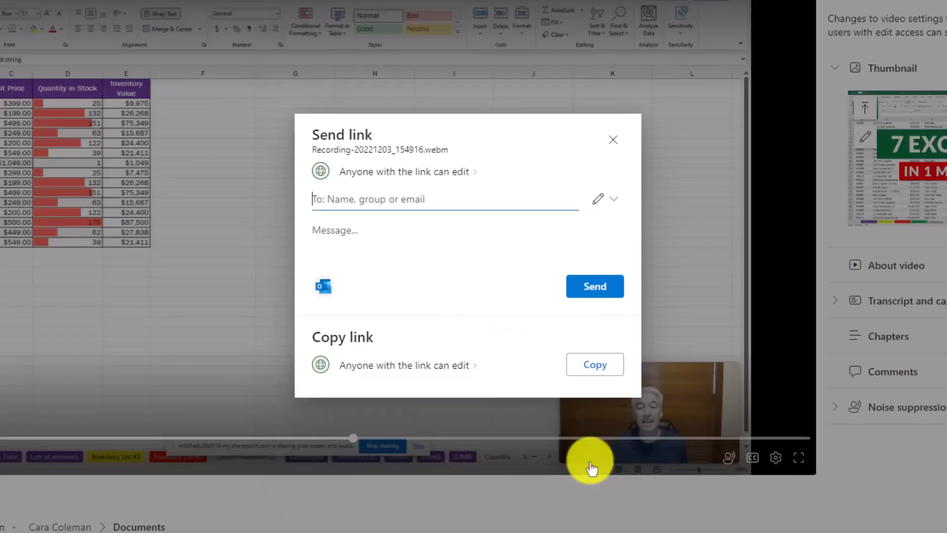
mouse_move(589, 287)
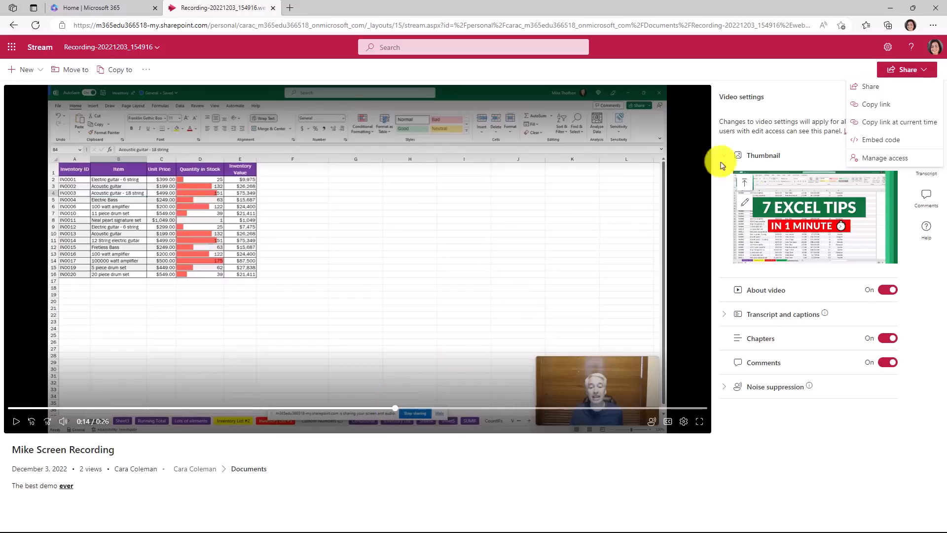
mouse_move(907, 123)
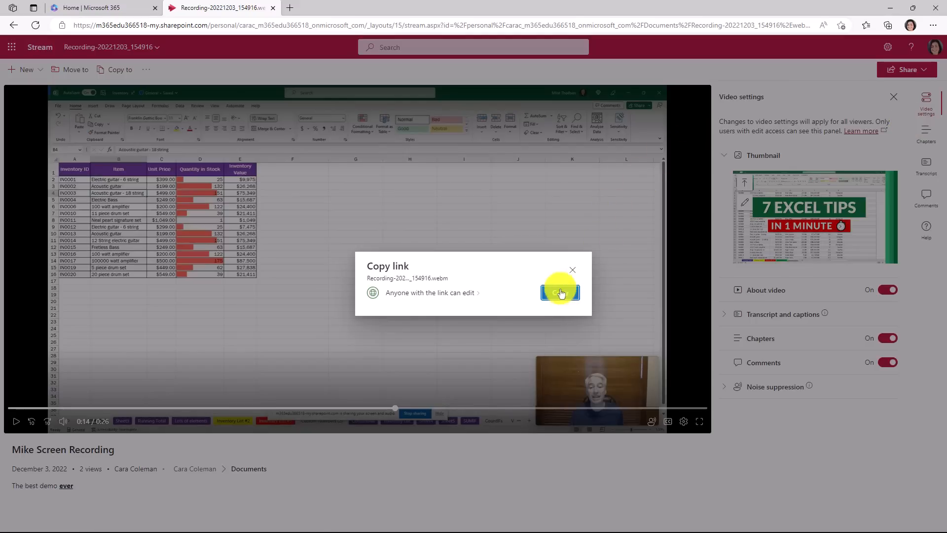
Step: Copy the anyone-can-edit sharing link for the recording and dismiss the confirmation
click(560, 292)
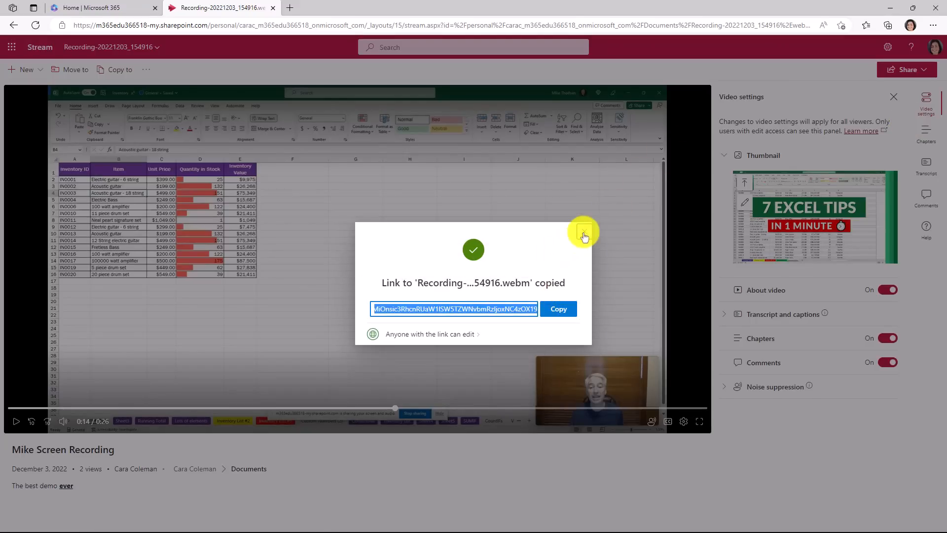
click(585, 232)
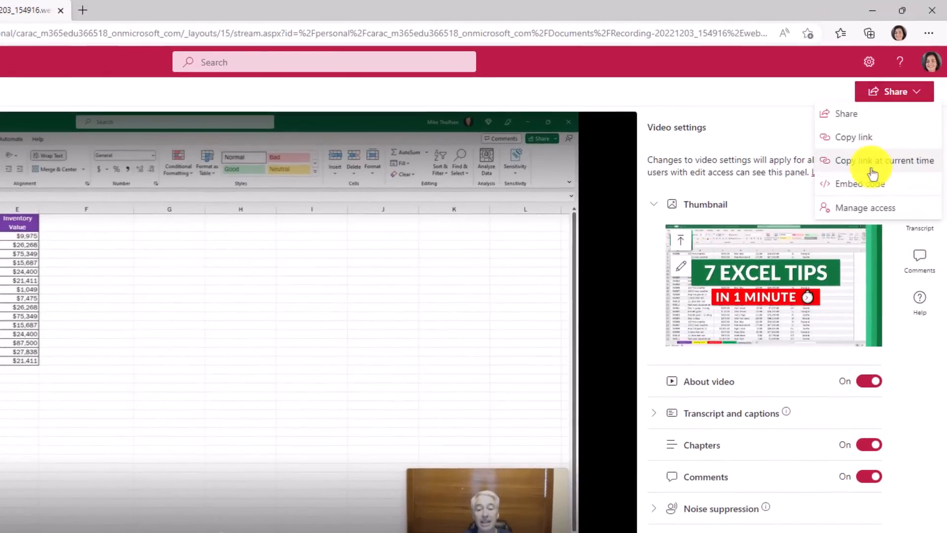
mouse_move(859, 183)
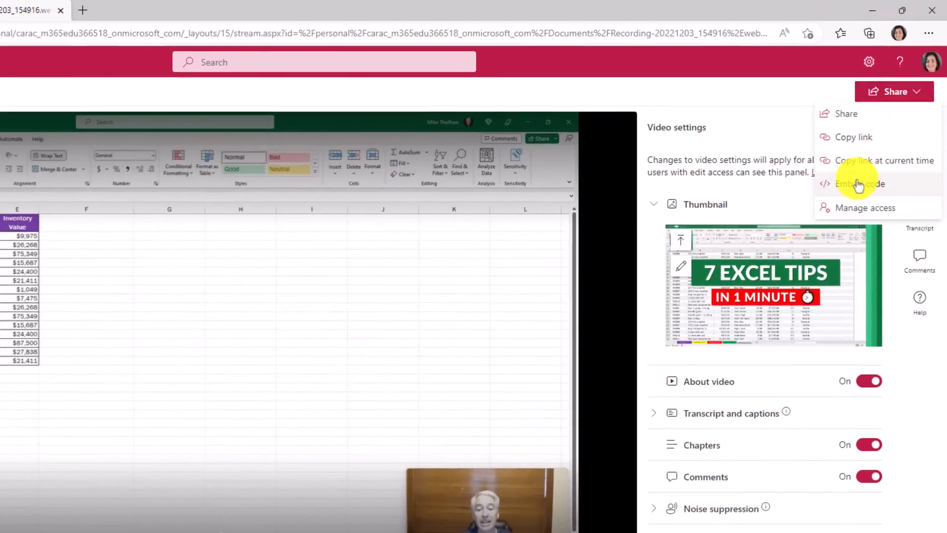
Step: Generate embed code starting at 0:14 with a 1280 x 720 player, select it, and close the pane
click(861, 184)
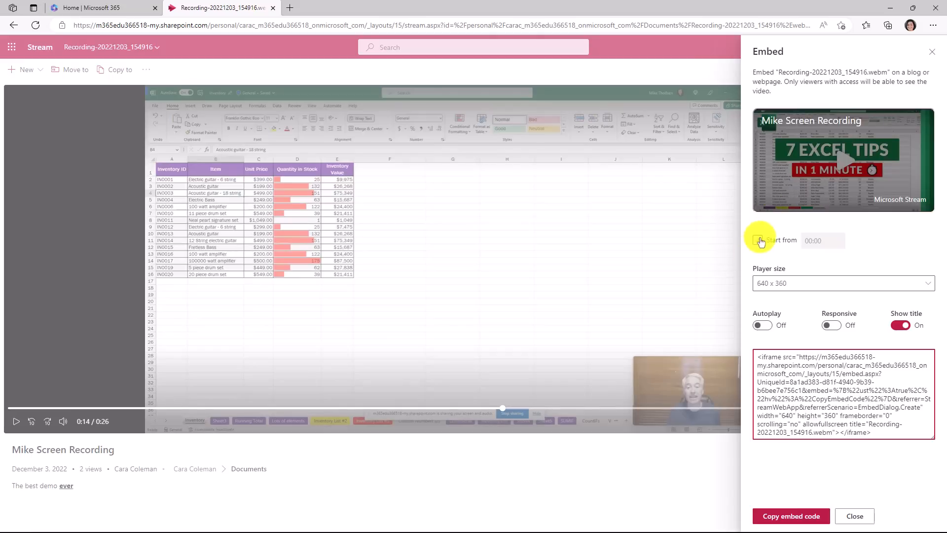
click(758, 239)
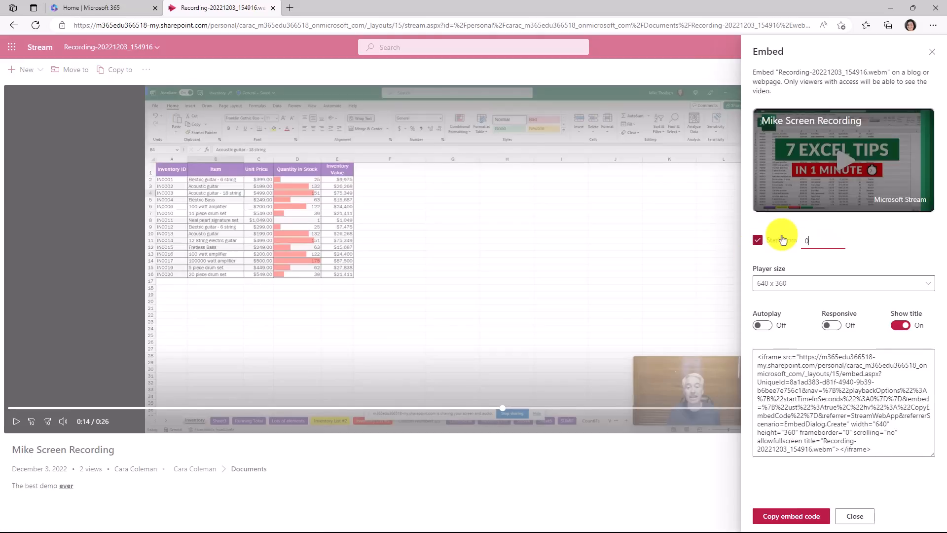
text(0:14)
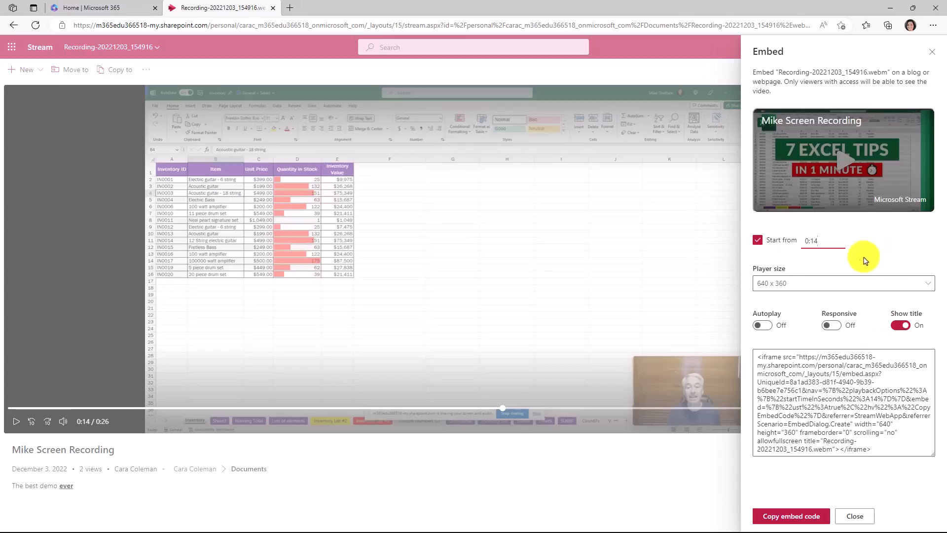
click(843, 283)
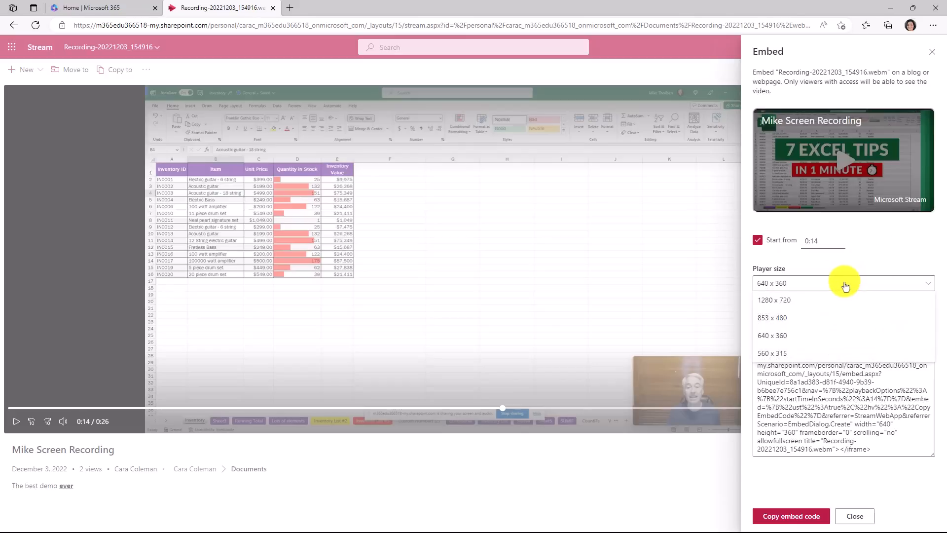
click(773, 299)
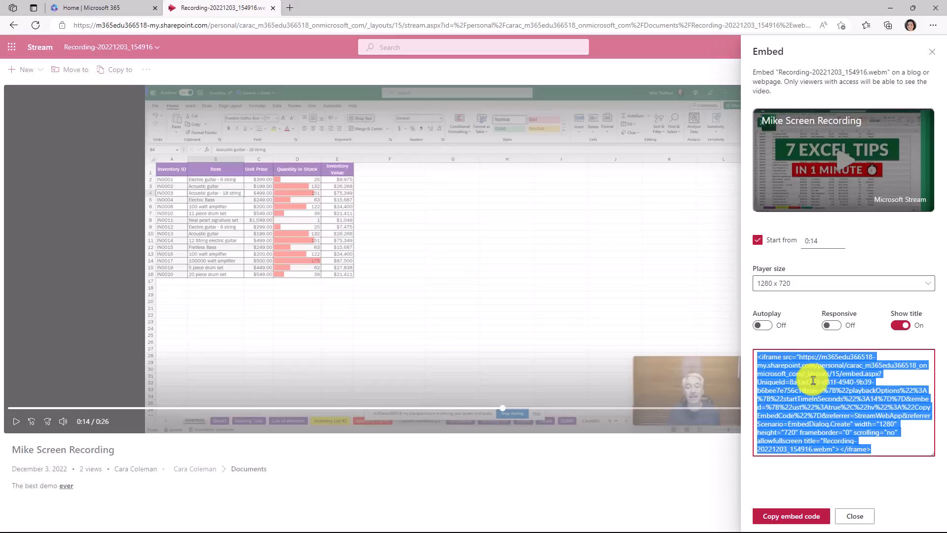
click(793, 516)
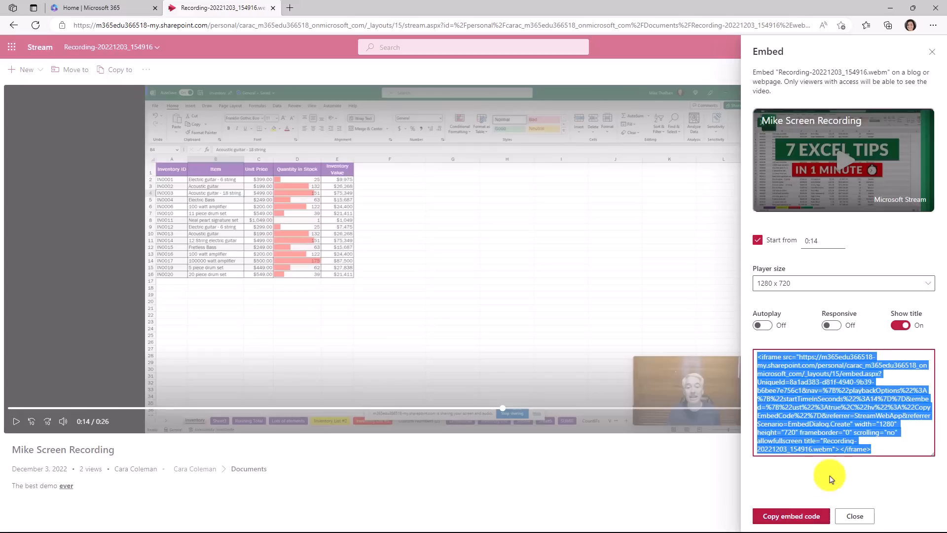
mouse_move(924, 270)
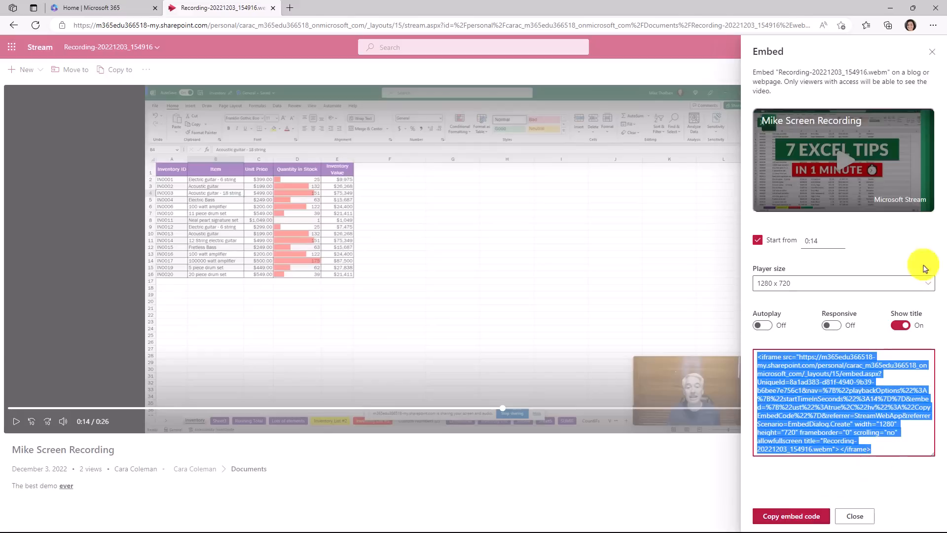
click(856, 517)
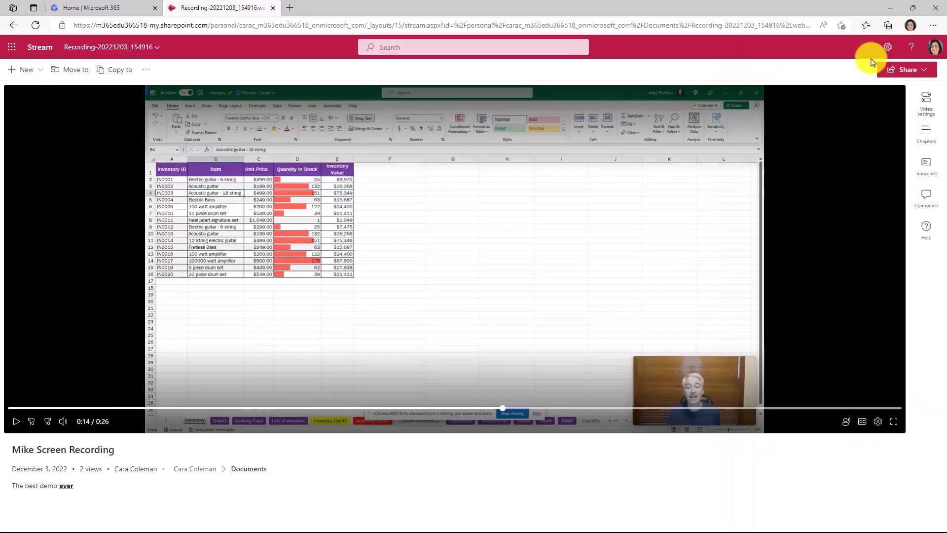
Step: View Manage access for the video, launch advanced permissions in a new tab, and return to the video
click(907, 69)
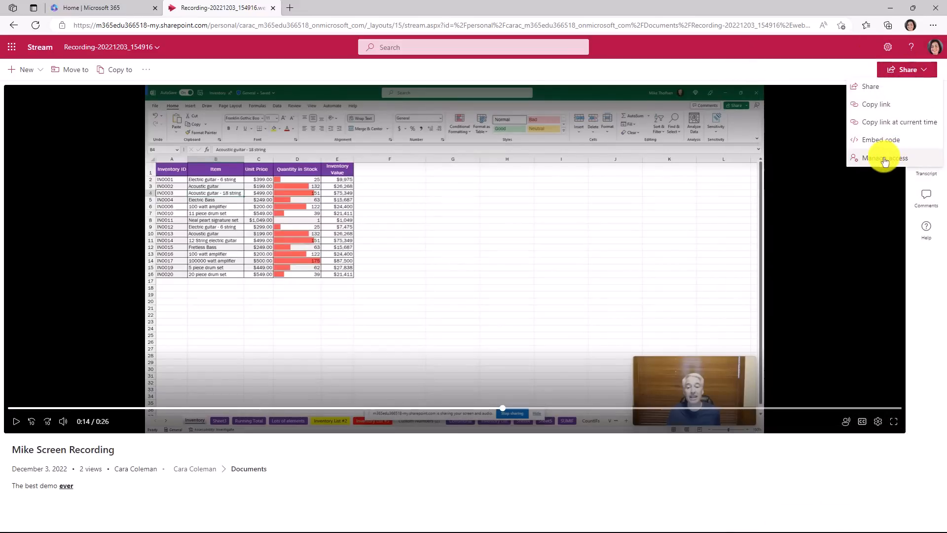
click(884, 158)
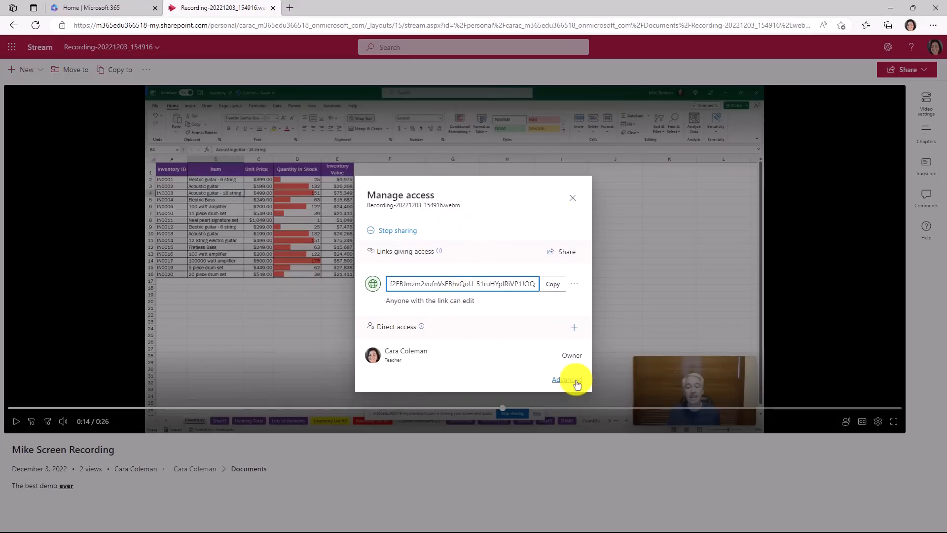
click(563, 379)
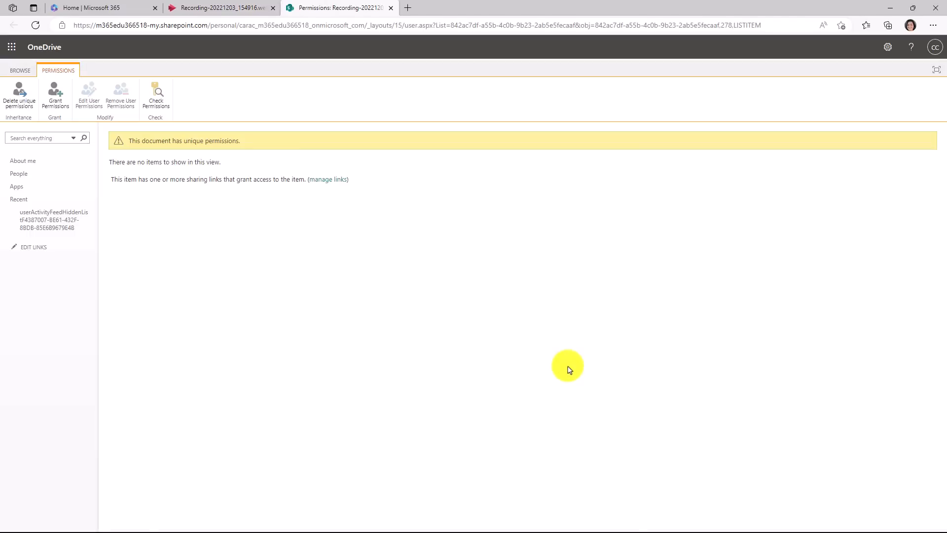
mouse_move(318, 225)
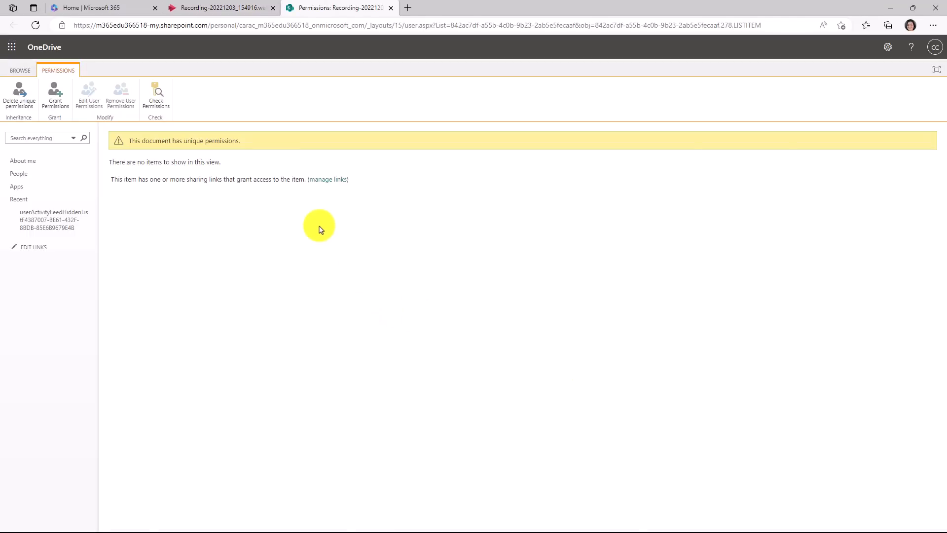
click(217, 8)
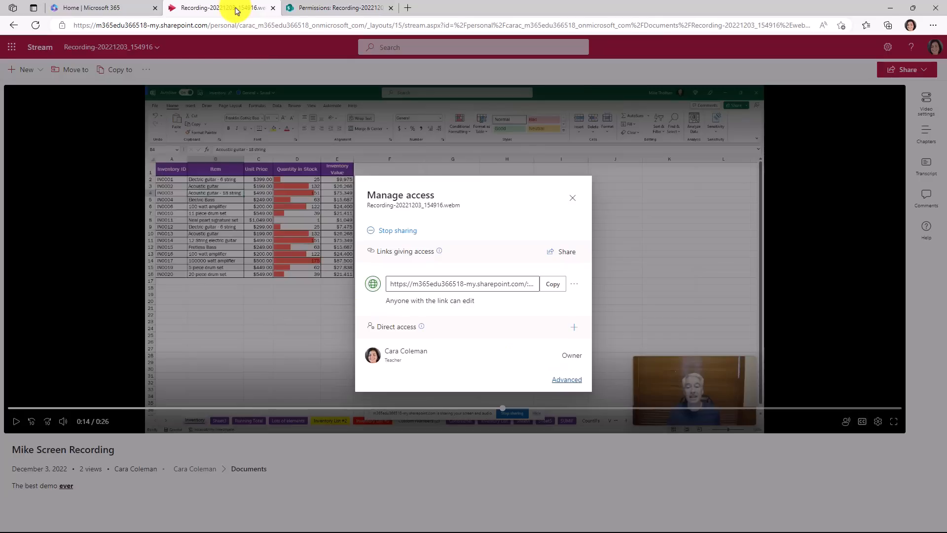
mouse_move(551, 308)
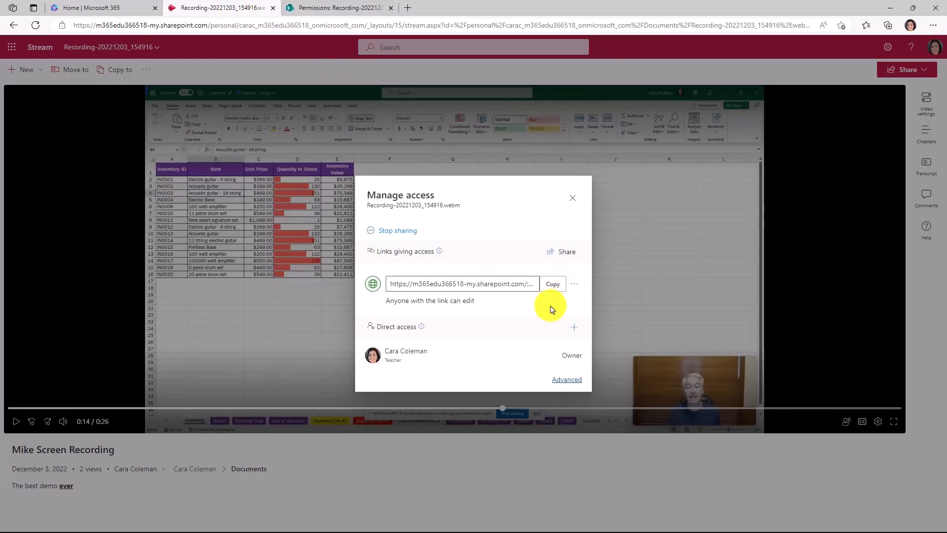
mouse_move(571, 199)
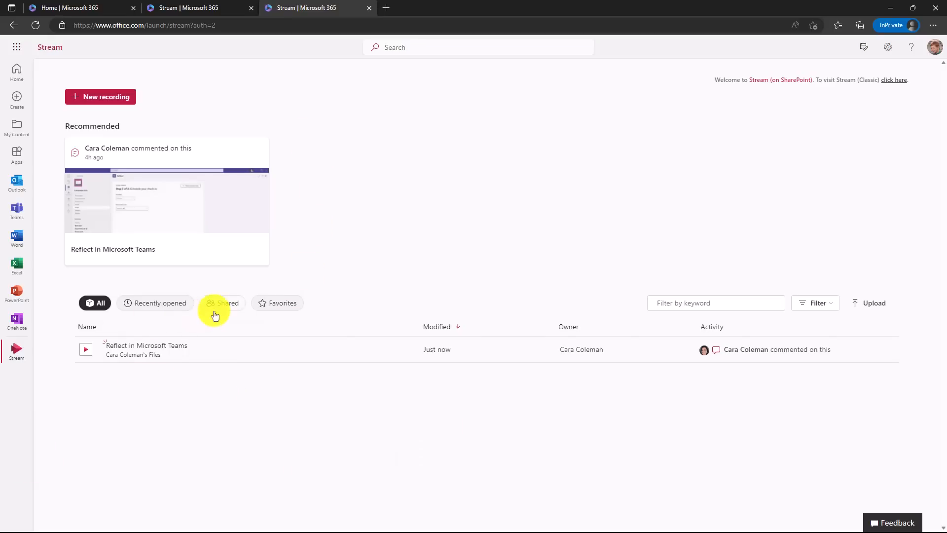
Step: Filter Stream home to shared videos and open the Reflect in Microsoft Teams video
click(223, 303)
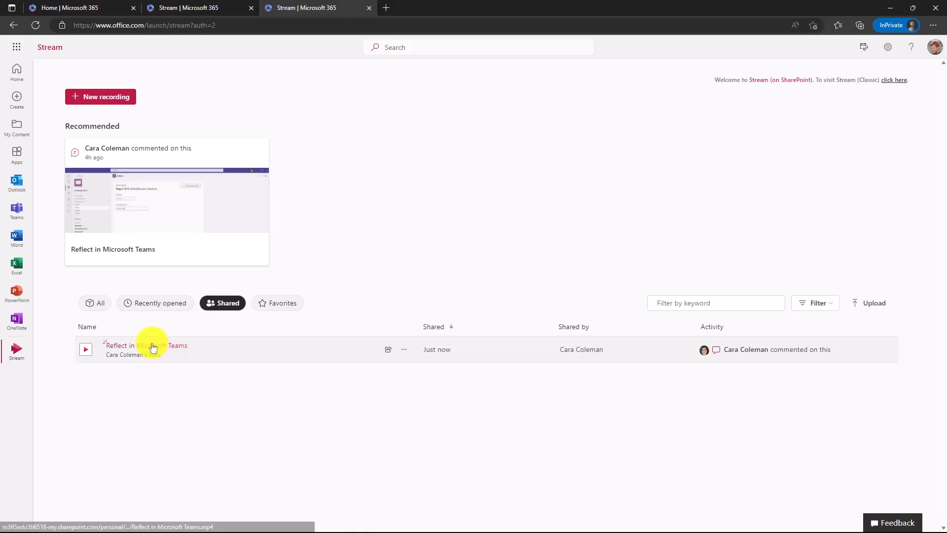
click(145, 345)
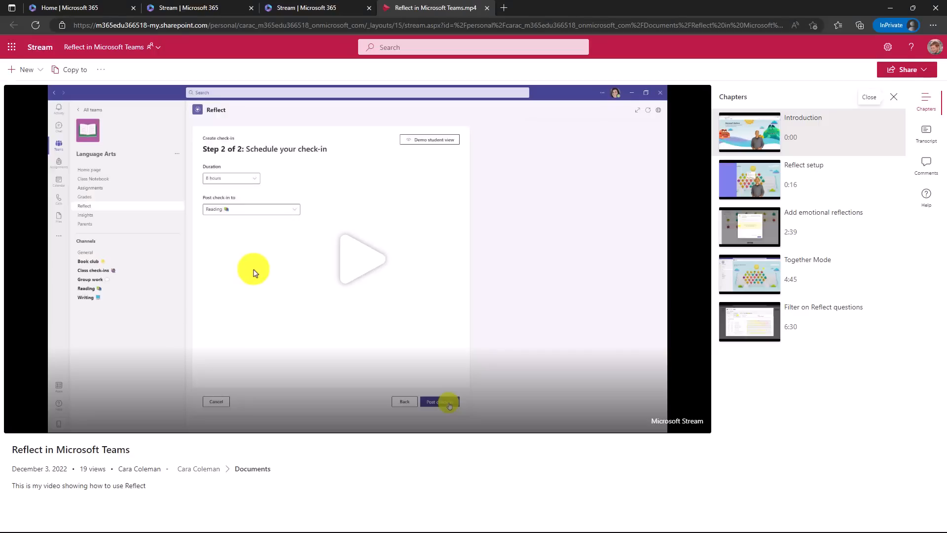
mouse_move(83, 468)
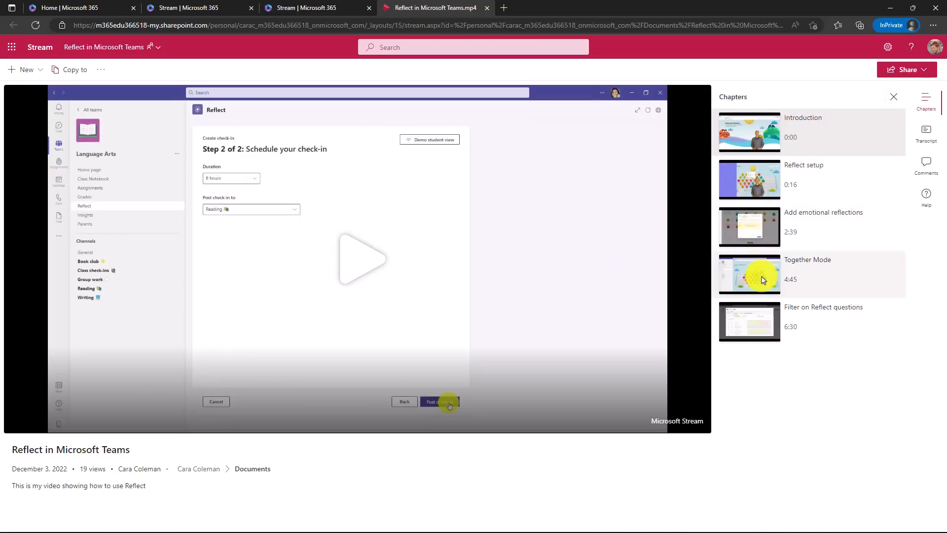
Step: Jump to the Together Mode chapter at 4:50 from the Chapters pane
click(750, 274)
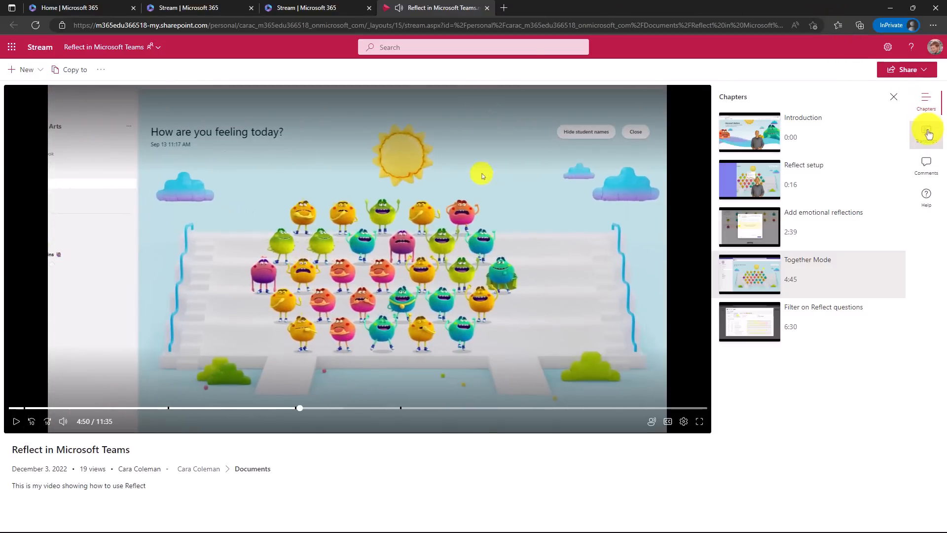
Step: Show the video's transcript and scroll it to the passage near the 4:50 playback point
click(925, 131)
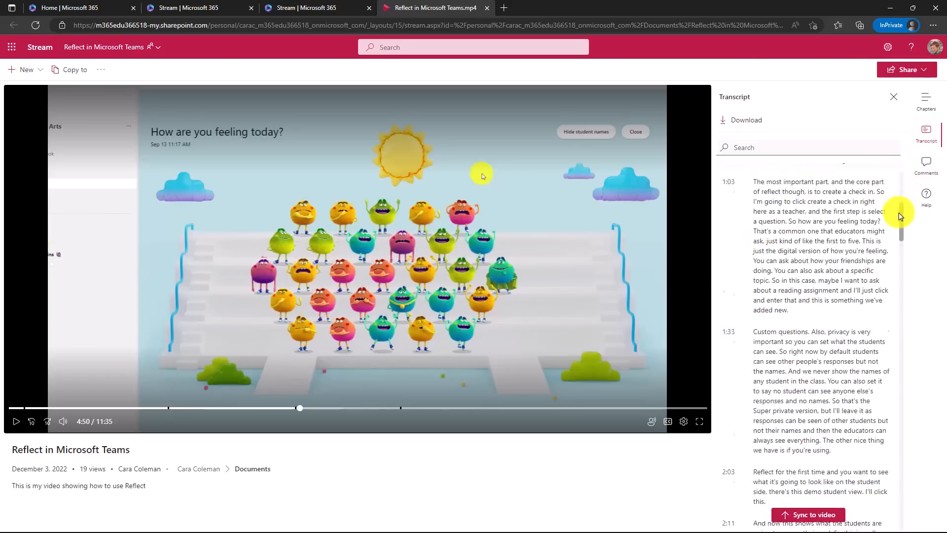
scroll(down, 3)
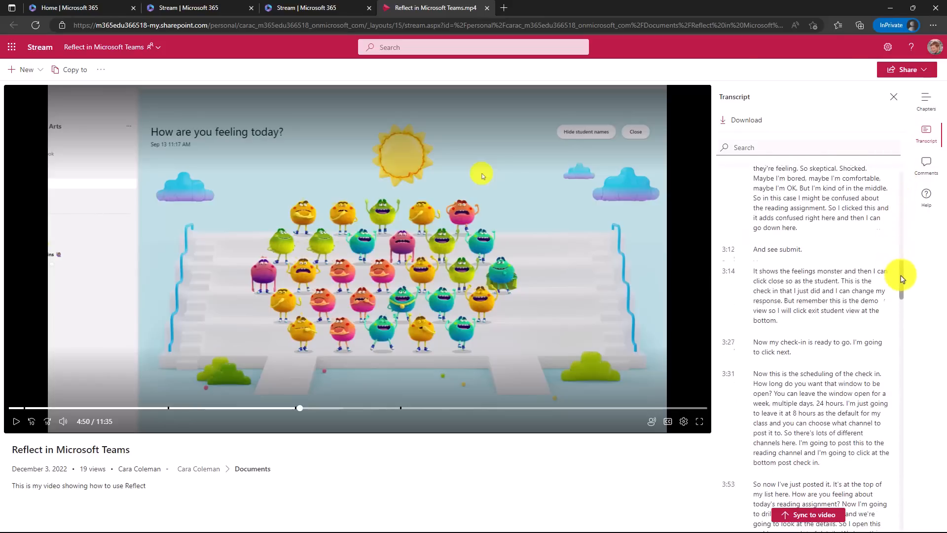
scroll(down, 3)
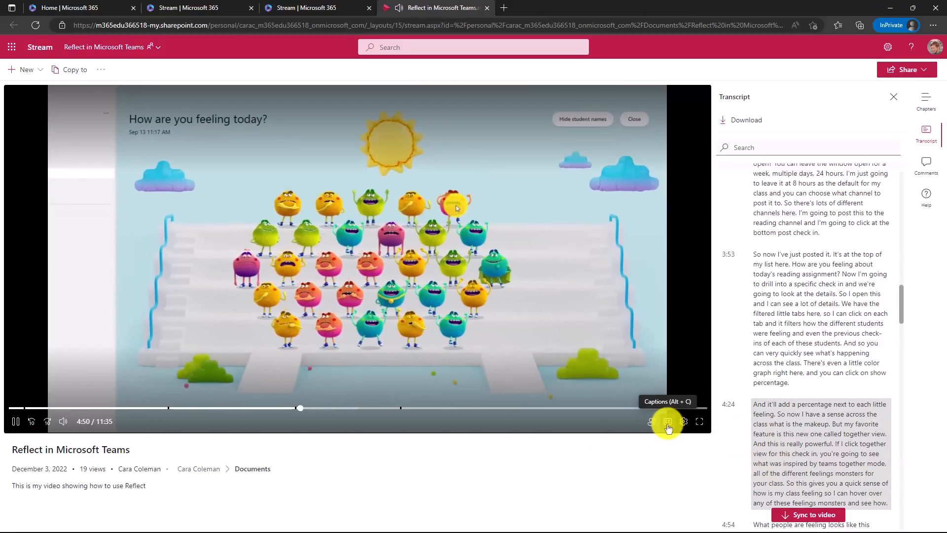
Step: Turn on captions and choose a larger caption size in the player's caption settings
click(667, 421)
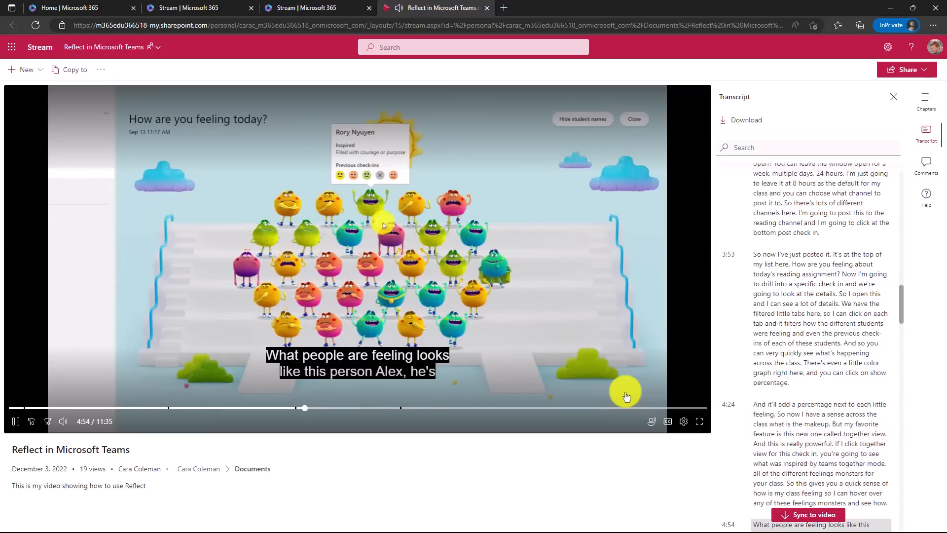
click(683, 421)
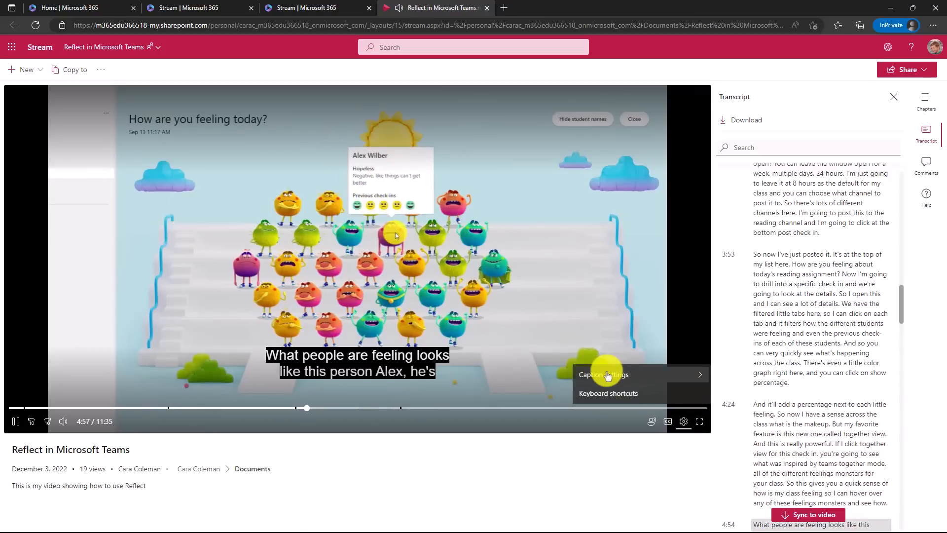
click(604, 375)
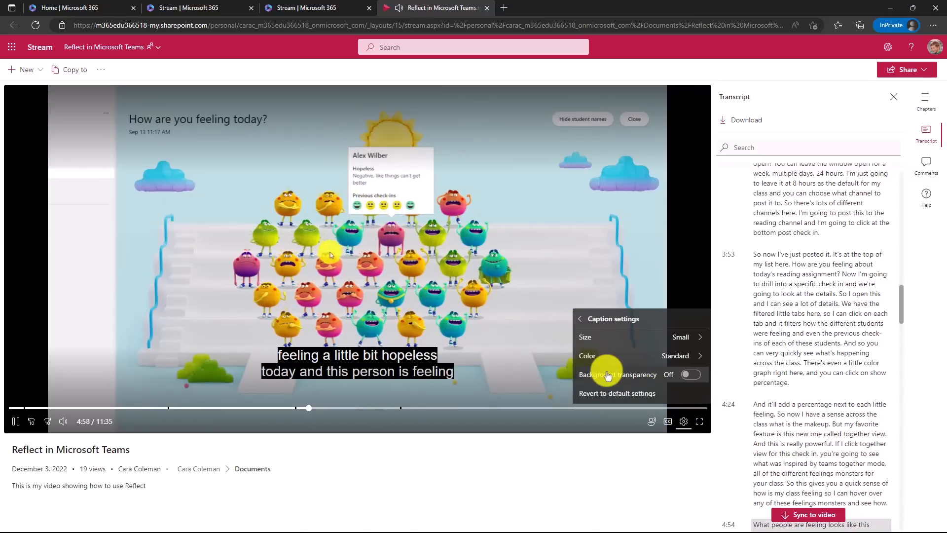
click(680, 337)
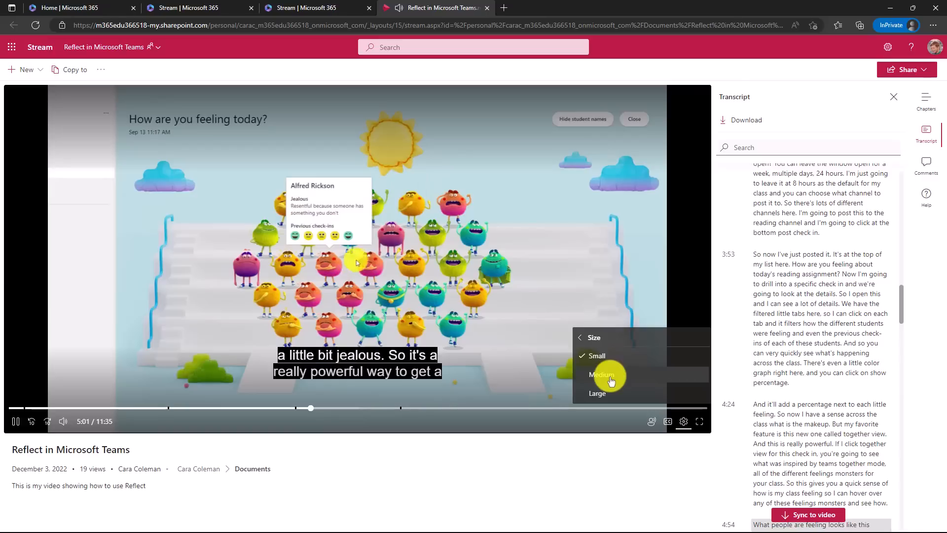
click(598, 392)
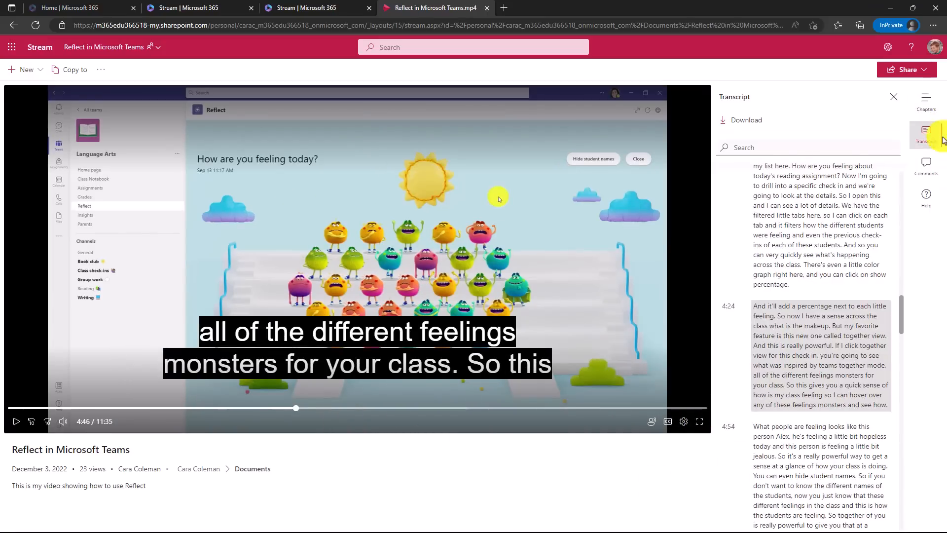
mouse_move(16, 422)
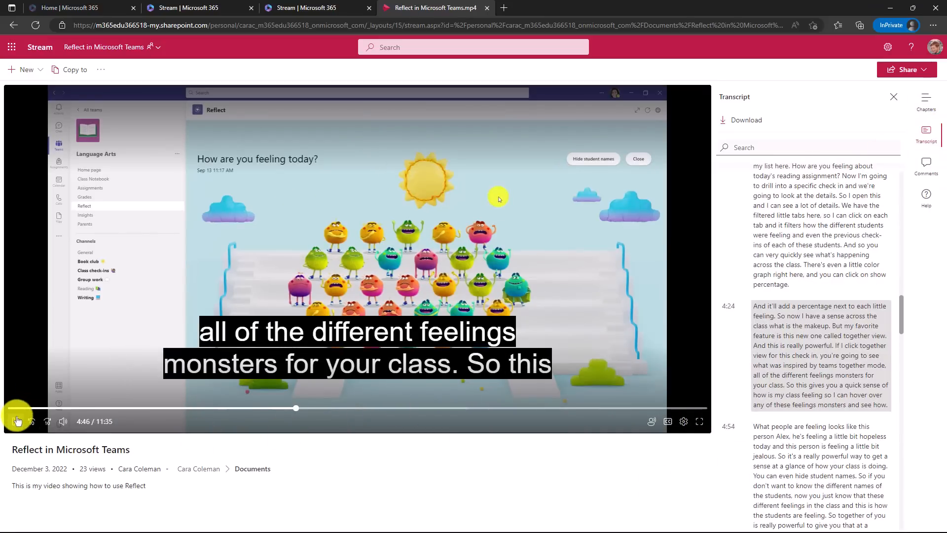
Step: Resume playback, skip ahead to around 5:07, and scroll the transcript alongside
click(15, 421)
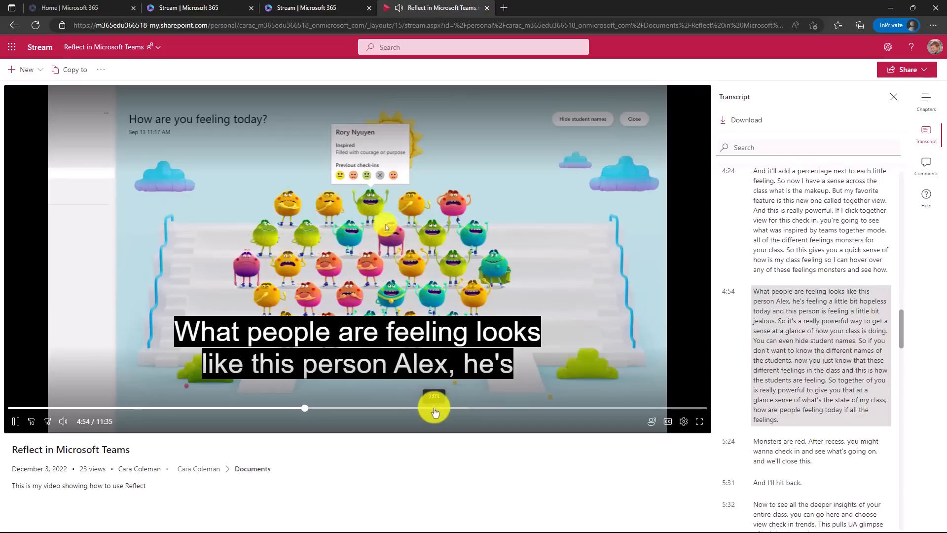
drag(305, 407, 436, 408)
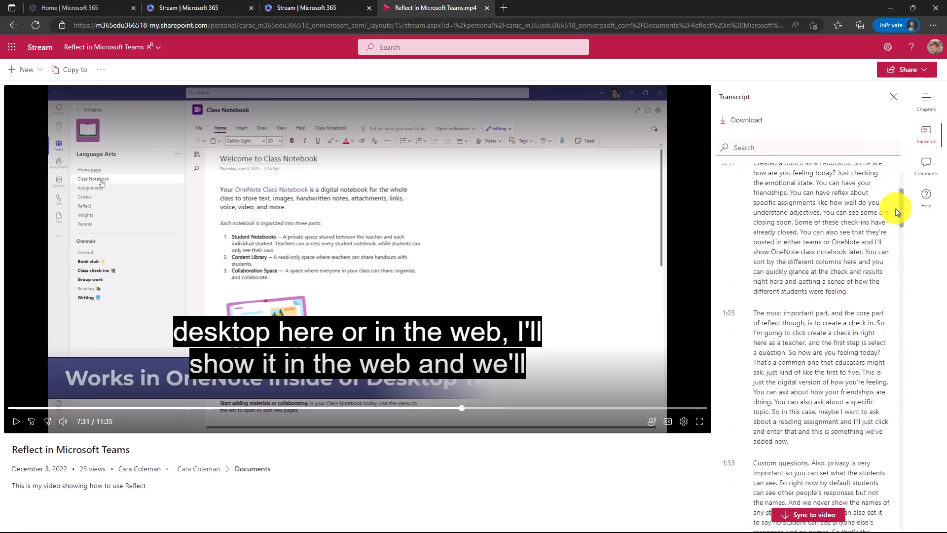
scroll(down, 3)
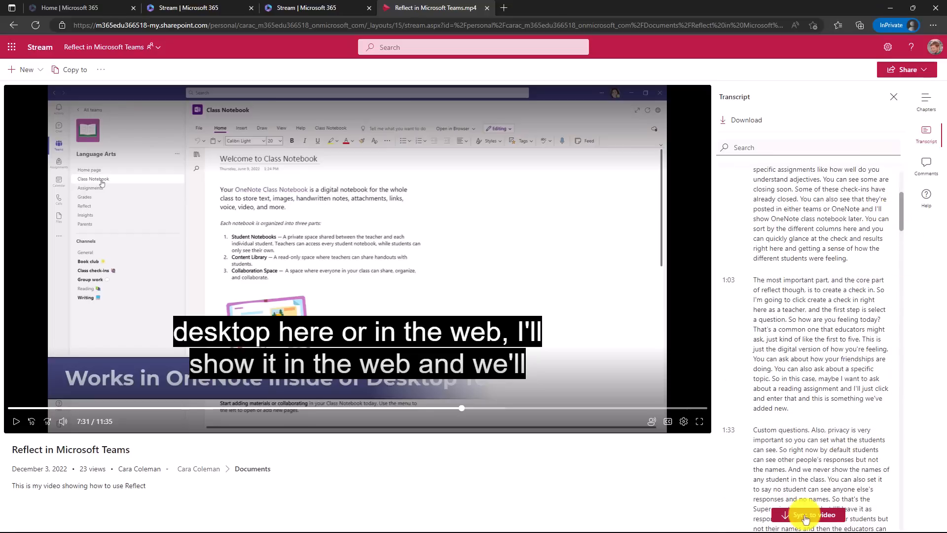
scroll(down, 3)
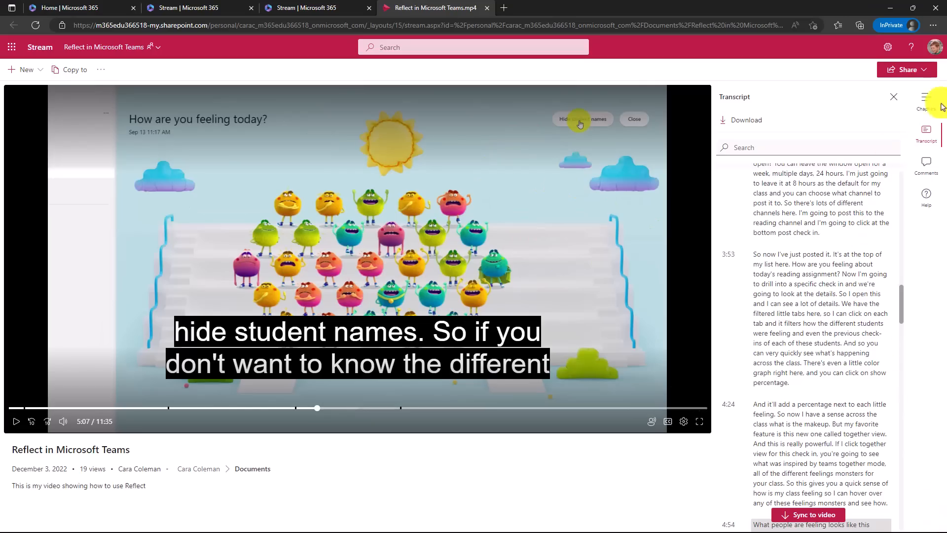
Step: Show the comments pane with Alex Wilber's and Cara Coleman's comments
click(926, 164)
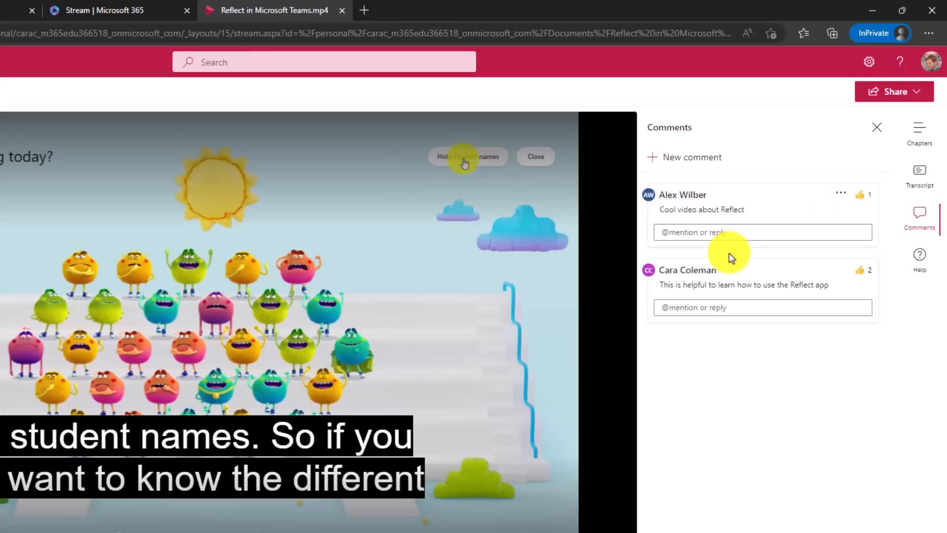
mouse_move(726, 503)
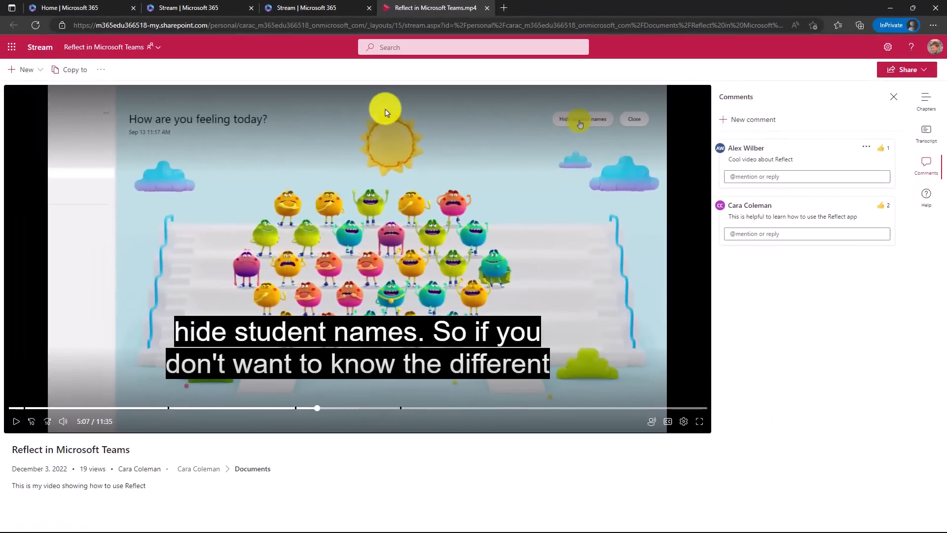
mouse_move(213, 71)
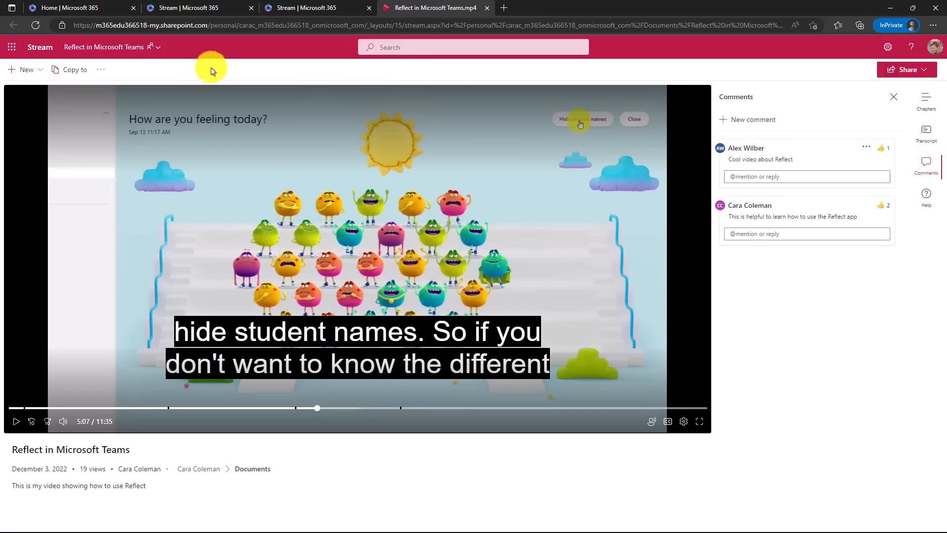
Step: Copy the Reflect in Microsoft Teams video into the empty My files folder
click(75, 69)
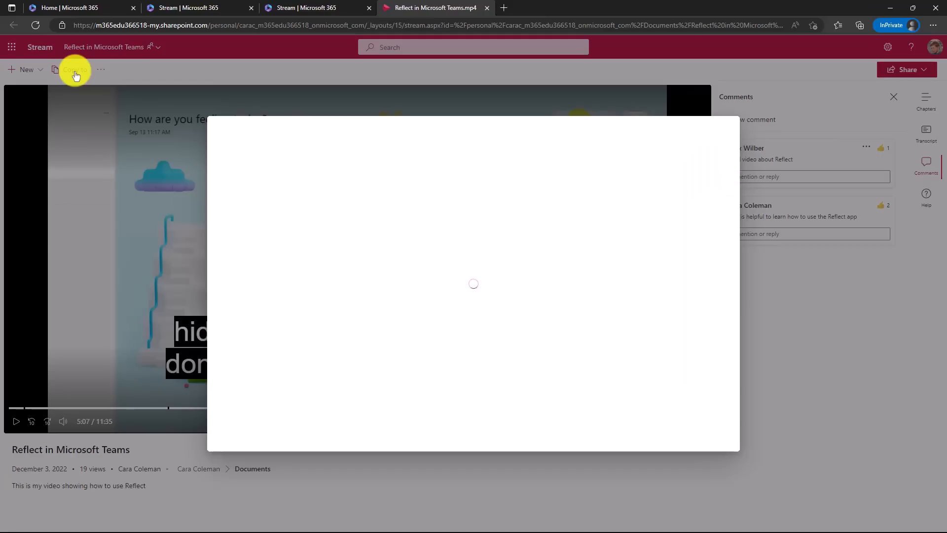
click(75, 69)
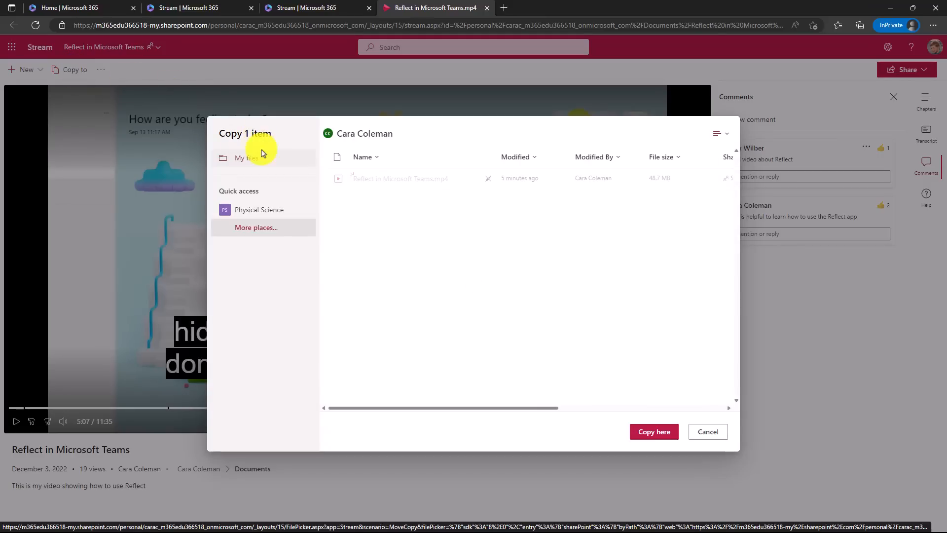
click(246, 158)
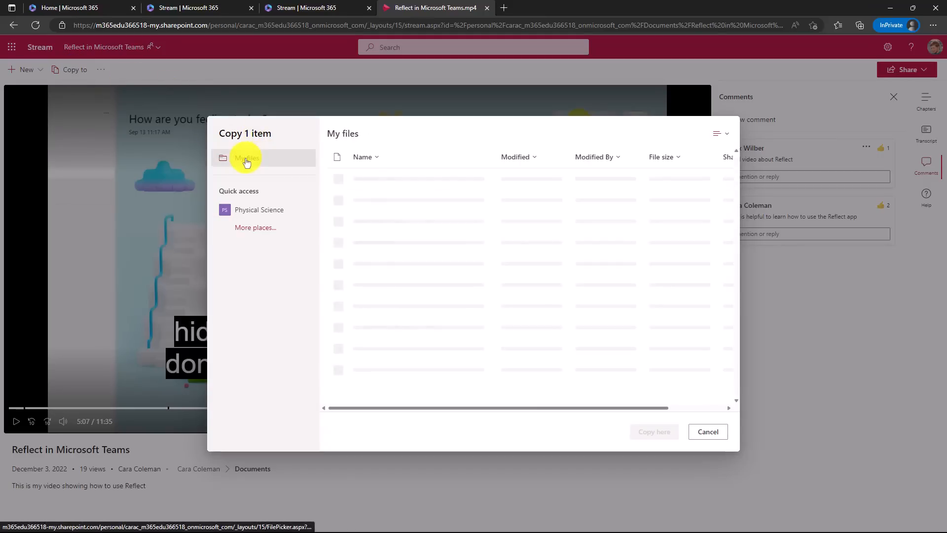
click(247, 158)
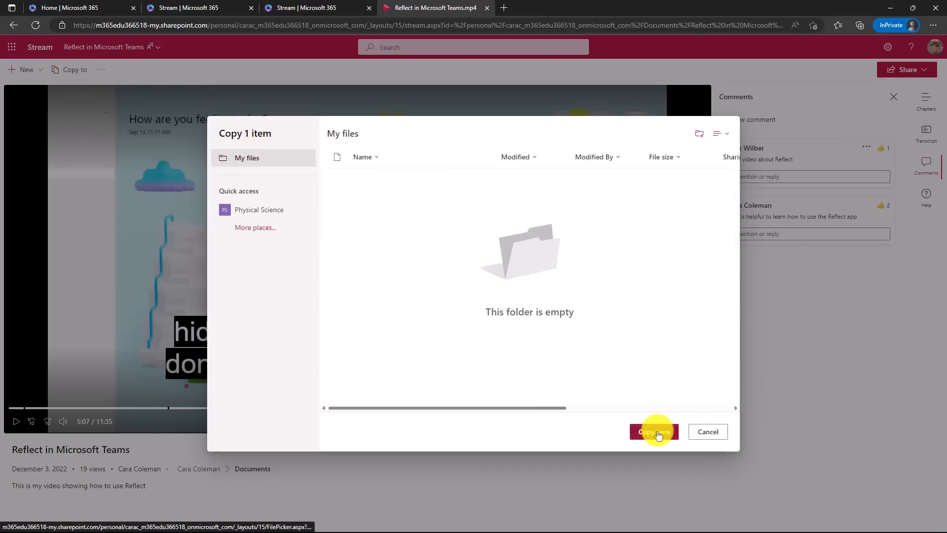
click(655, 432)
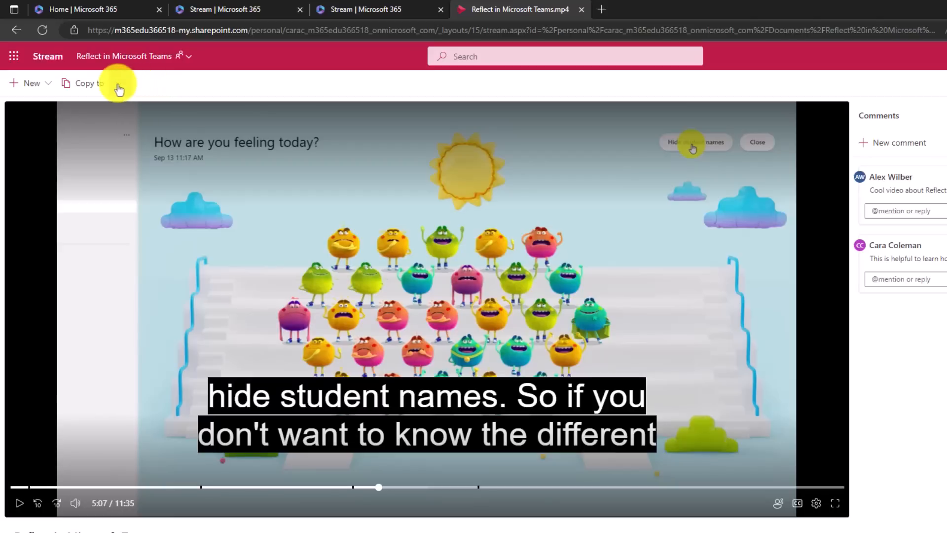
Step: Download the Reflect video as video only, without transcript, chapters or comments
click(126, 87)
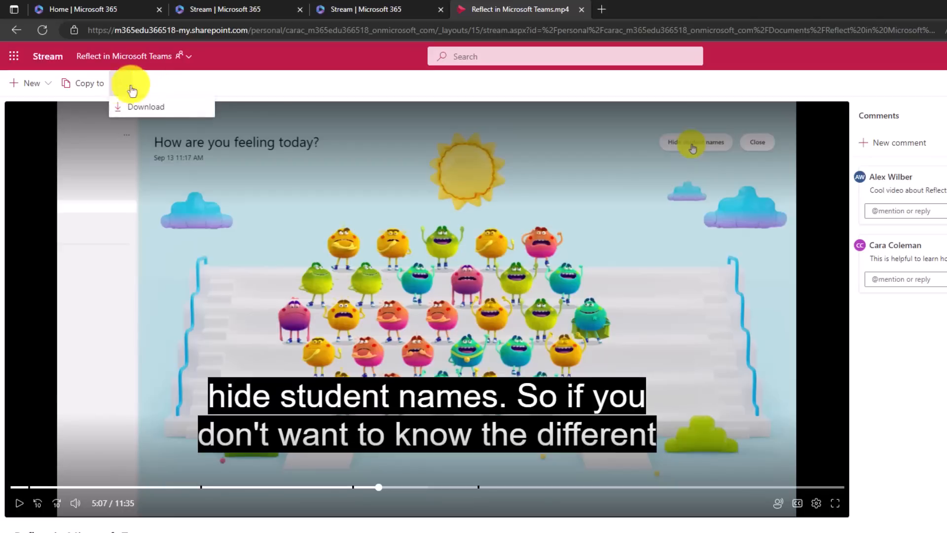
click(145, 107)
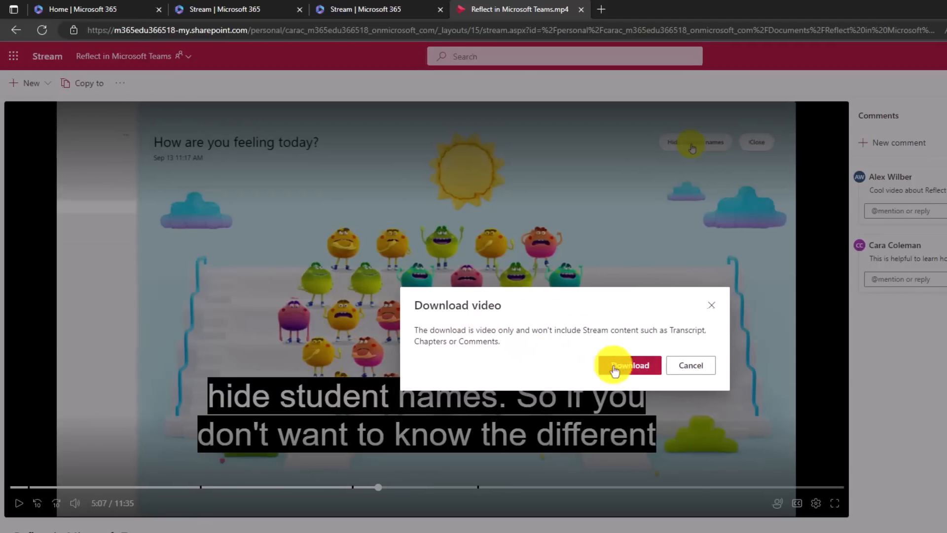
click(629, 365)
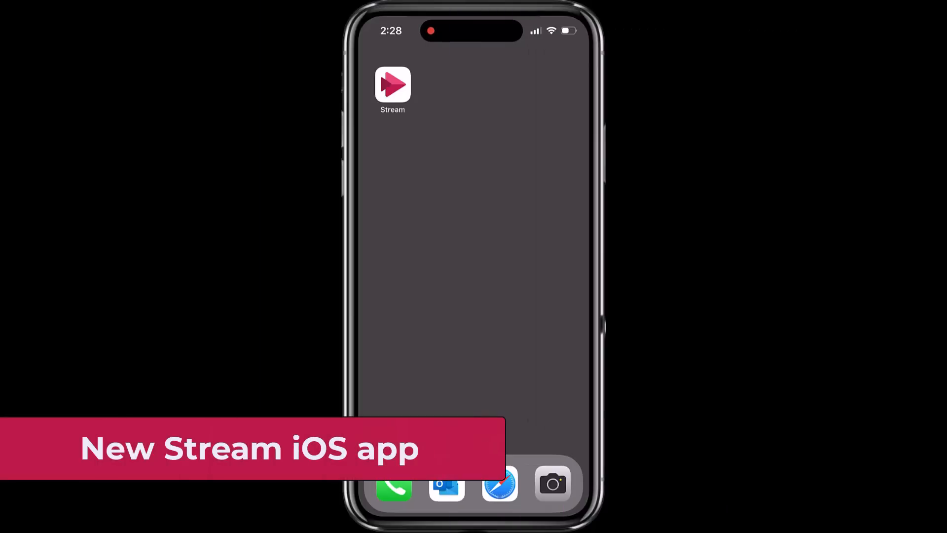
Step: Launch the Stream iOS app and browse the Home feed, briefly filtering to Meetings then back to All
click(393, 88)
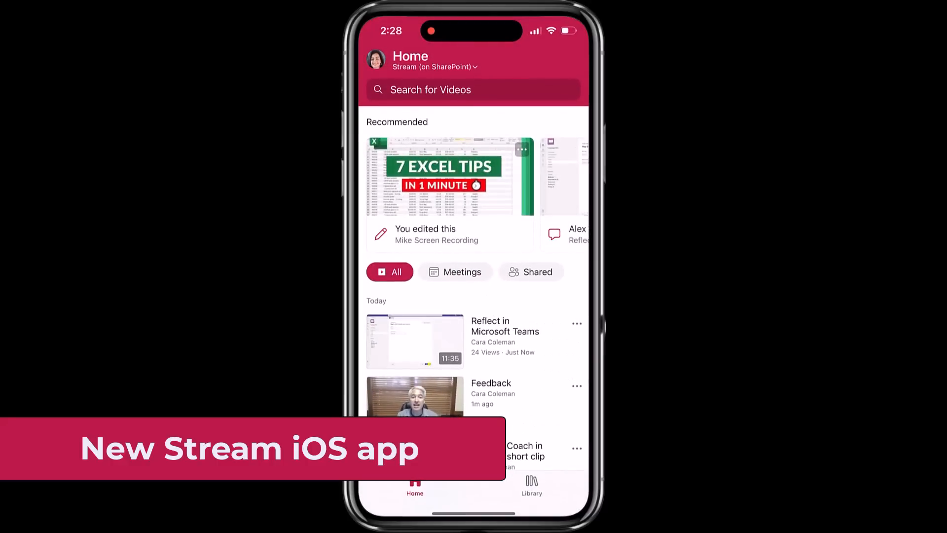
scroll(down, 3)
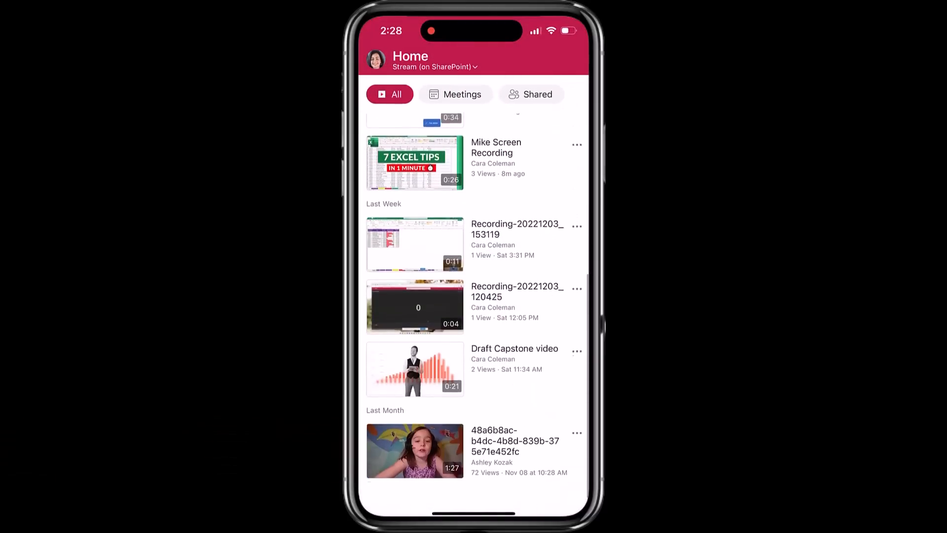
scroll(down, 3)
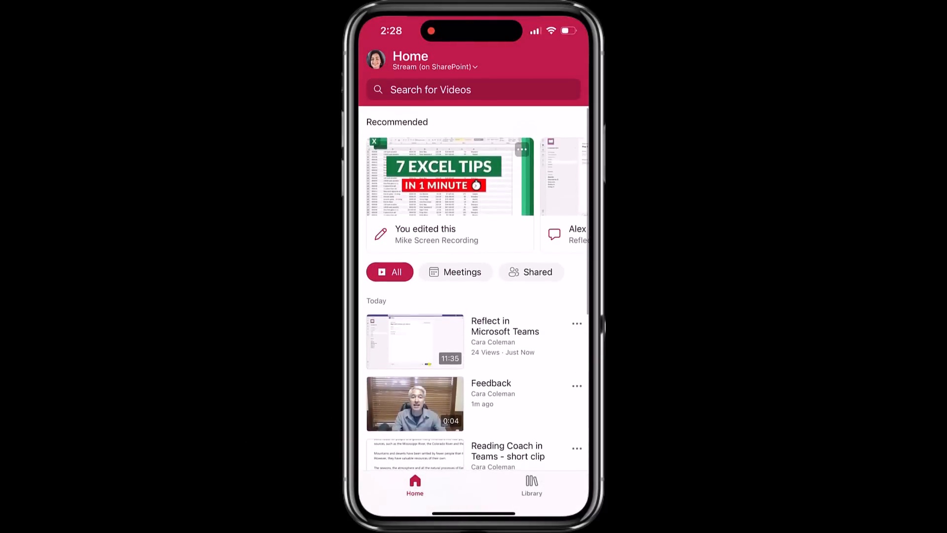
click(456, 272)
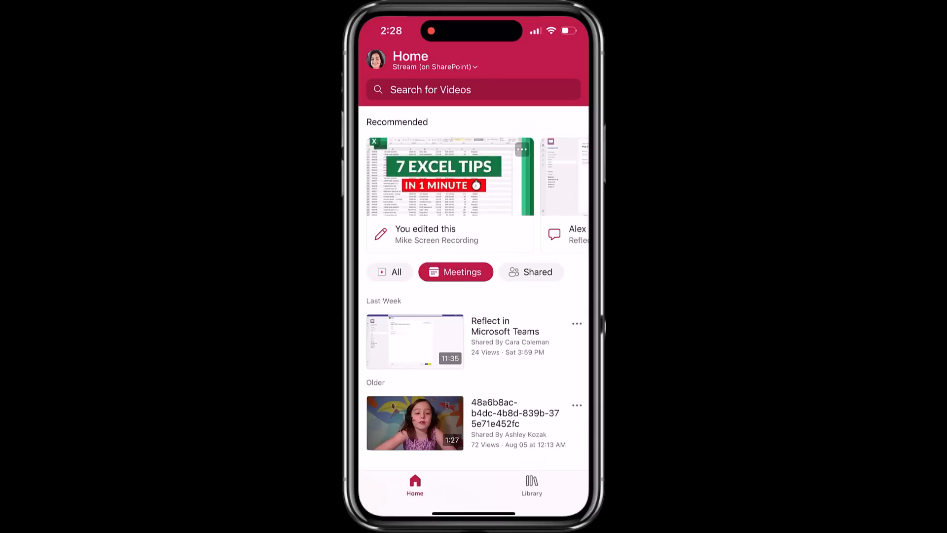
click(389, 272)
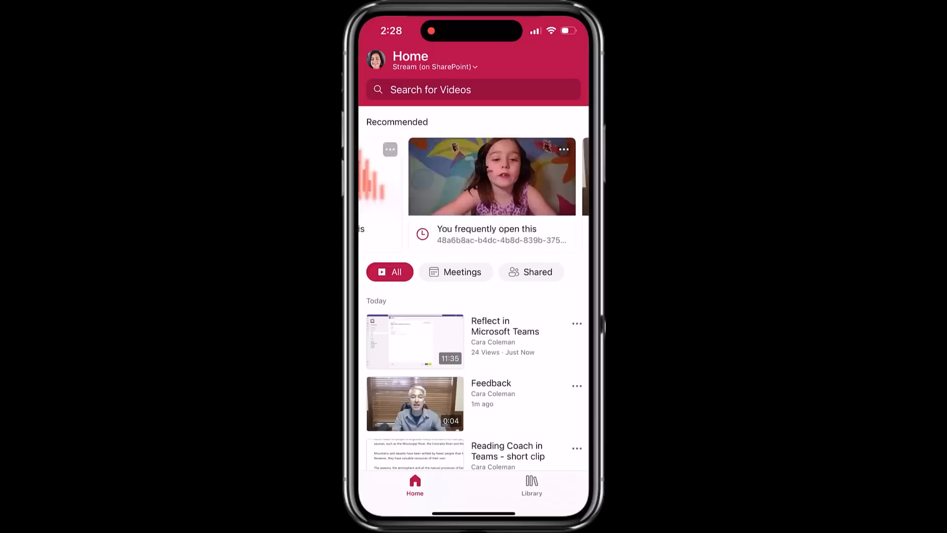
scroll(left, 3)
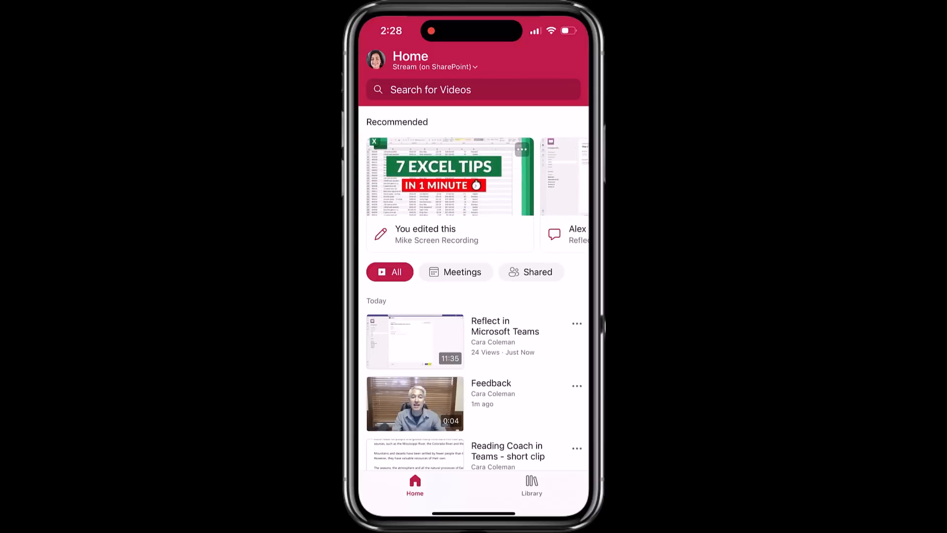
scroll(down, 3)
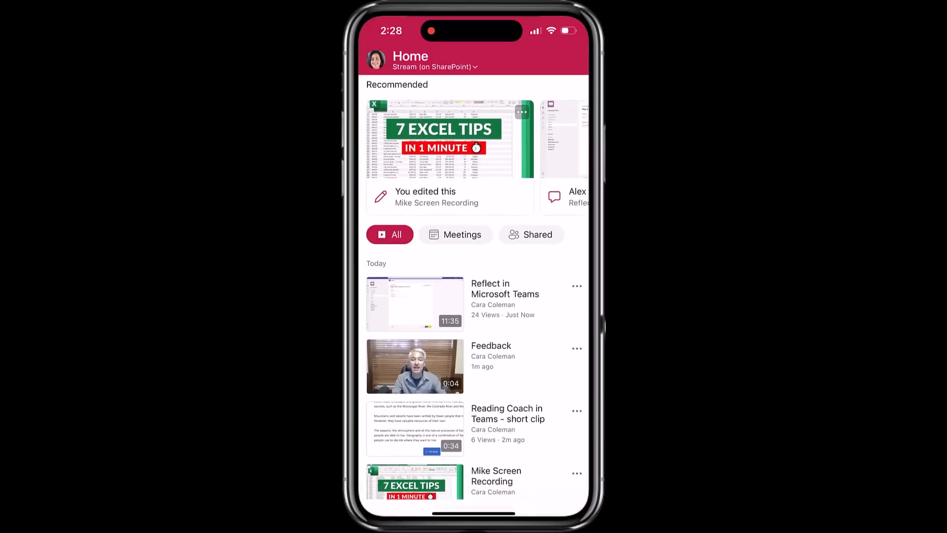
Step: Play the Reflect in Microsoft Teams video and review its quality options, keeping Auto
click(415, 303)
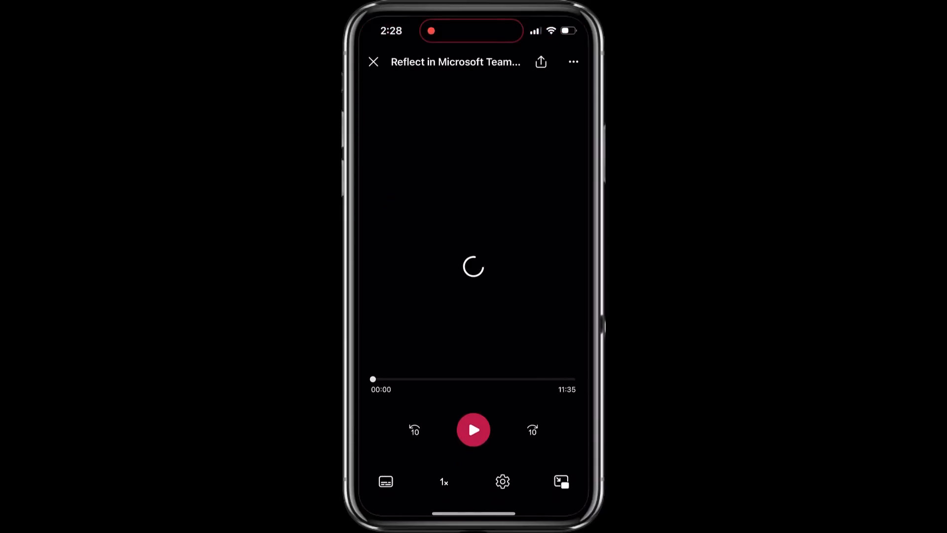
click(473, 430)
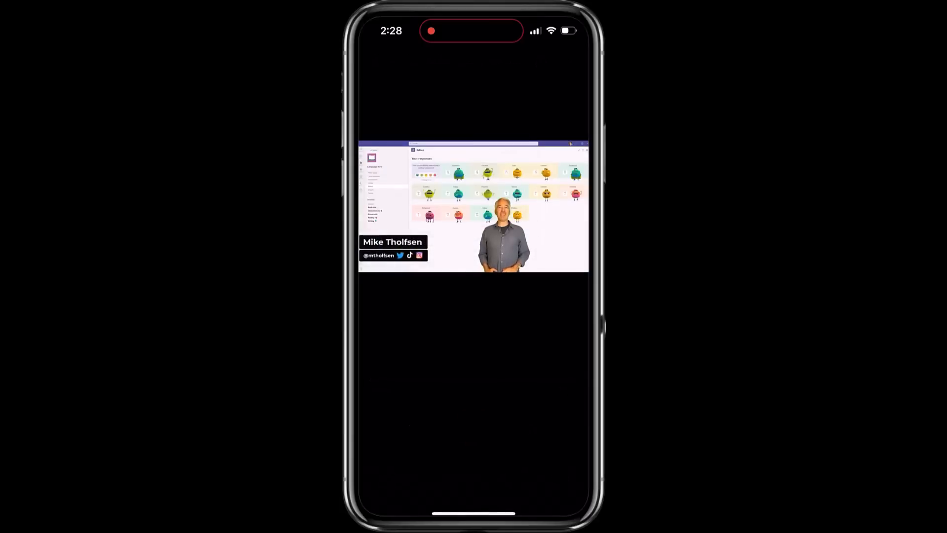
click(473, 212)
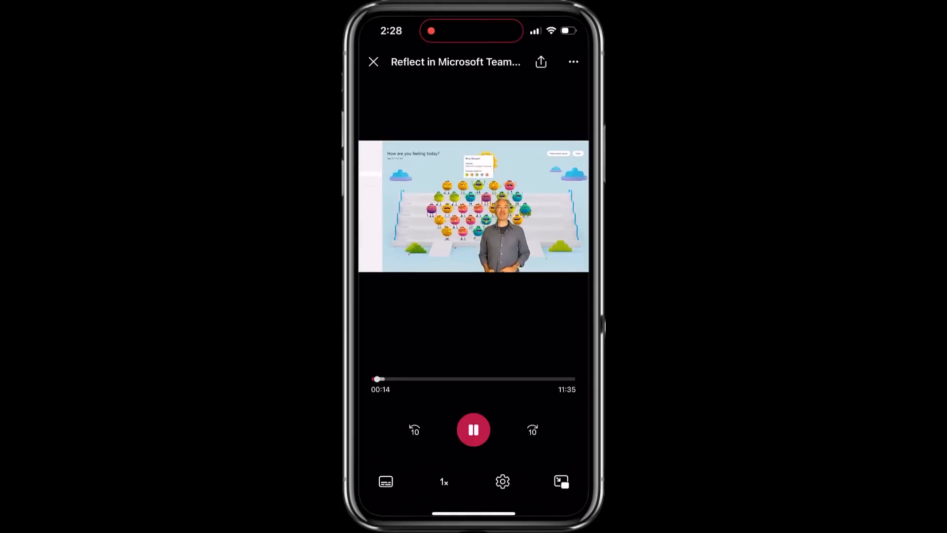
click(501, 482)
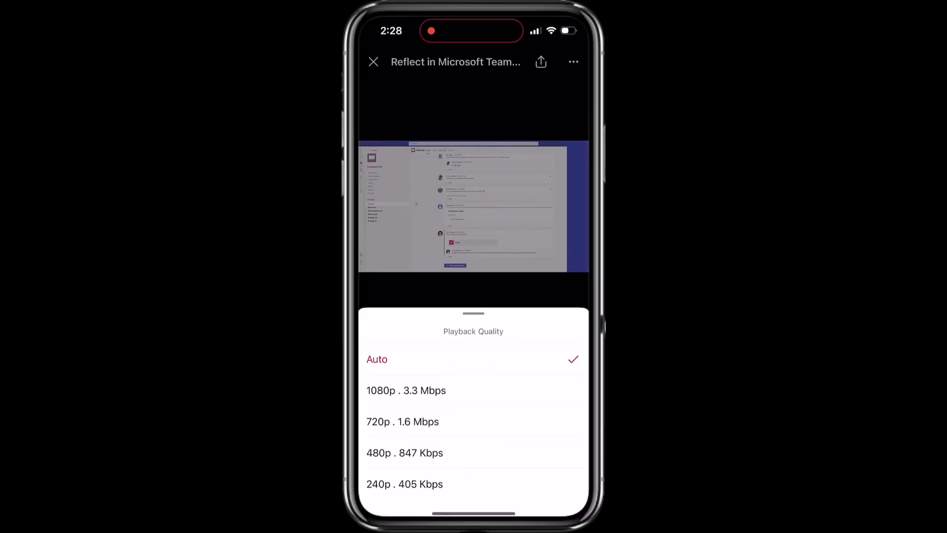
click(377, 359)
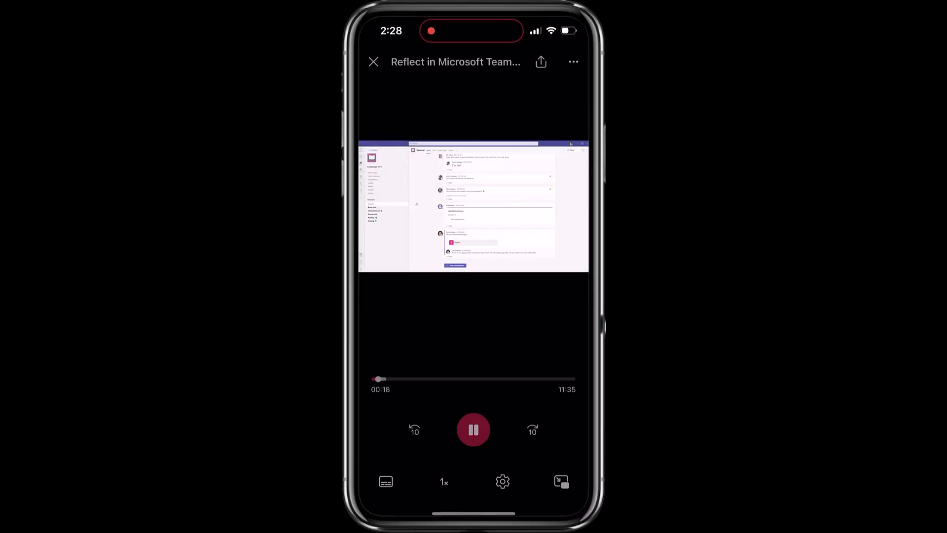
Step: Speed playback up to 1.5x and pop the video into a floating picture-in-picture player
click(444, 482)
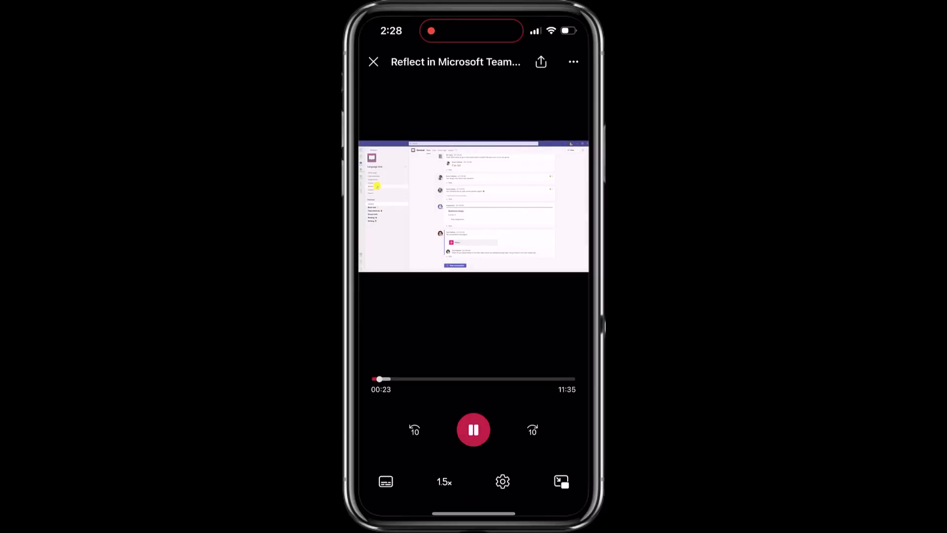
click(373, 62)
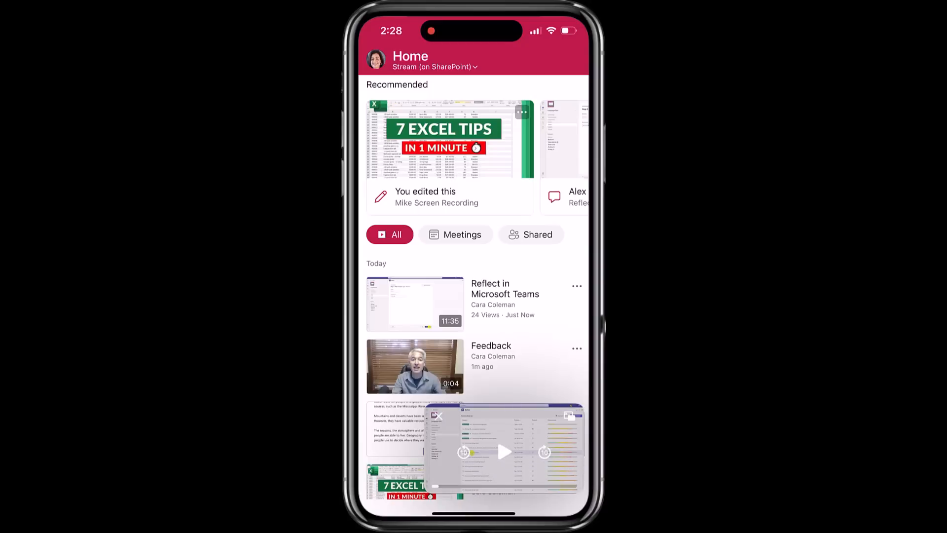
Step: Add Reflect in Microsoft Teams to favorites from its options, then cancel out of video search
click(576, 286)
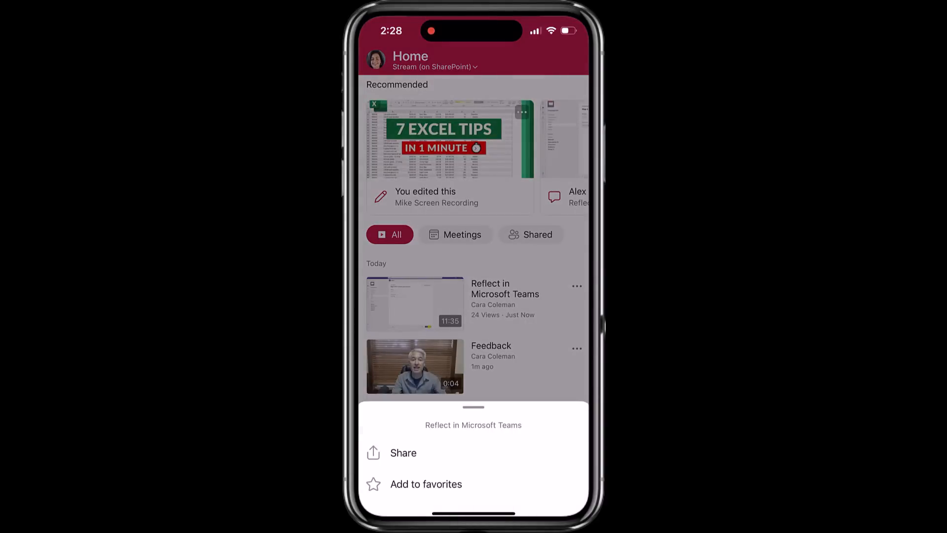
click(425, 483)
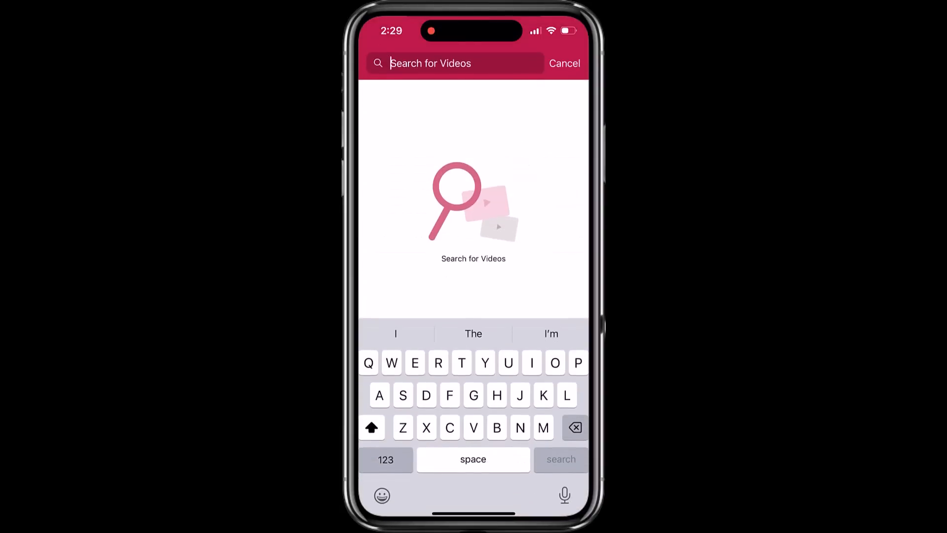
click(568, 63)
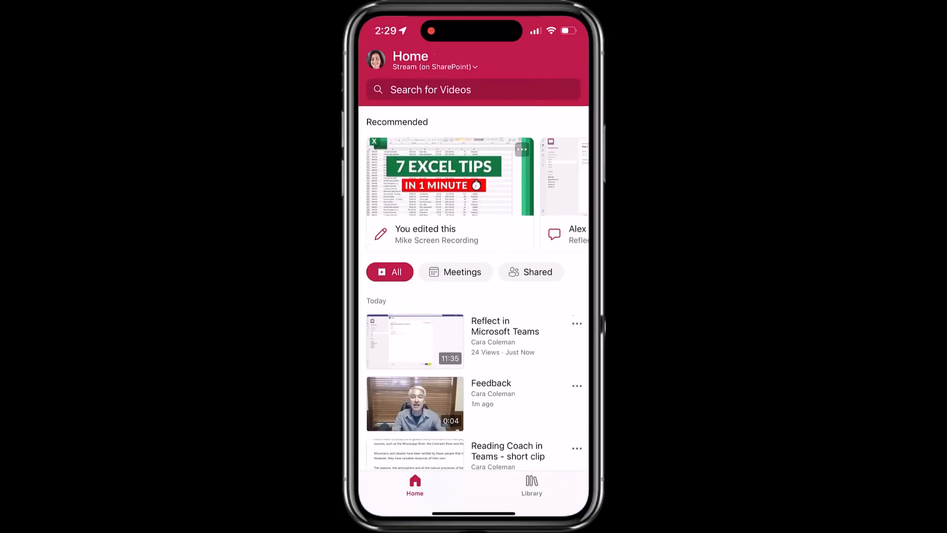
Step: Browse the Library's My videos list and return to the overview with three favorites
click(530, 485)
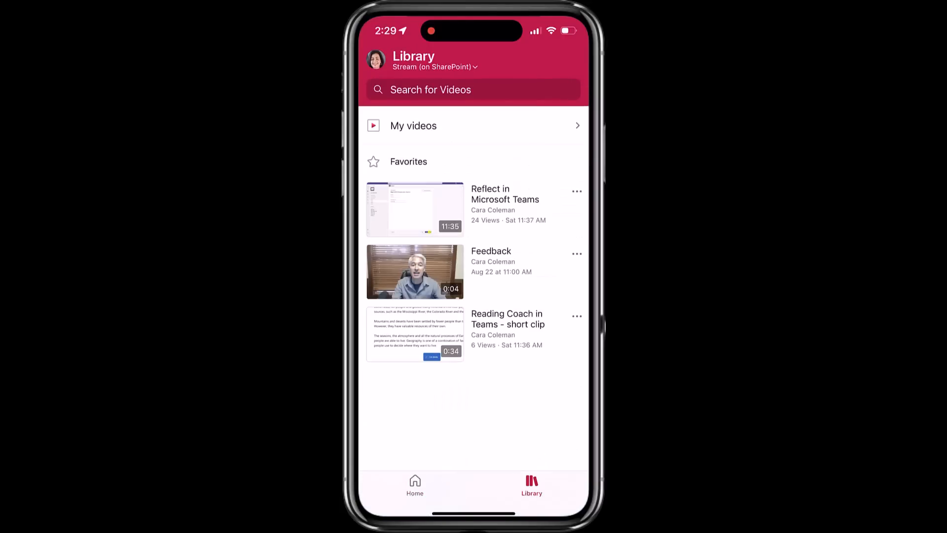
click(412, 125)
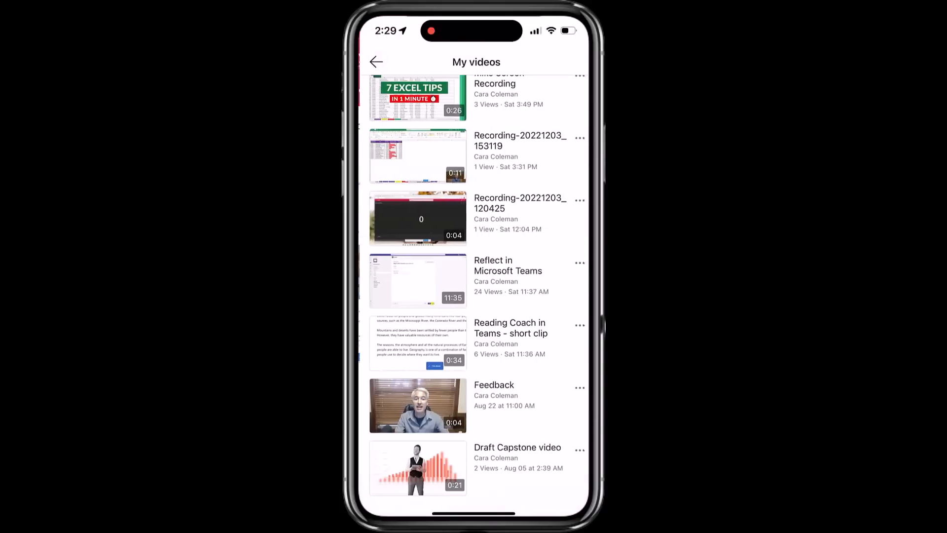
scroll(down, 3)
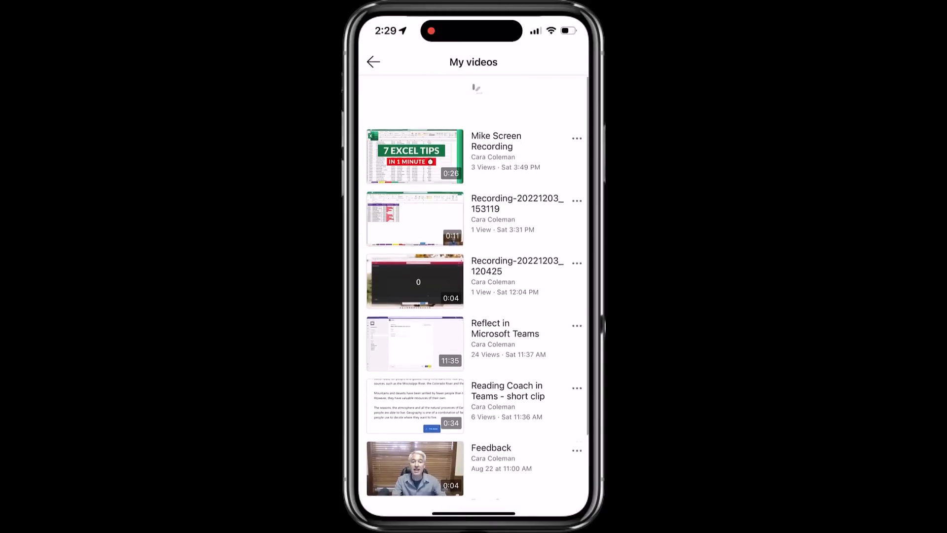
click(373, 61)
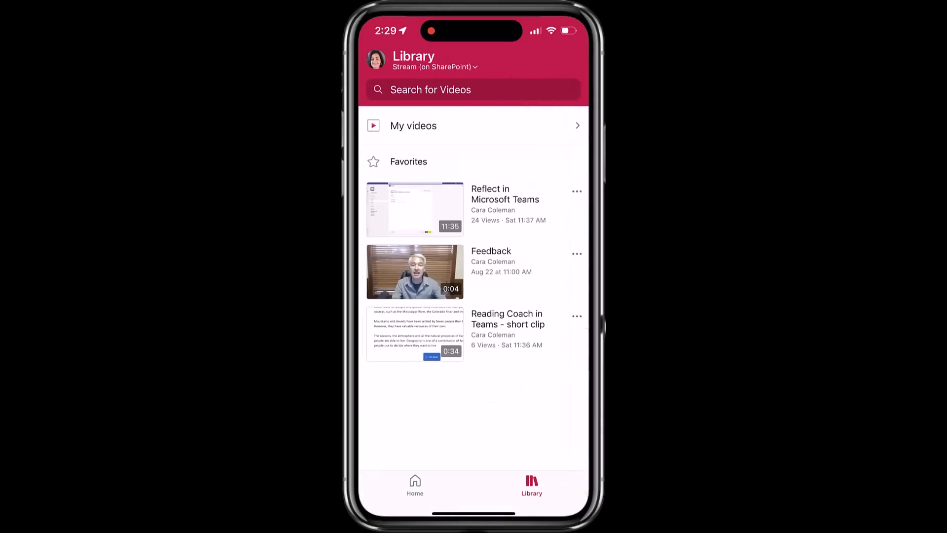